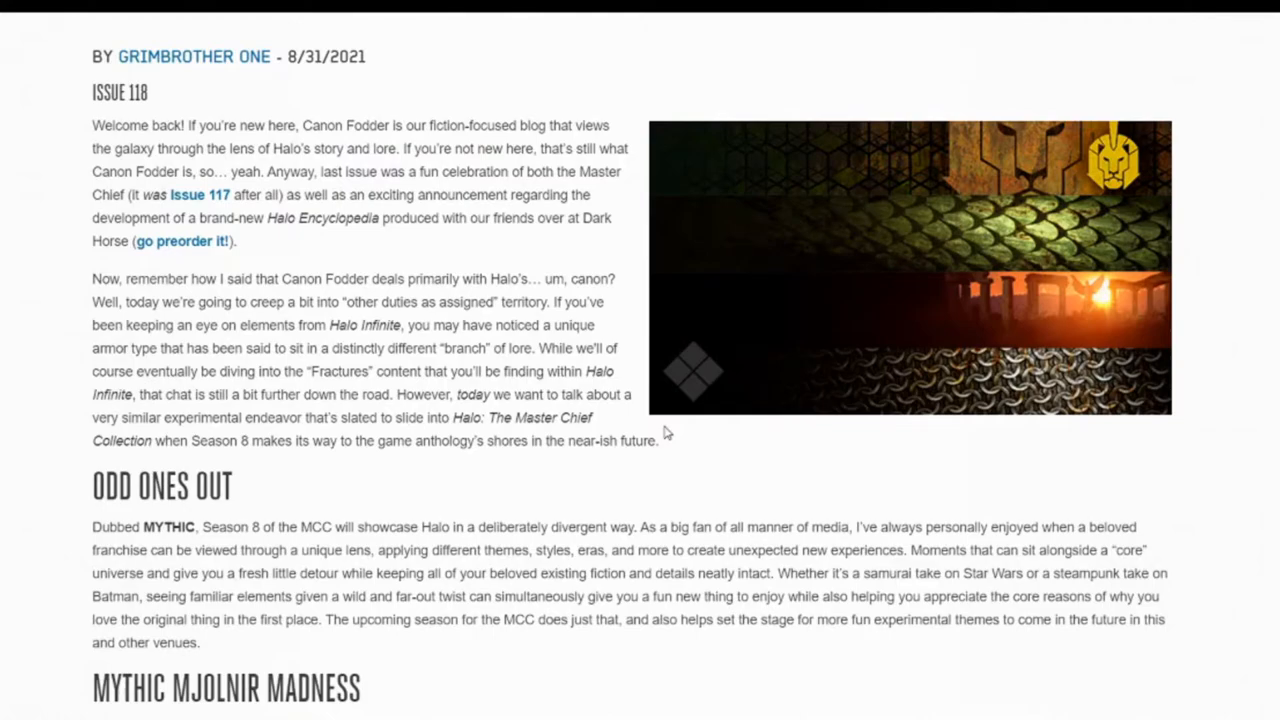
Step: Scroll from the Issue 118 opening text down to the Odd Ones Out and Mythic Mjolnir Madness headings
{"action": "scroll", "scroll_direction": "up", "scroll_amount": 3}
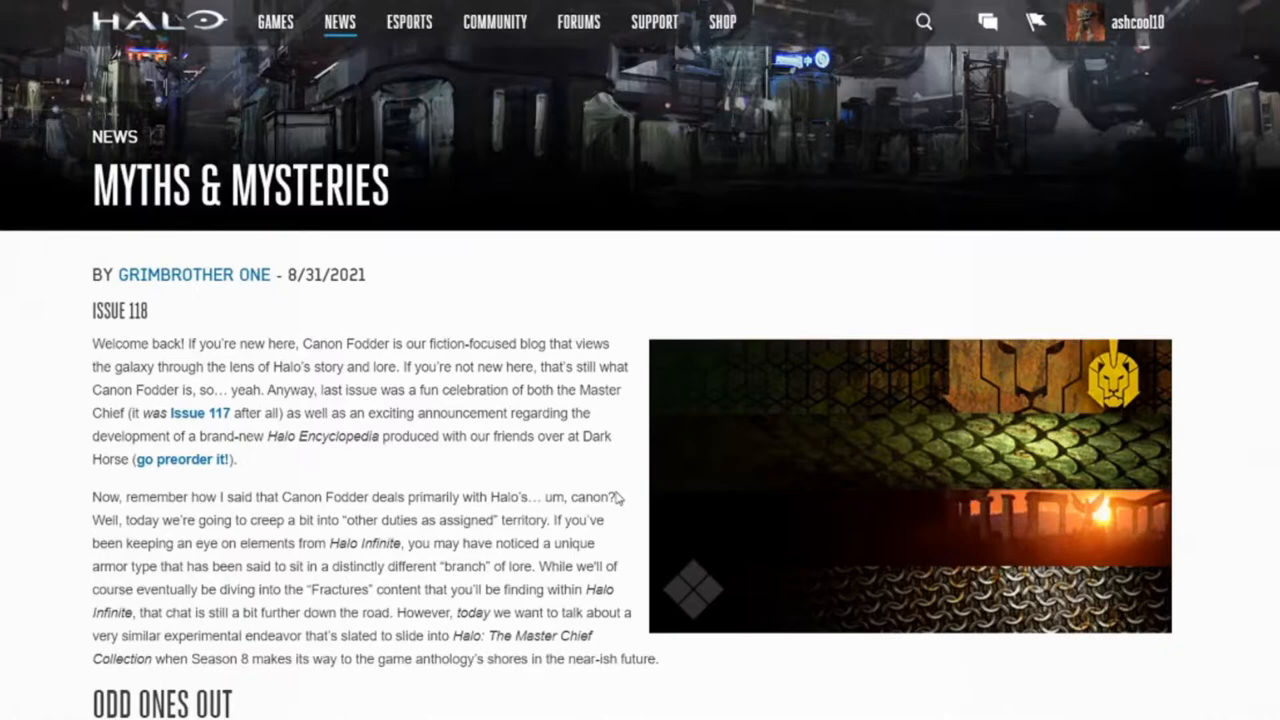
{"action": "scroll", "scroll_direction": "down", "scroll_amount": 3}
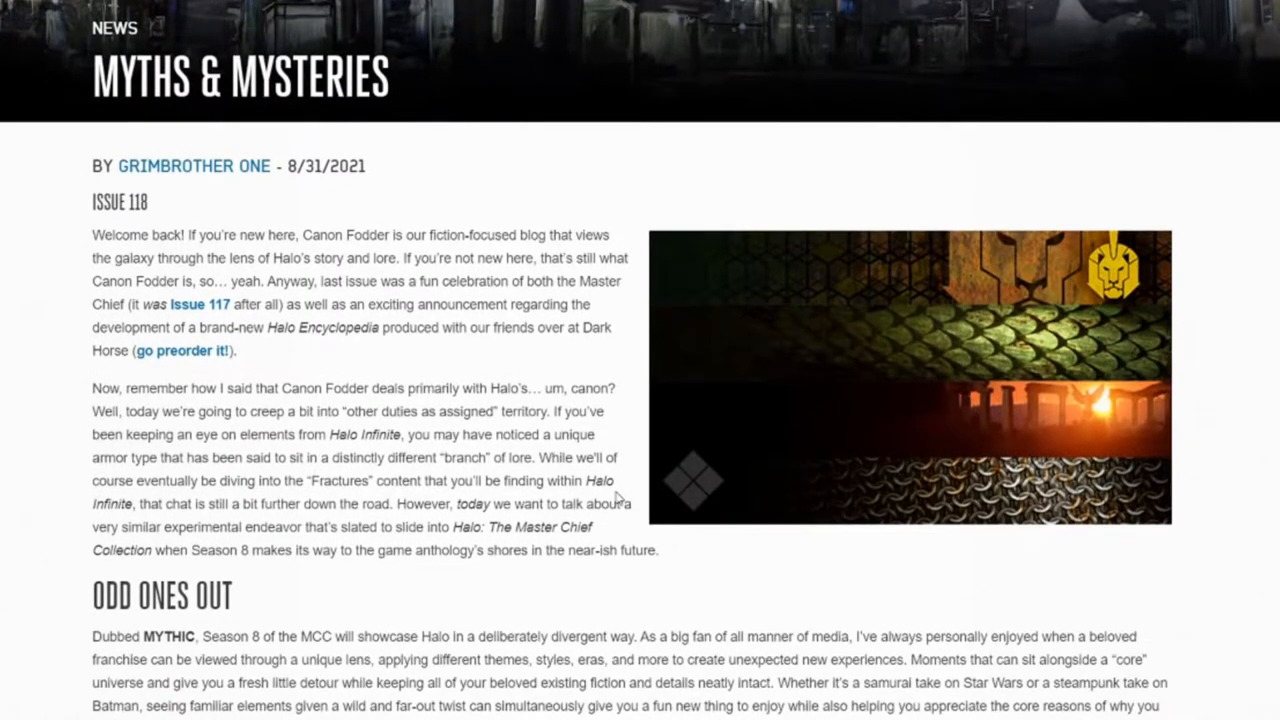
{"action": "scroll", "scroll_direction": "down", "scroll_amount": 3}
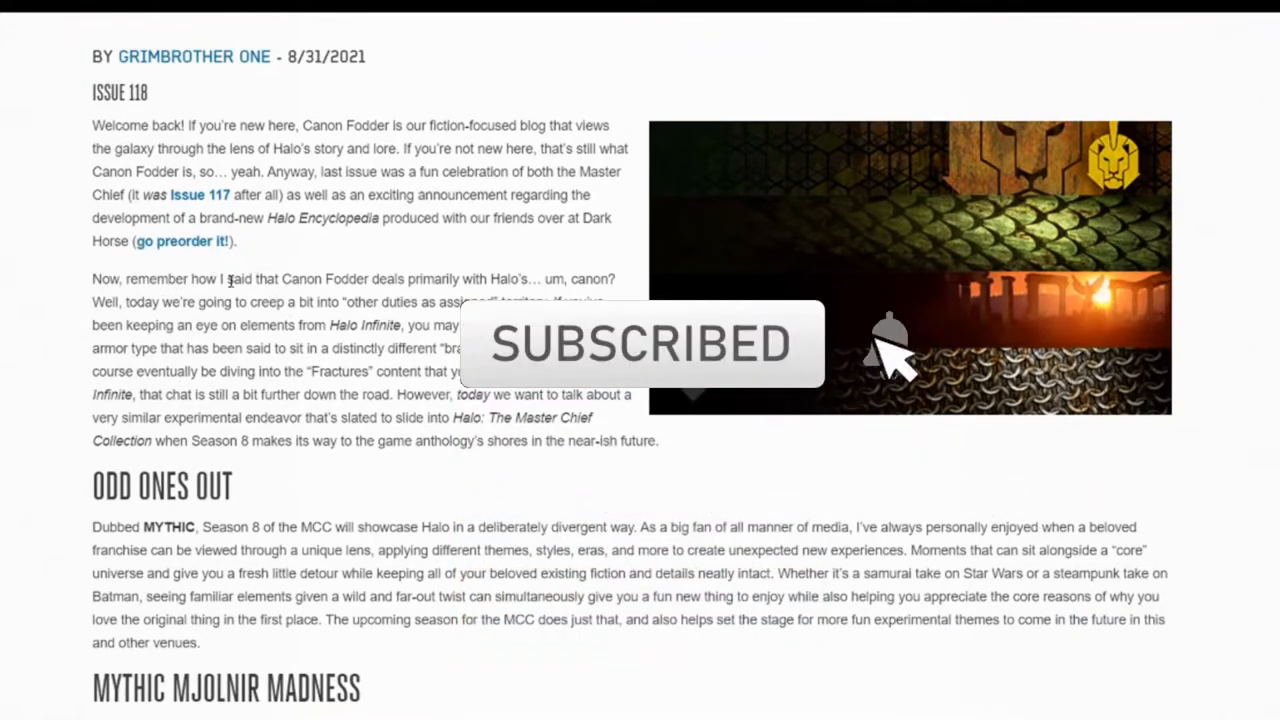
{"action": "mouse_move", "coordinate": [984, 470]}
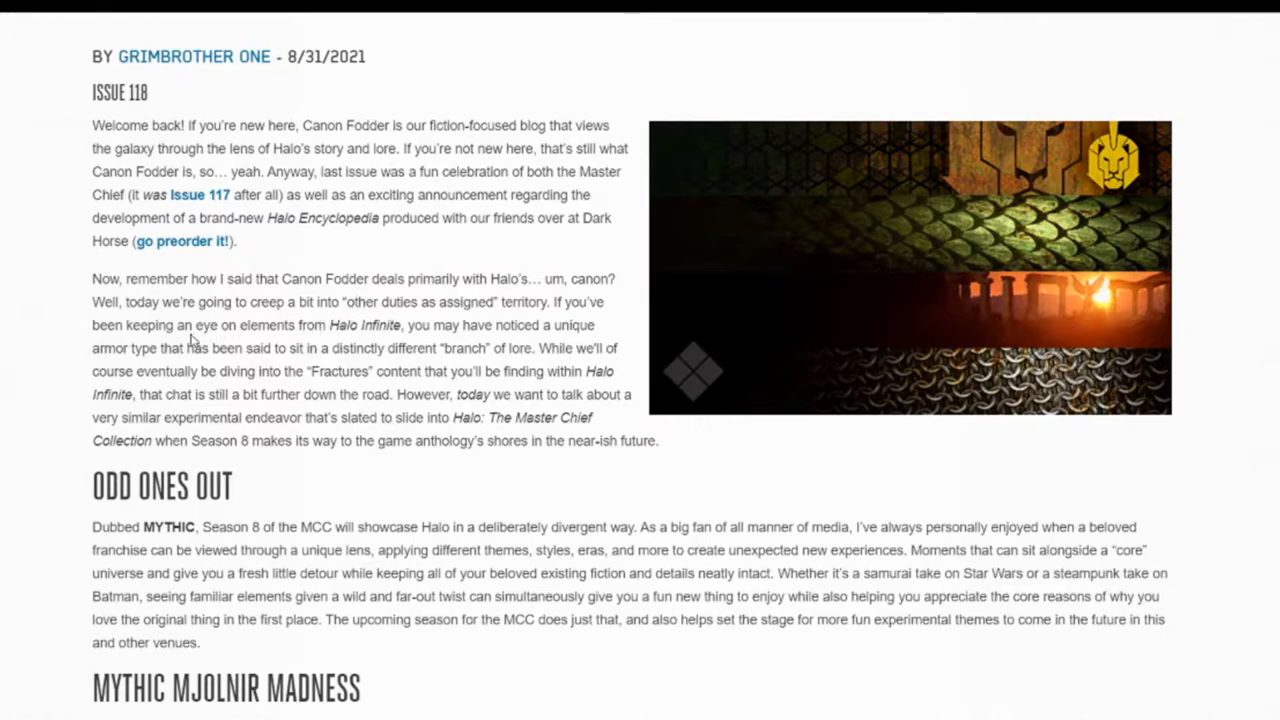
{"action": "mouse_move", "coordinate": [528, 344]}
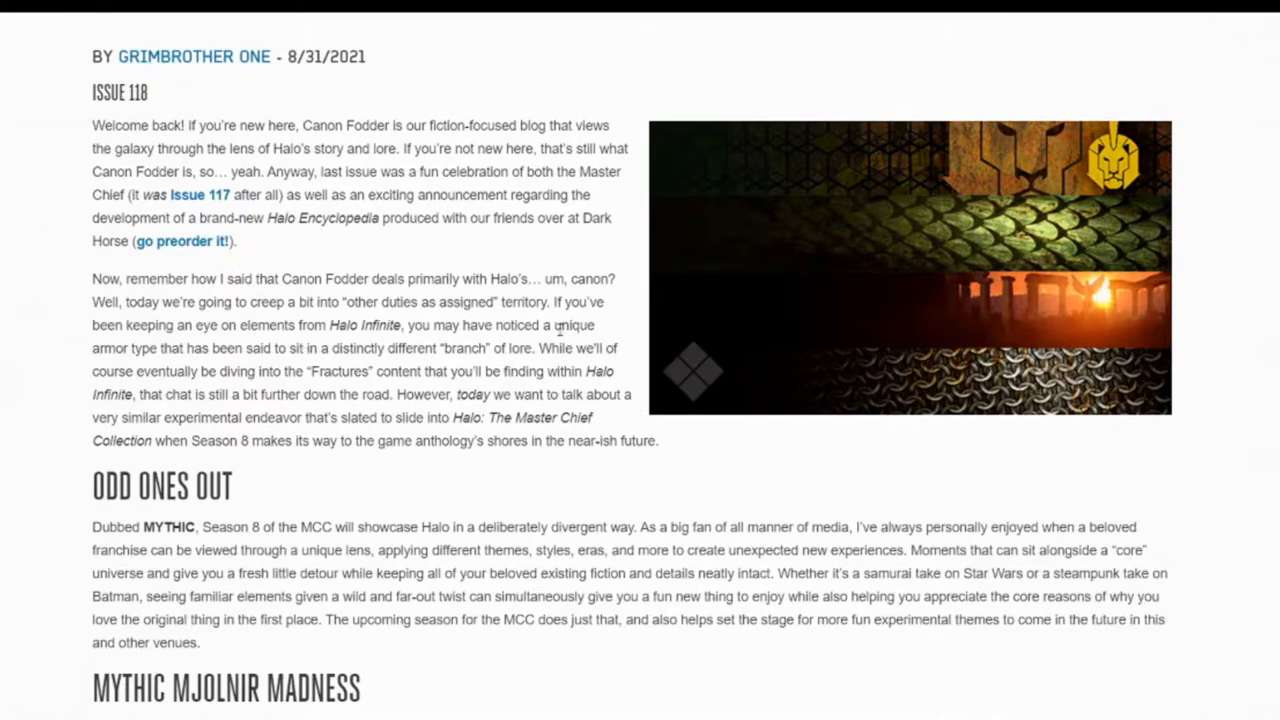
{"action": "scroll", "scroll_direction": "down", "scroll_amount": 3}
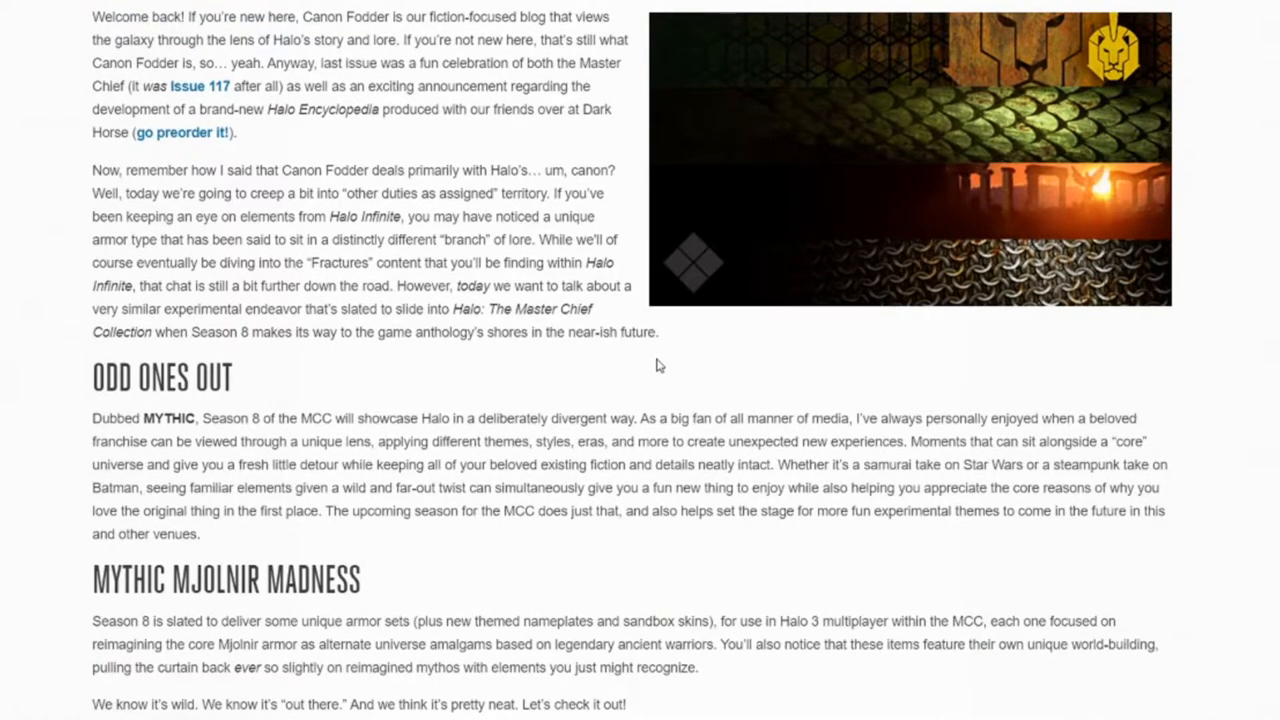
{"action": "scroll", "scroll_direction": "down", "scroll_amount": 3}
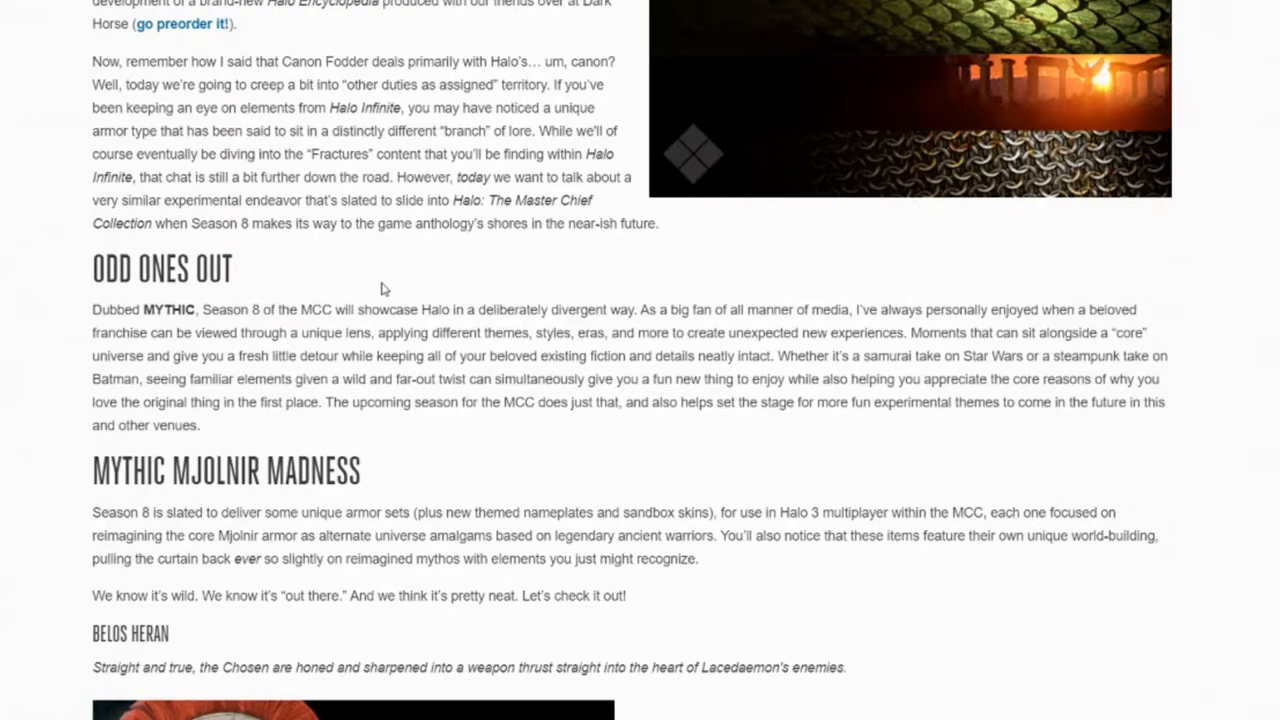
{"action": "scroll", "scroll_direction": "down", "scroll_amount": 3}
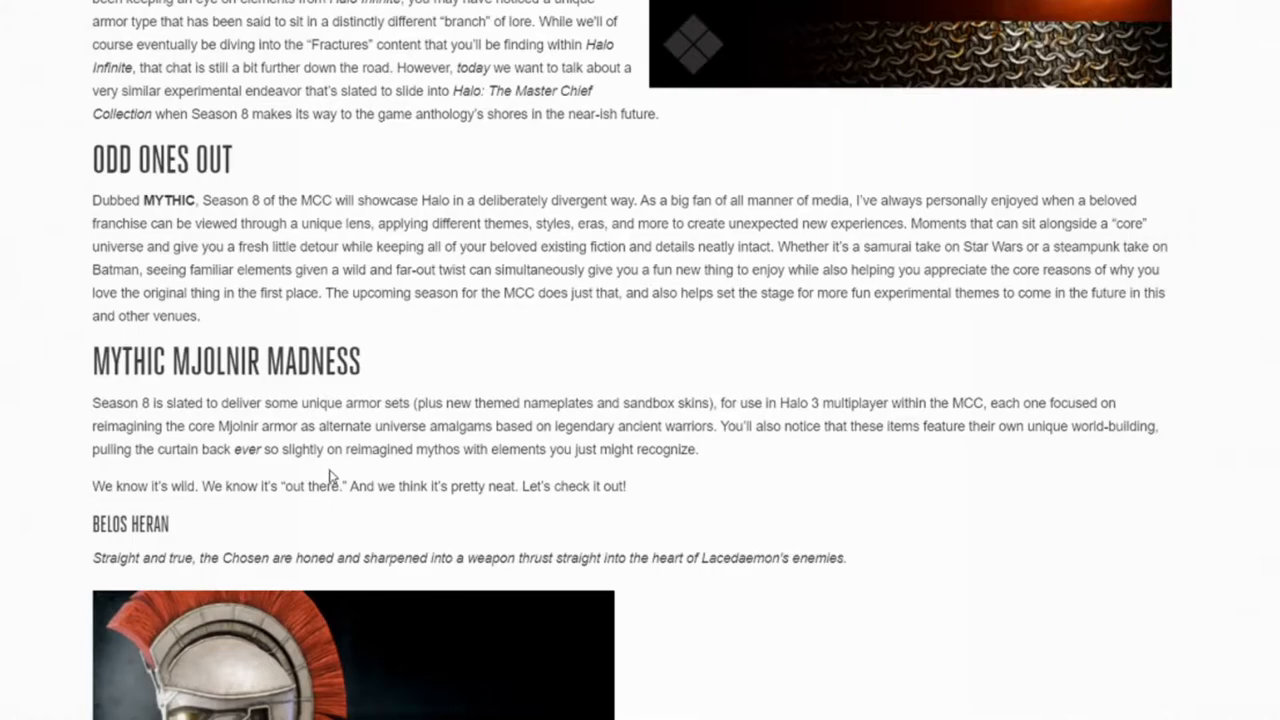
{"action": "scroll", "scroll_direction": "down", "scroll_amount": 3}
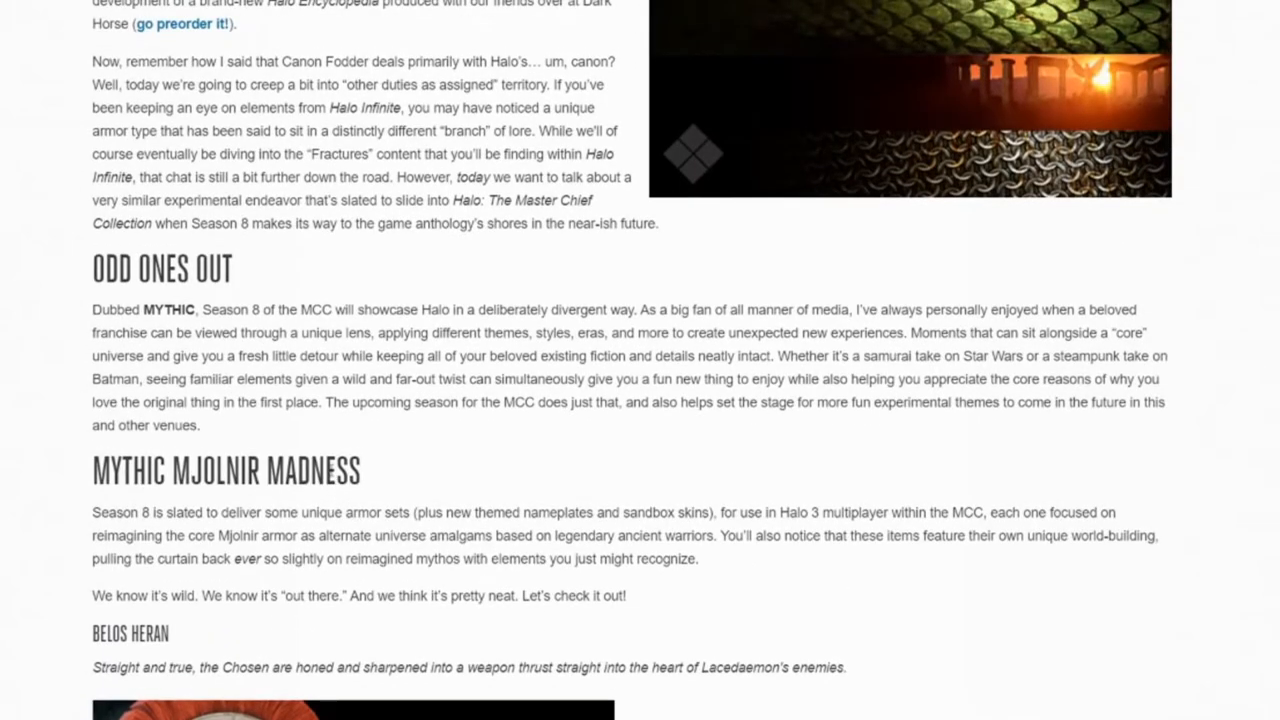
{"action": "mouse_move", "coordinate": [344, 252]}
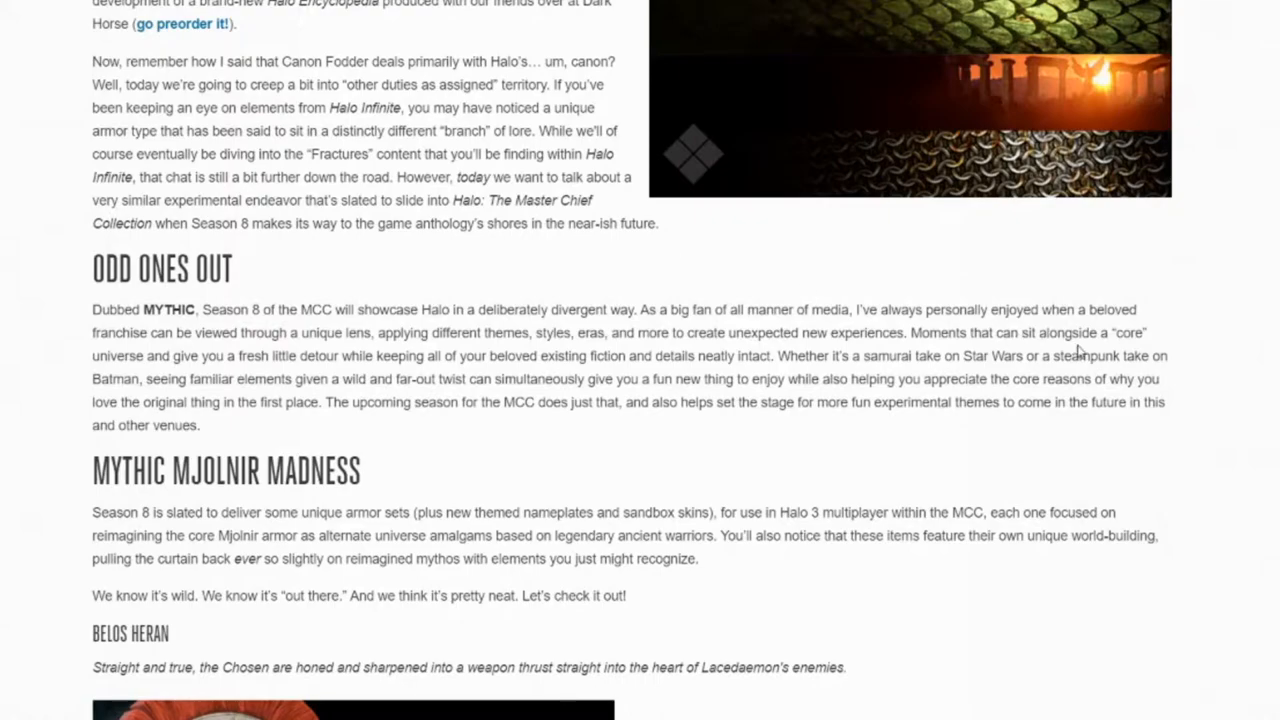
{"action": "mouse_move", "coordinate": [304, 372]}
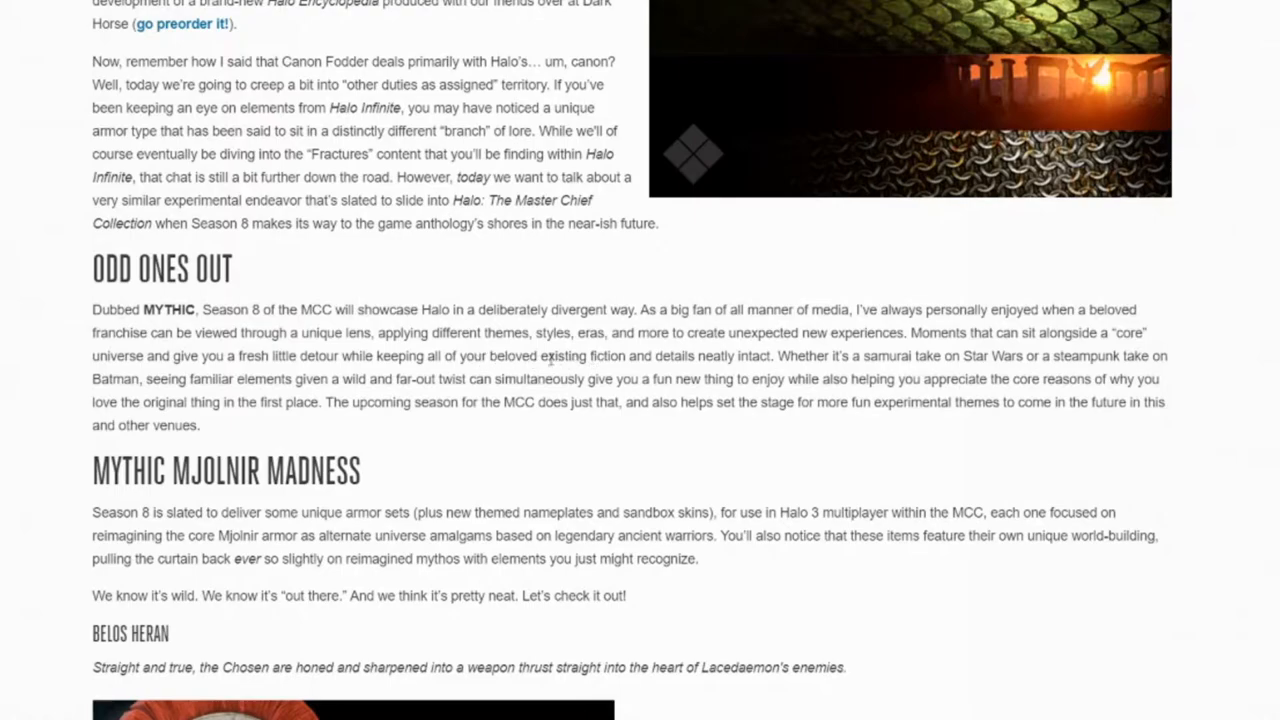
Step: Highlight phrases in the Odd Ones Out paragraph ('a fresh little detour', 'details neatly intact') and scroll toward Belos Heran
{"action": "left_click_drag", "start_coordinate": [542, 356], "coordinate": [772, 356]}
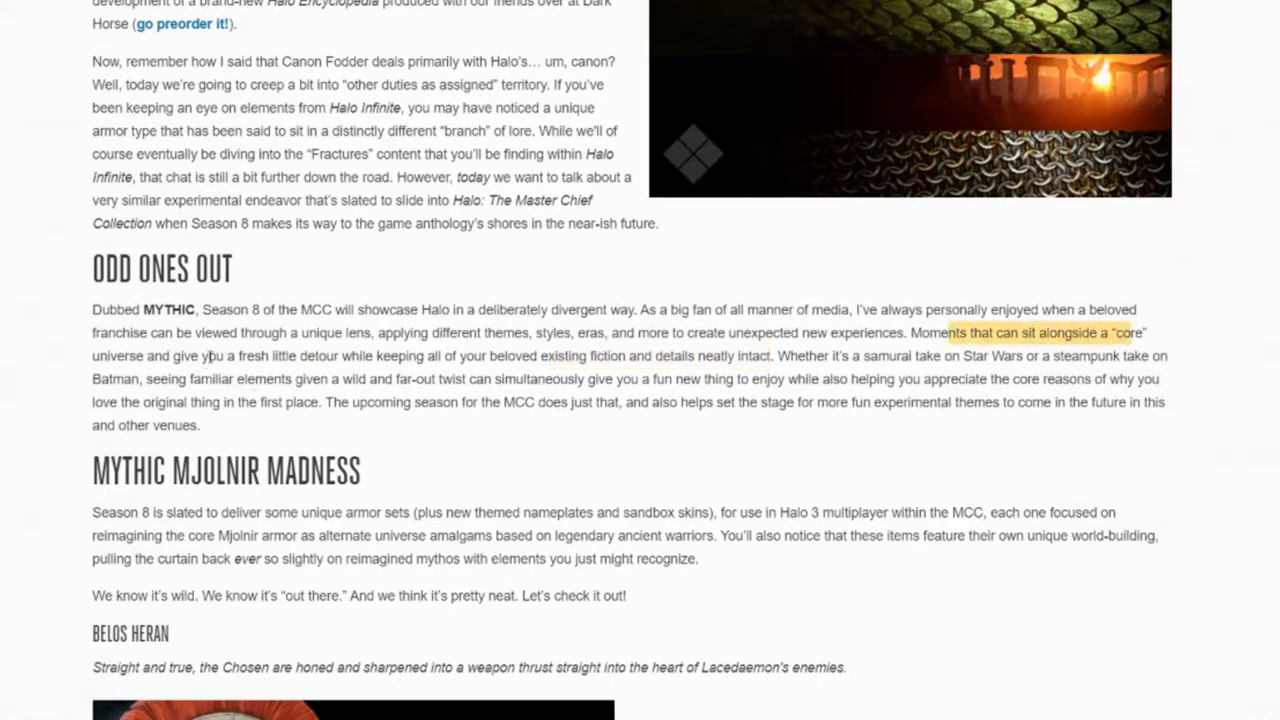
{"action": "left_click_drag", "start_coordinate": [204, 356], "coordinate": [340, 356]}
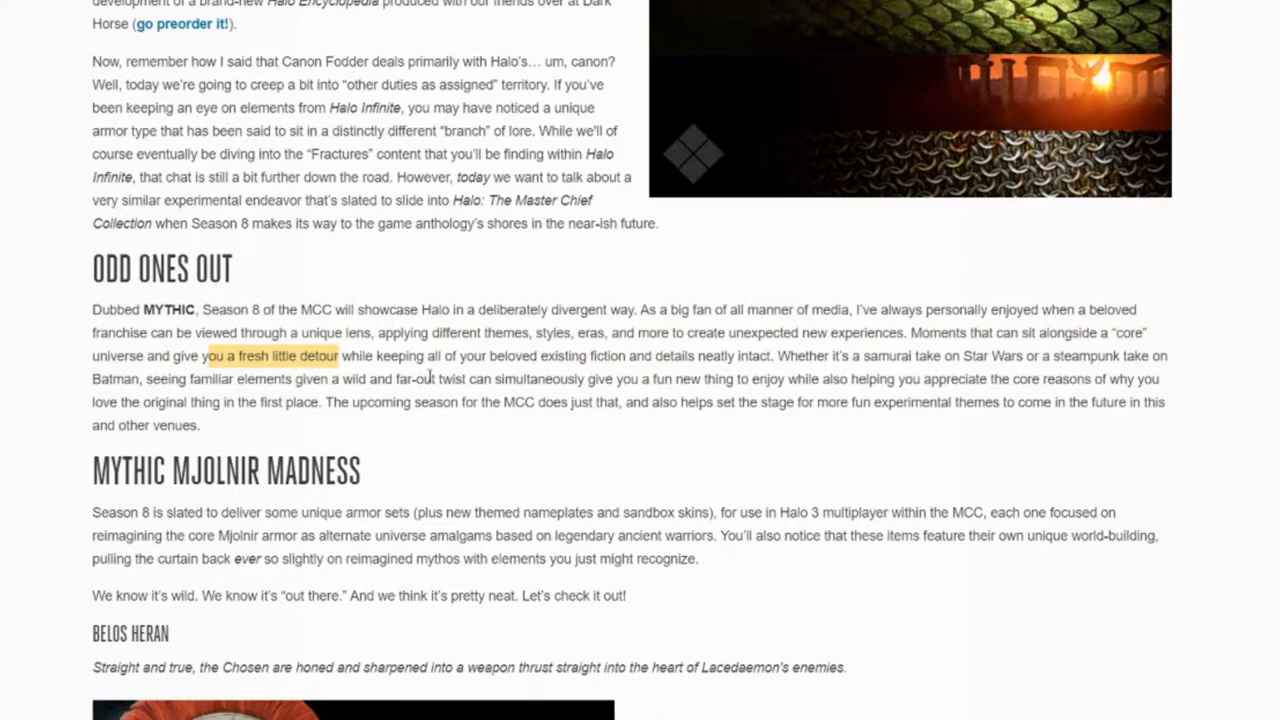
{"action": "mouse_move", "coordinate": [324, 348]}
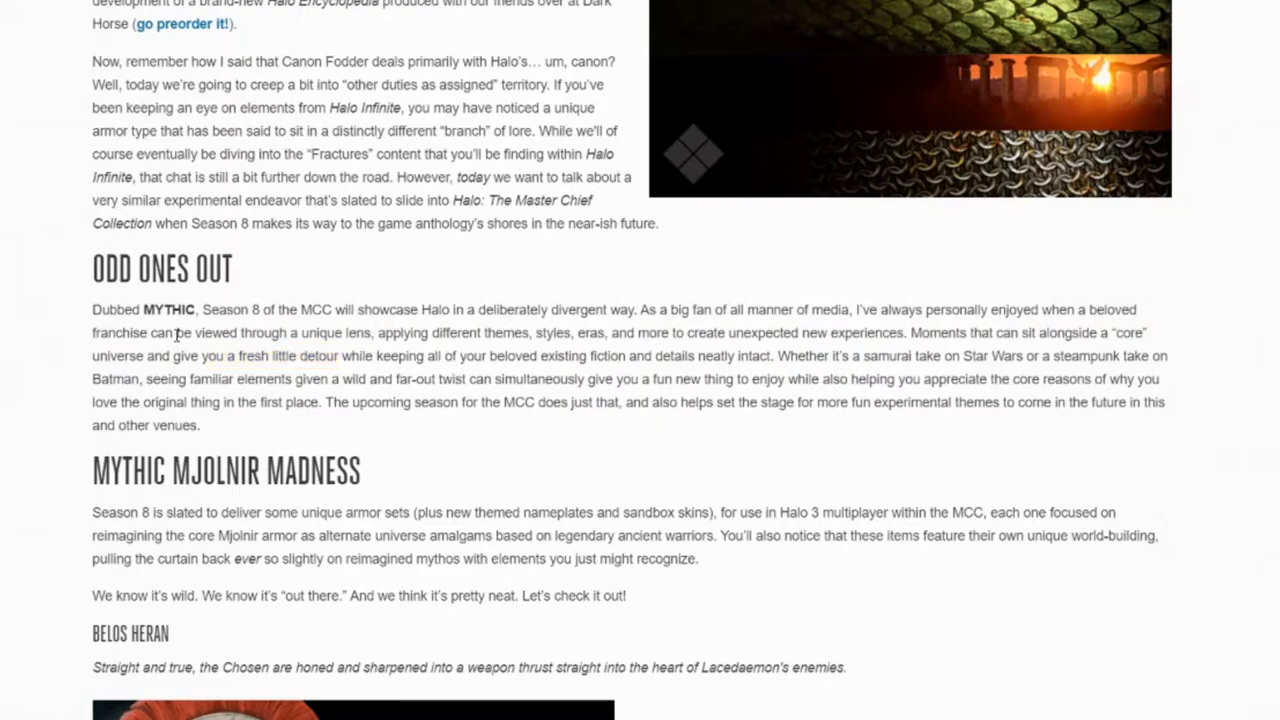
{"action": "mouse_move", "coordinate": [490, 352]}
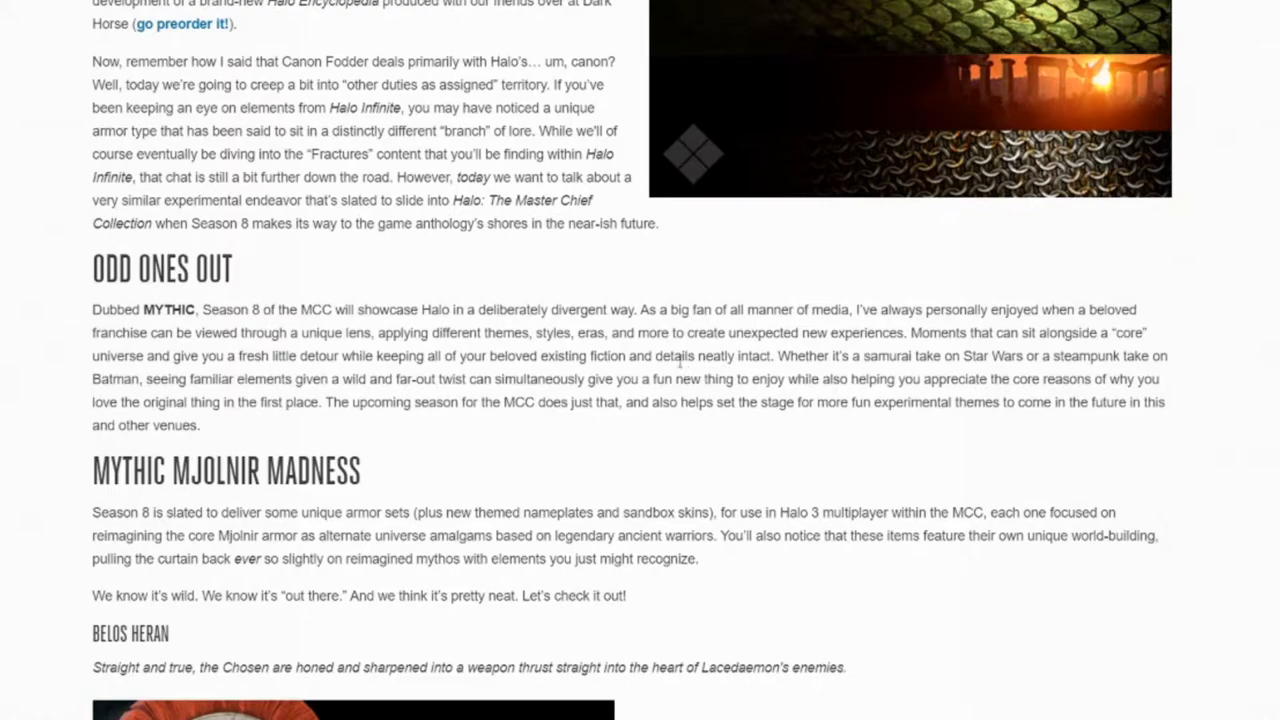
{"action": "double_click", "coordinate": [672, 356]}
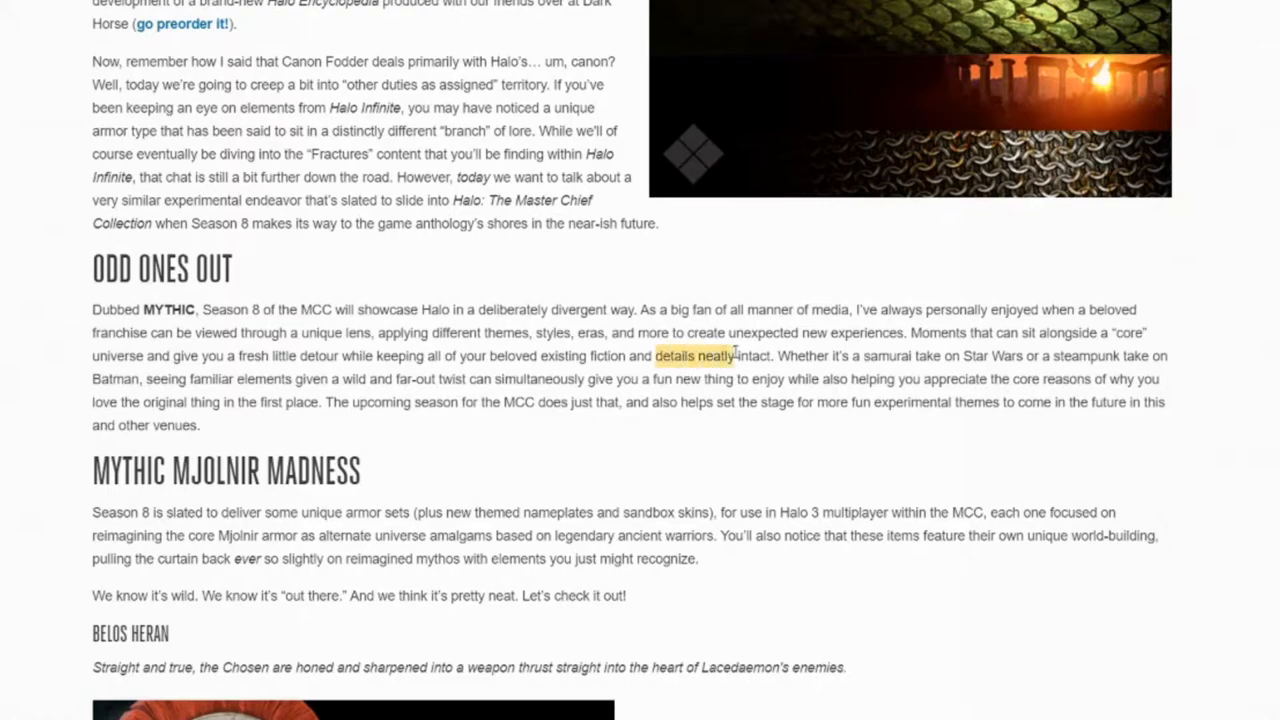
{"action": "scroll", "scroll_direction": "down", "scroll_amount": 3}
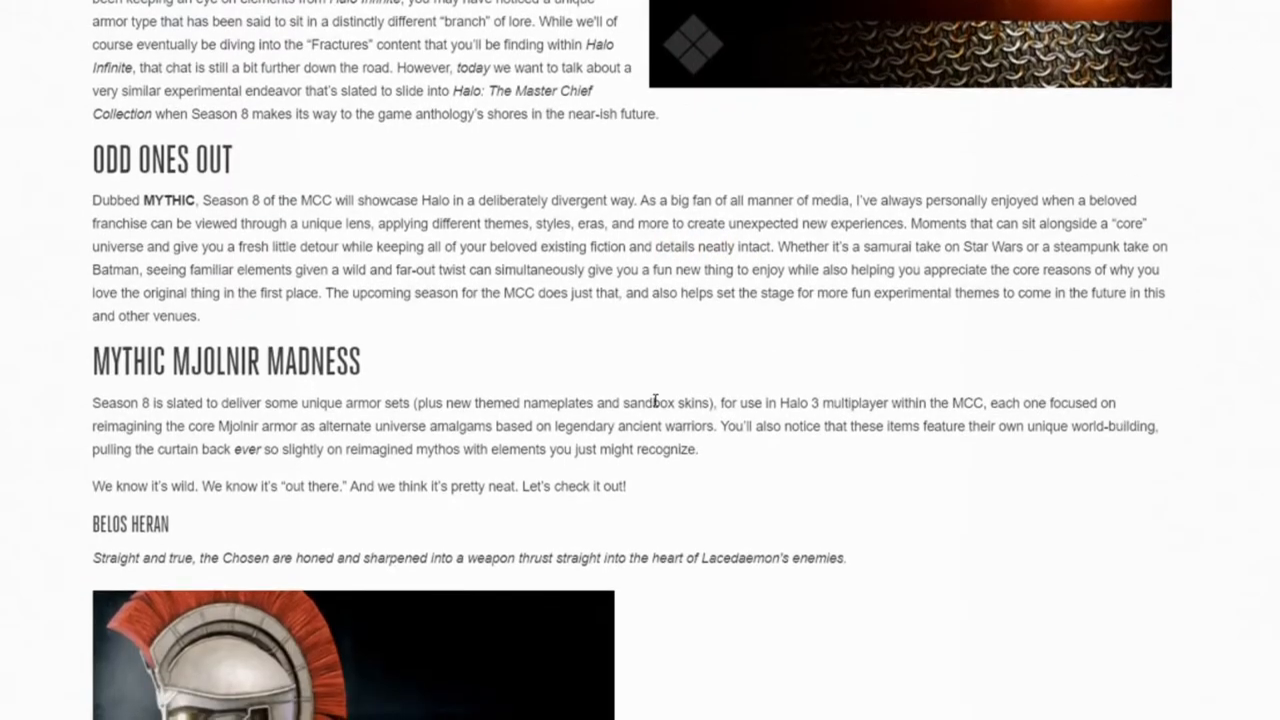
{"action": "mouse_move", "coordinate": [476, 378]}
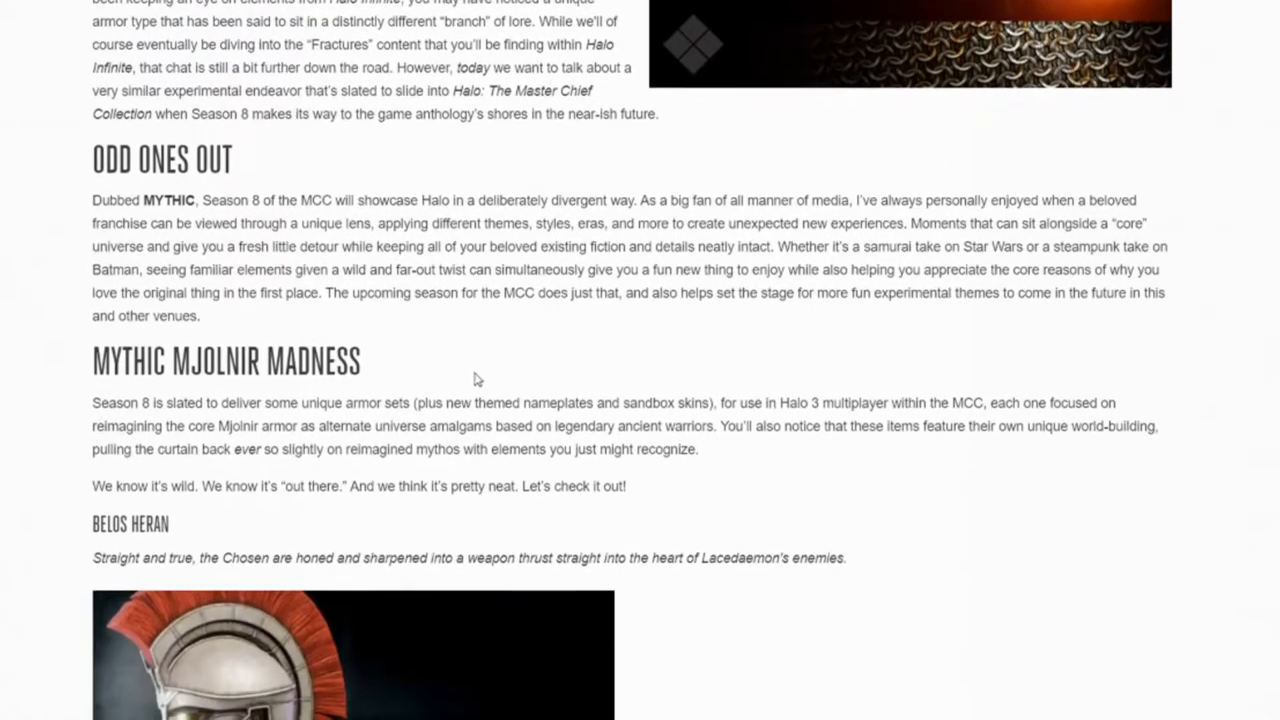
Step: Scroll down to the Belos Heran and Belos Syntrofos helmet images at the start of the armor list
{"action": "scroll", "scroll_direction": "down", "scroll_amount": 3}
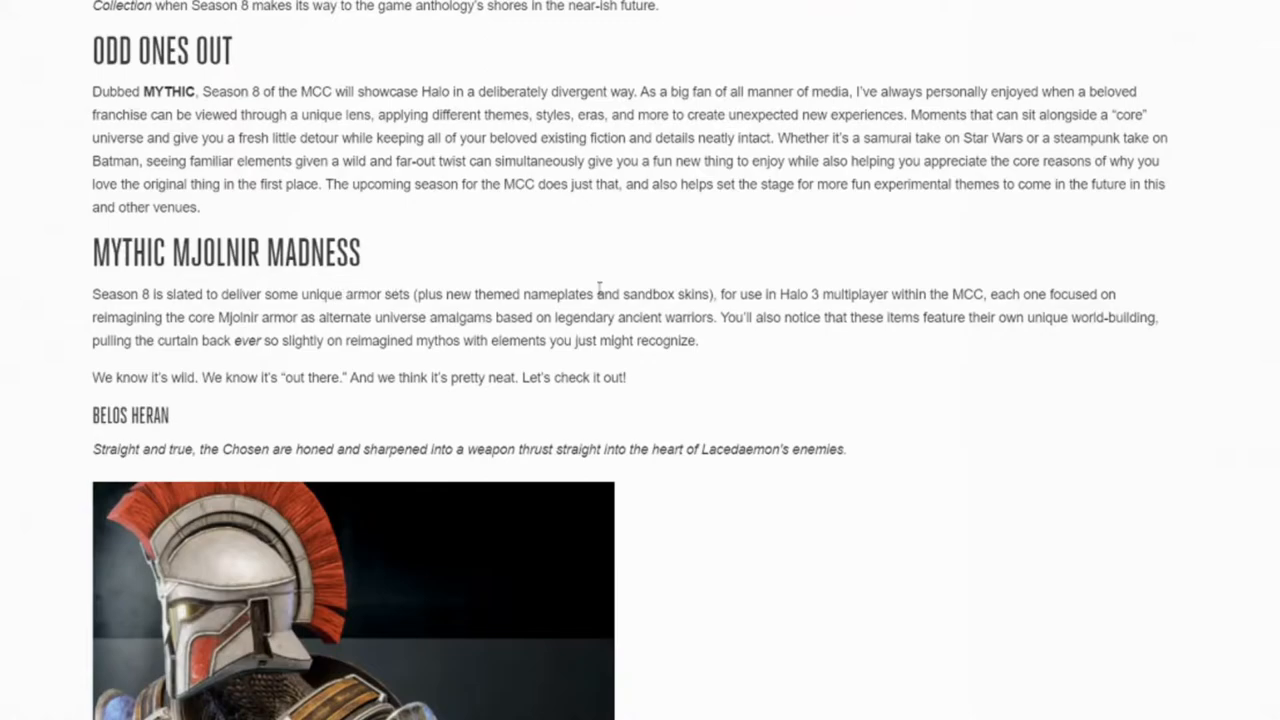
{"action": "mouse_move", "coordinate": [1132, 304]}
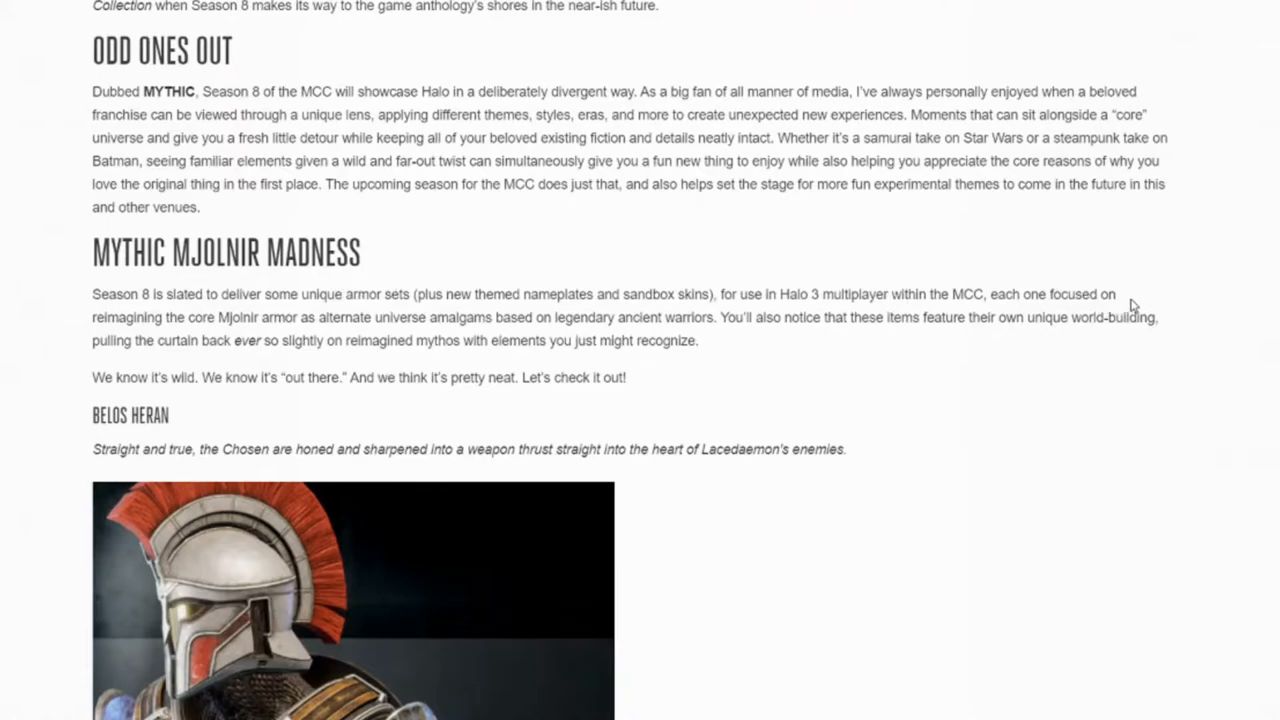
{"action": "mouse_move", "coordinate": [284, 312]}
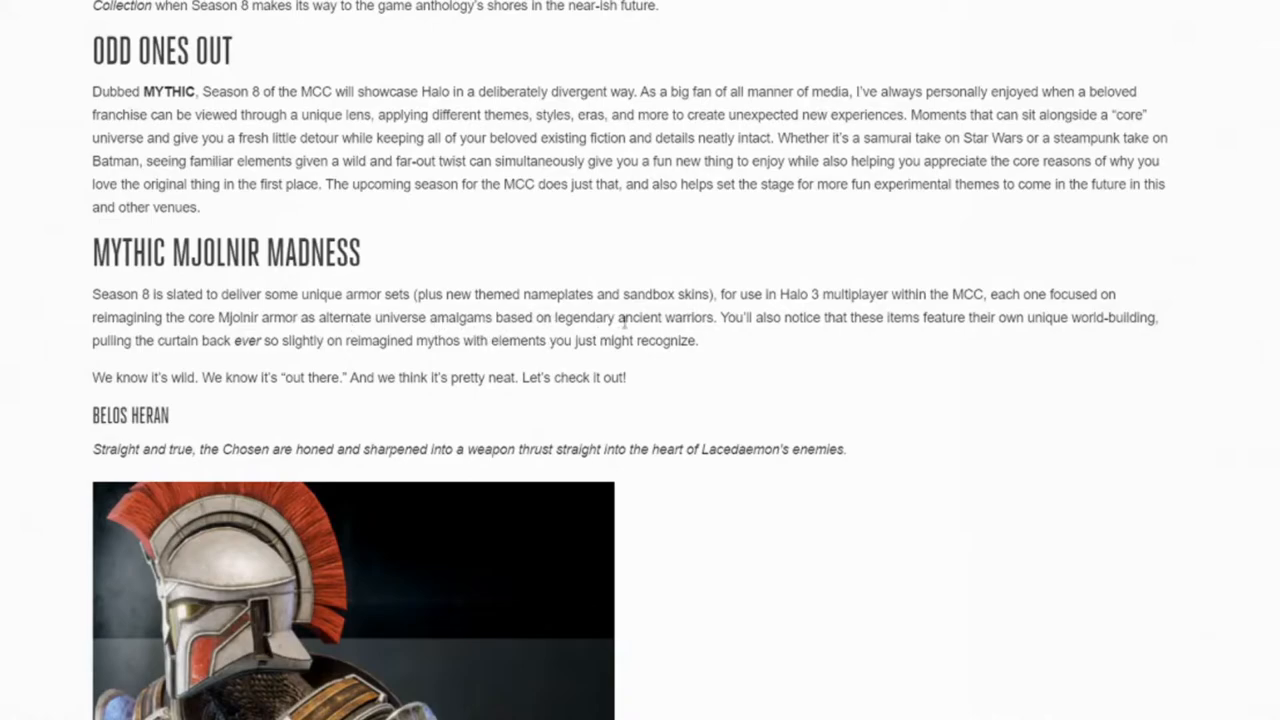
{"action": "scroll", "scroll_direction": "down", "scroll_amount": 3}
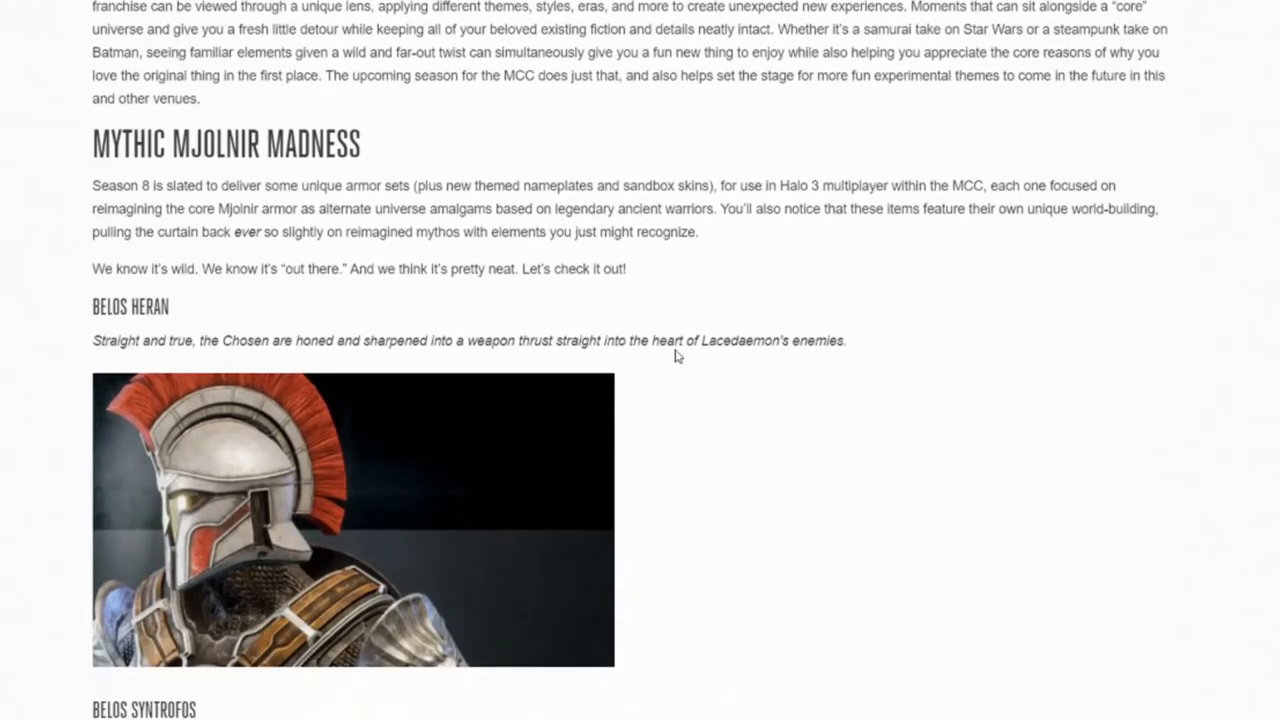
{"action": "scroll", "scroll_direction": "down", "scroll_amount": 3}
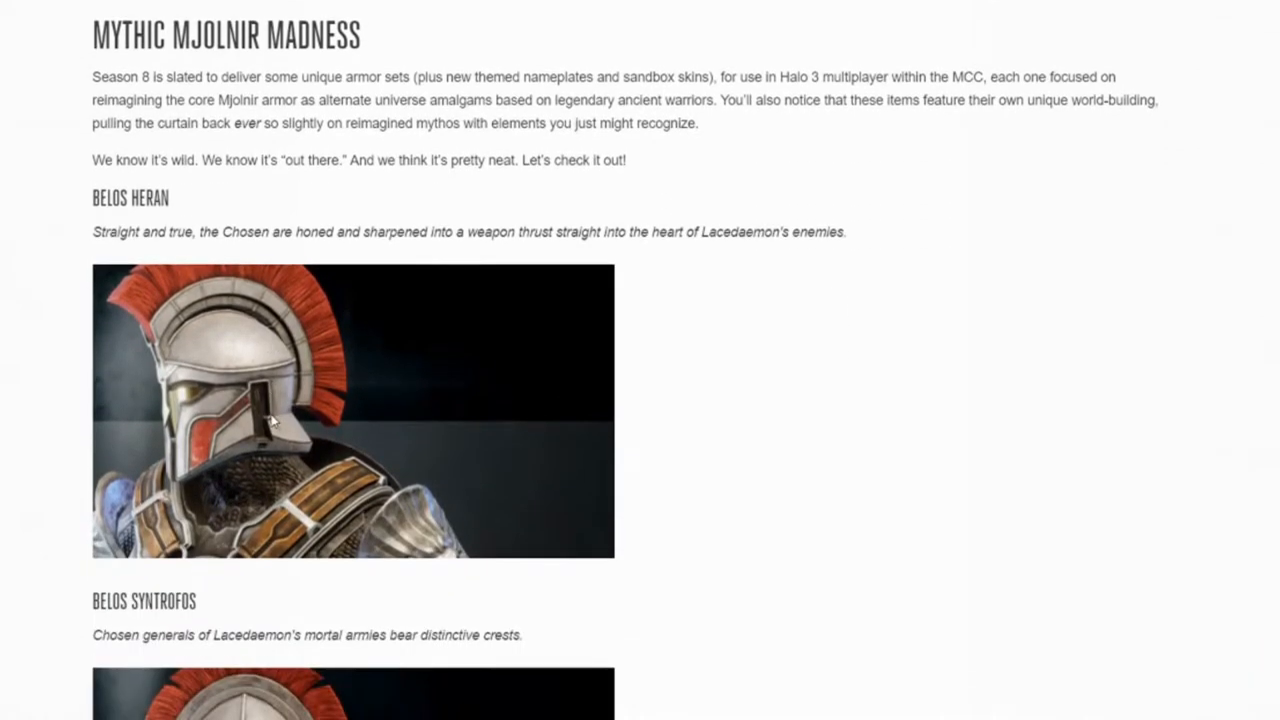
{"action": "mouse_move", "coordinate": [220, 256]}
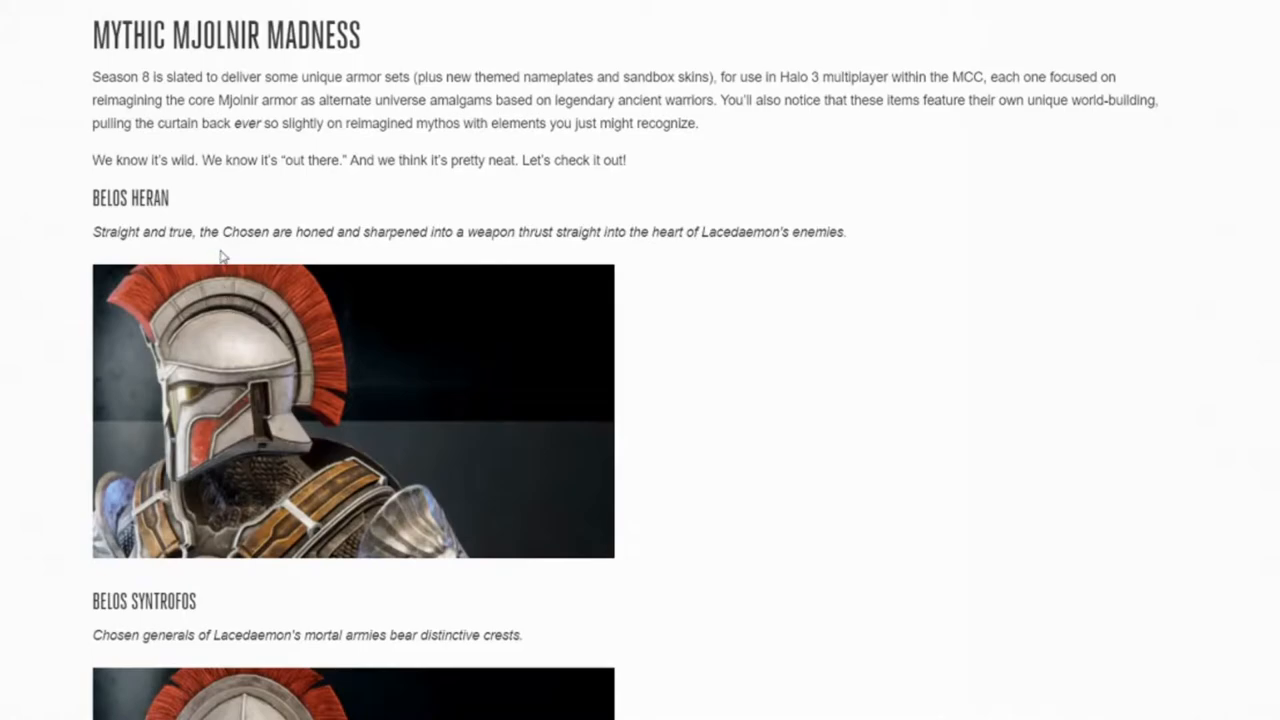
{"action": "mouse_move", "coordinate": [296, 248]}
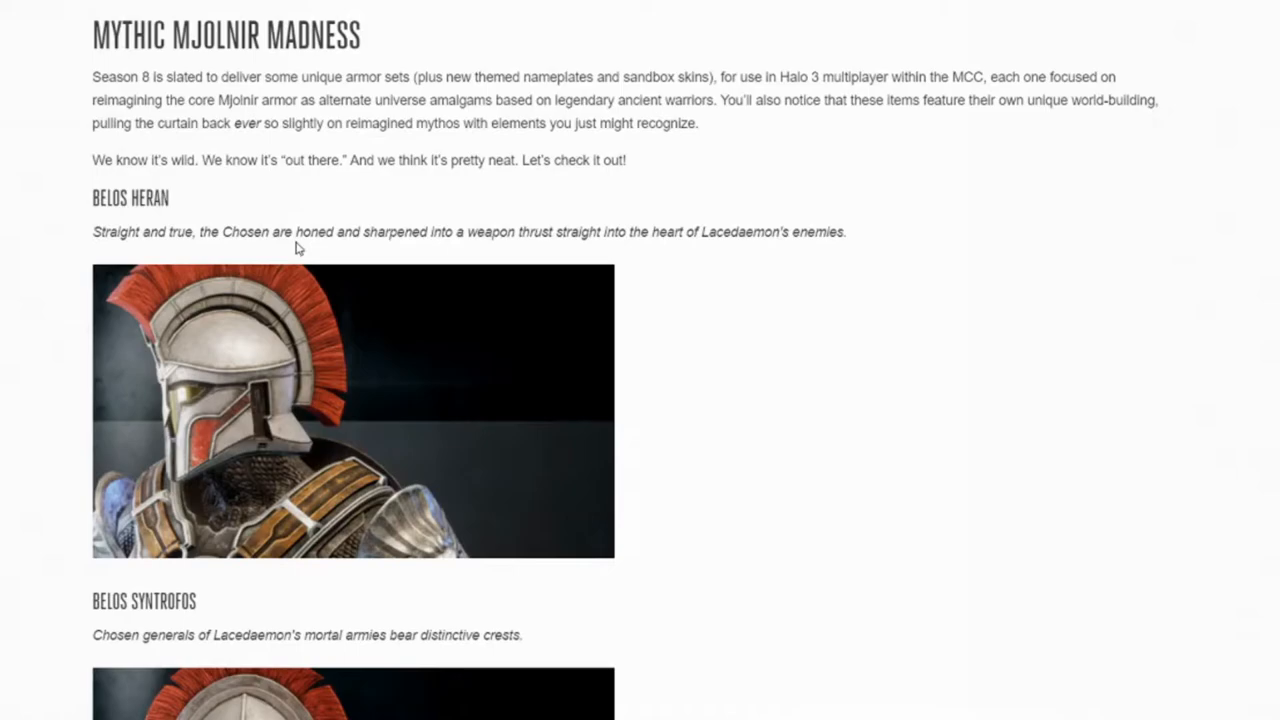
{"action": "mouse_move", "coordinate": [296, 250]}
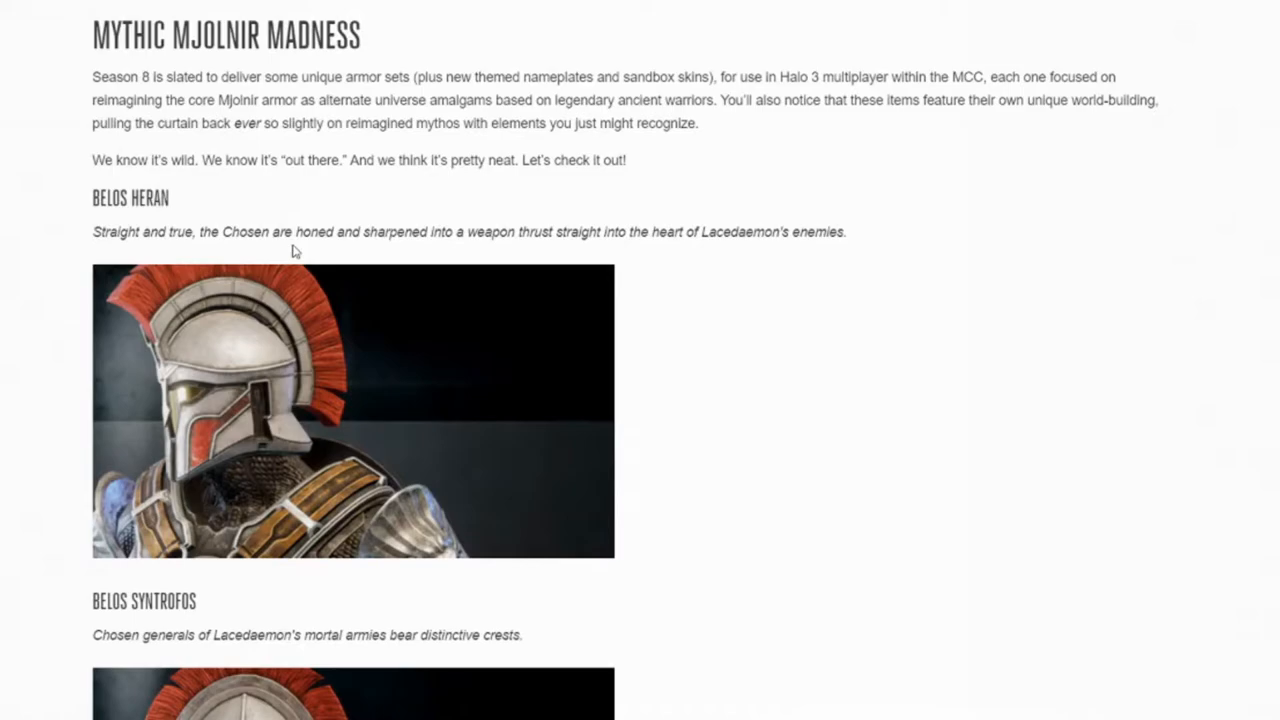
{"action": "scroll", "scroll_direction": "down", "scroll_amount": 3}
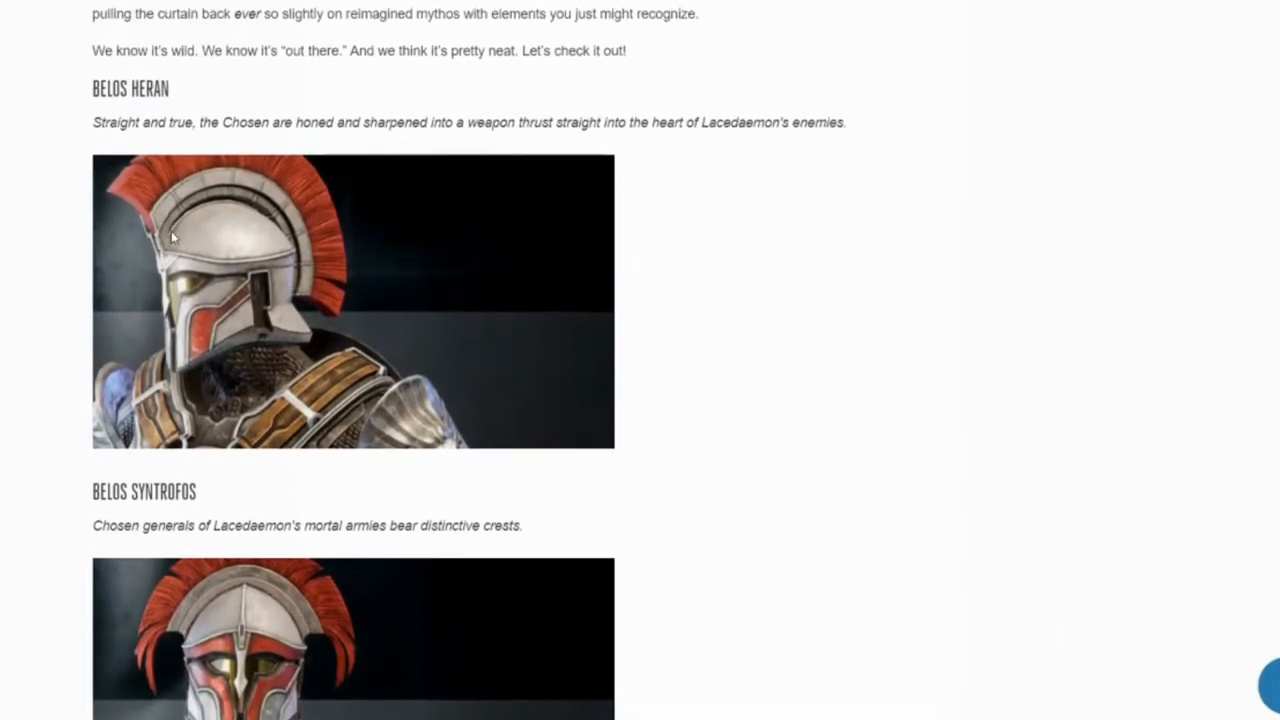
{"action": "mouse_move", "coordinate": [212, 260]}
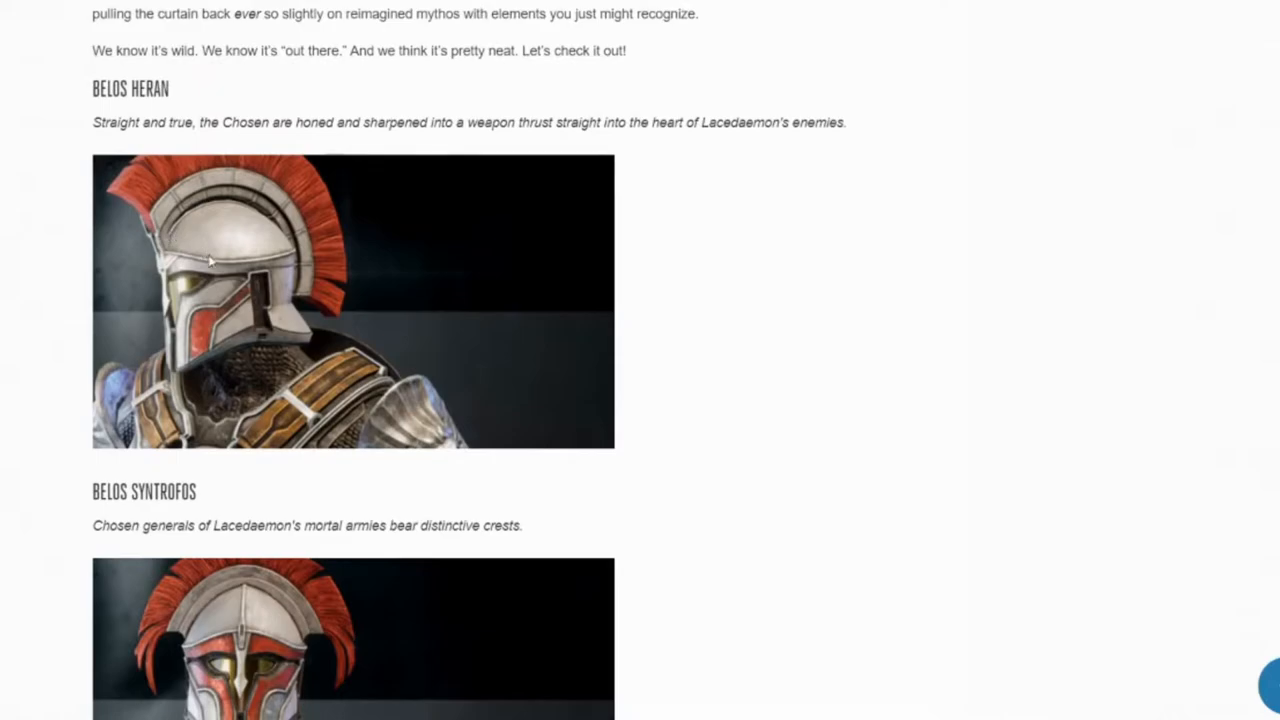
{"action": "scroll", "scroll_direction": "down", "scroll_amount": 3}
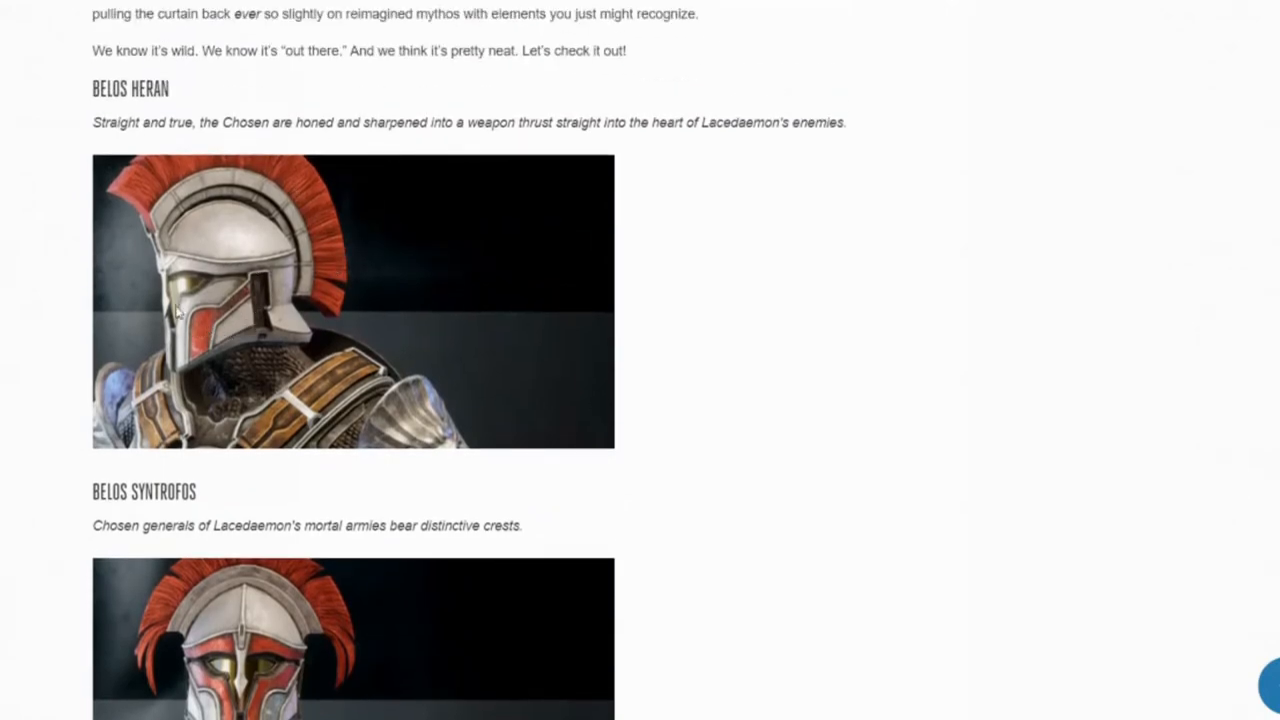
{"action": "mouse_move", "coordinate": [232, 276]}
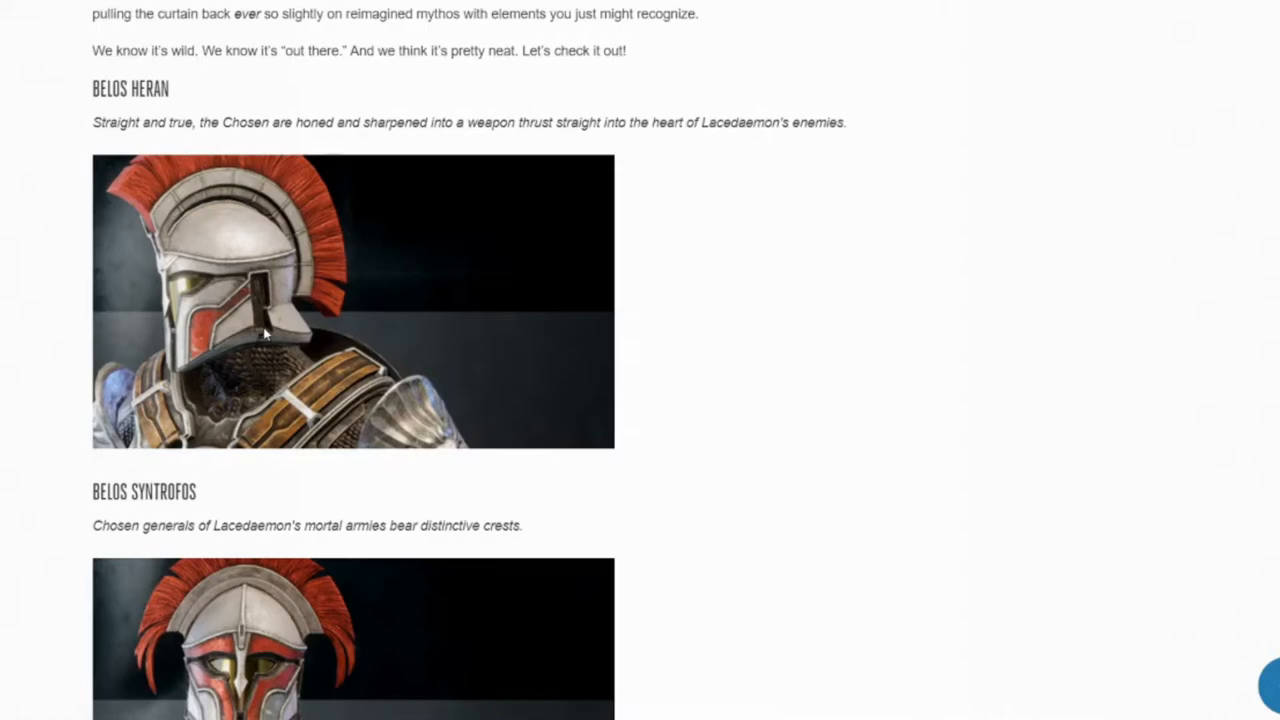
{"action": "mouse_move", "coordinate": [280, 320]}
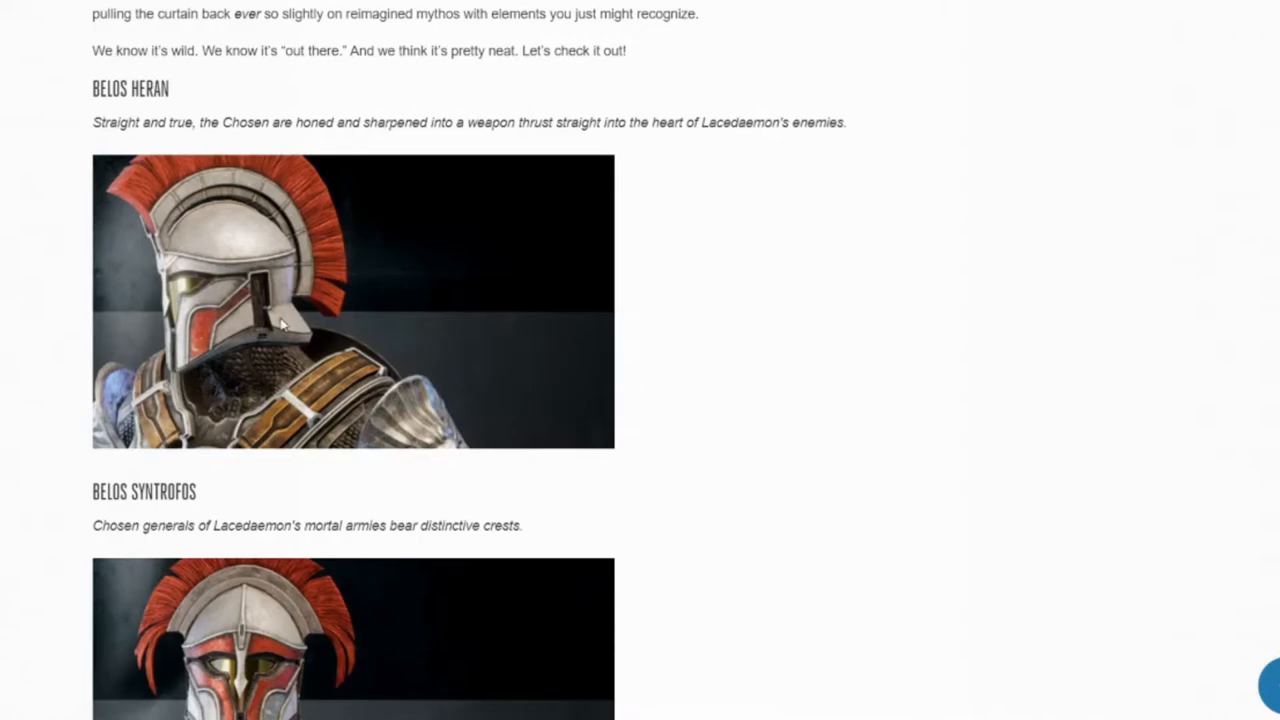
Step: Scroll down through the remaining Belos helmets toward the Blackguard Warfeast section
{"action": "scroll", "scroll_direction": "down", "scroll_amount": 3}
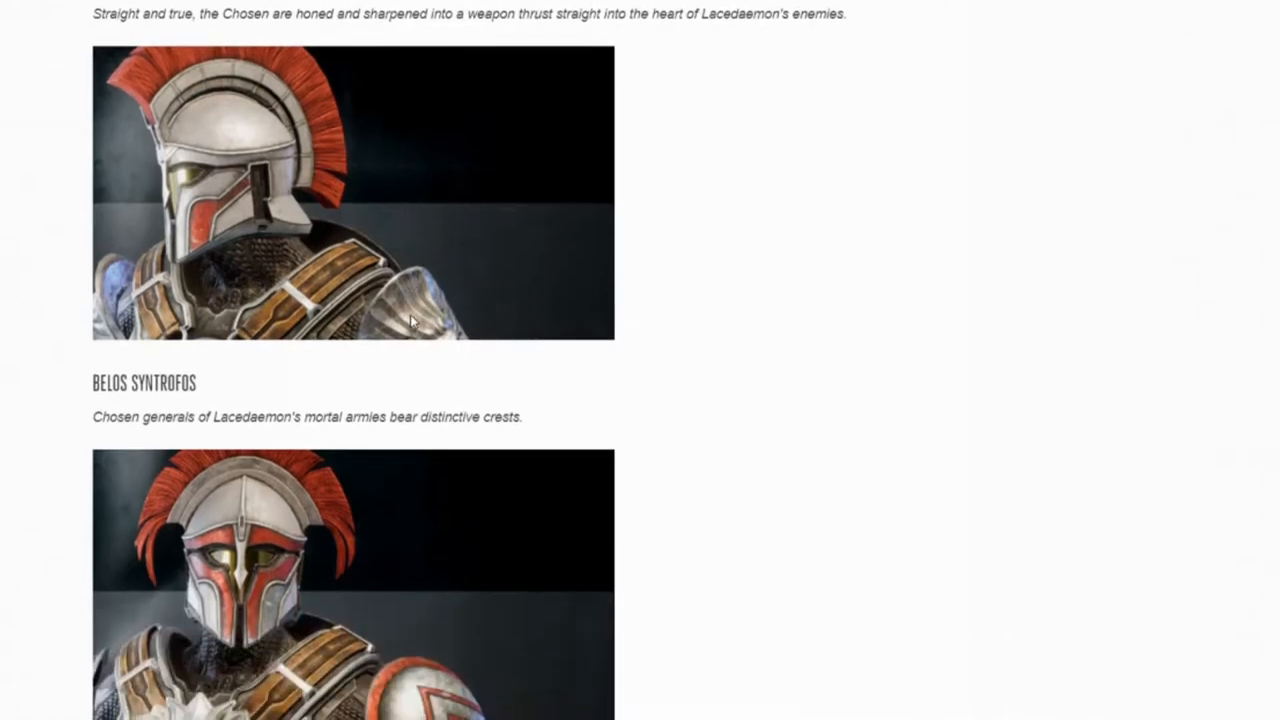
{"action": "scroll", "scroll_direction": "down", "scroll_amount": 3}
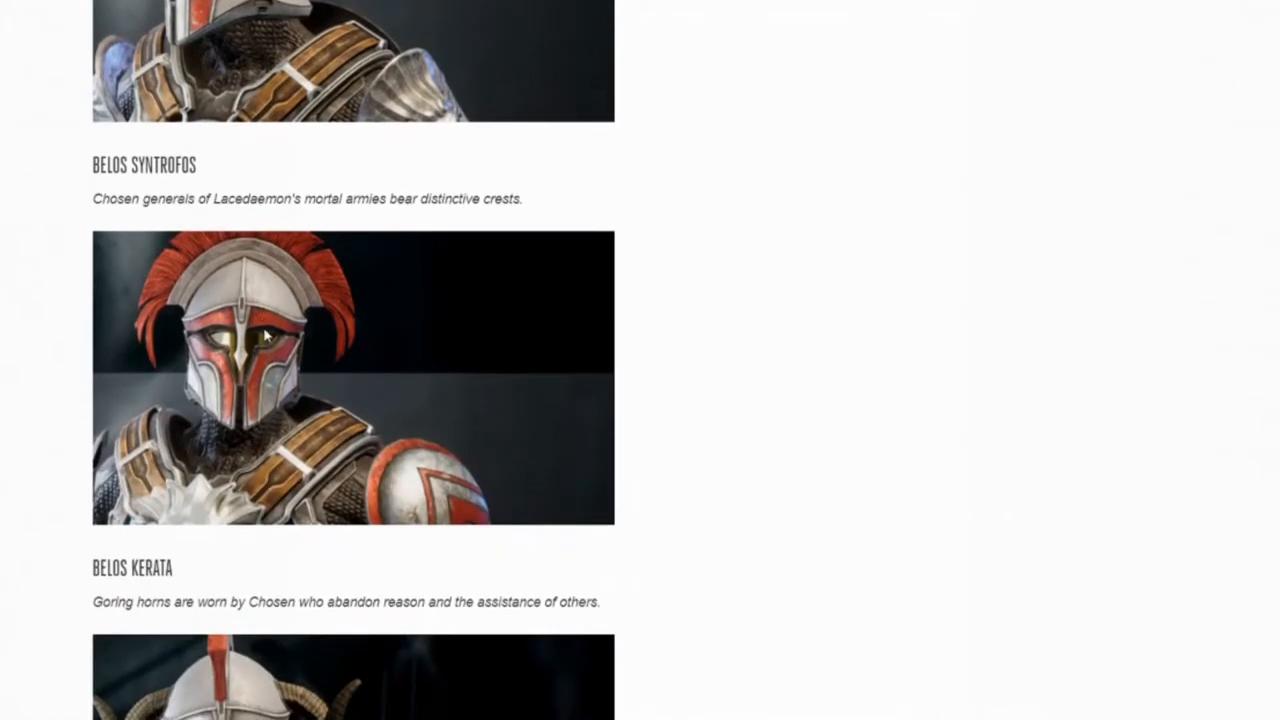
{"action": "scroll", "scroll_direction": "down", "scroll_amount": 3}
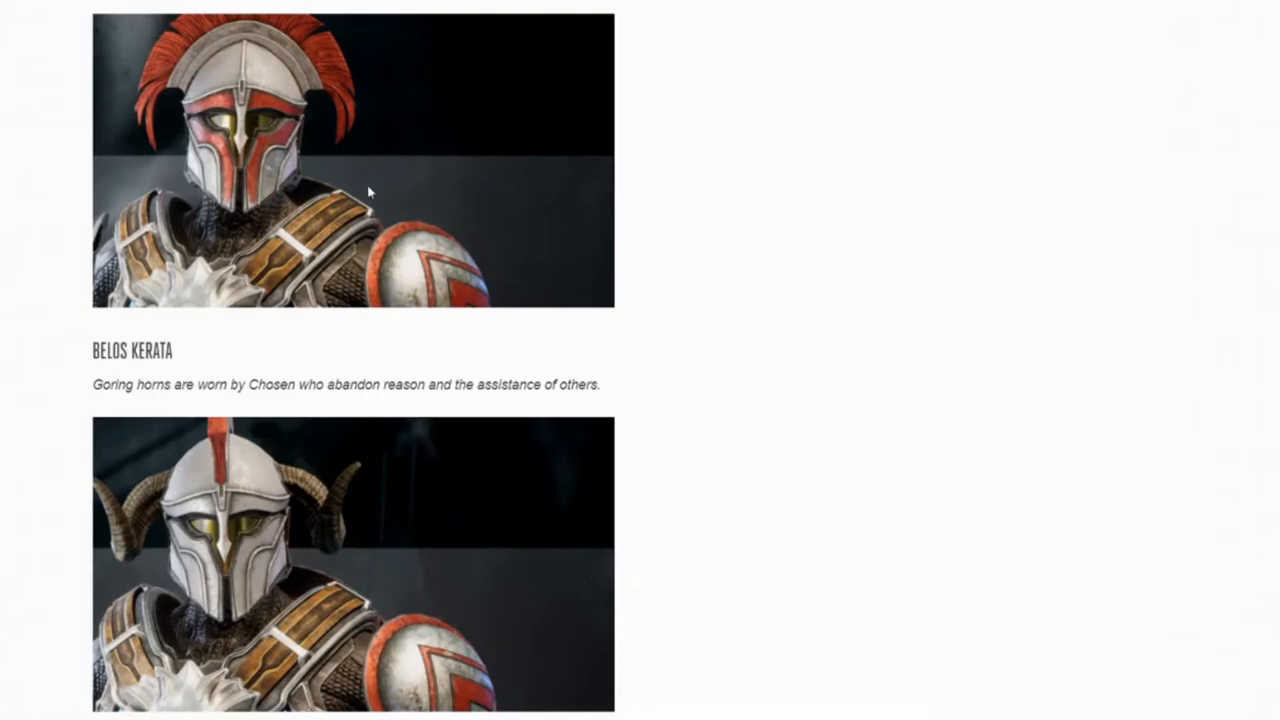
{"action": "scroll", "scroll_direction": "down", "scroll_amount": 3}
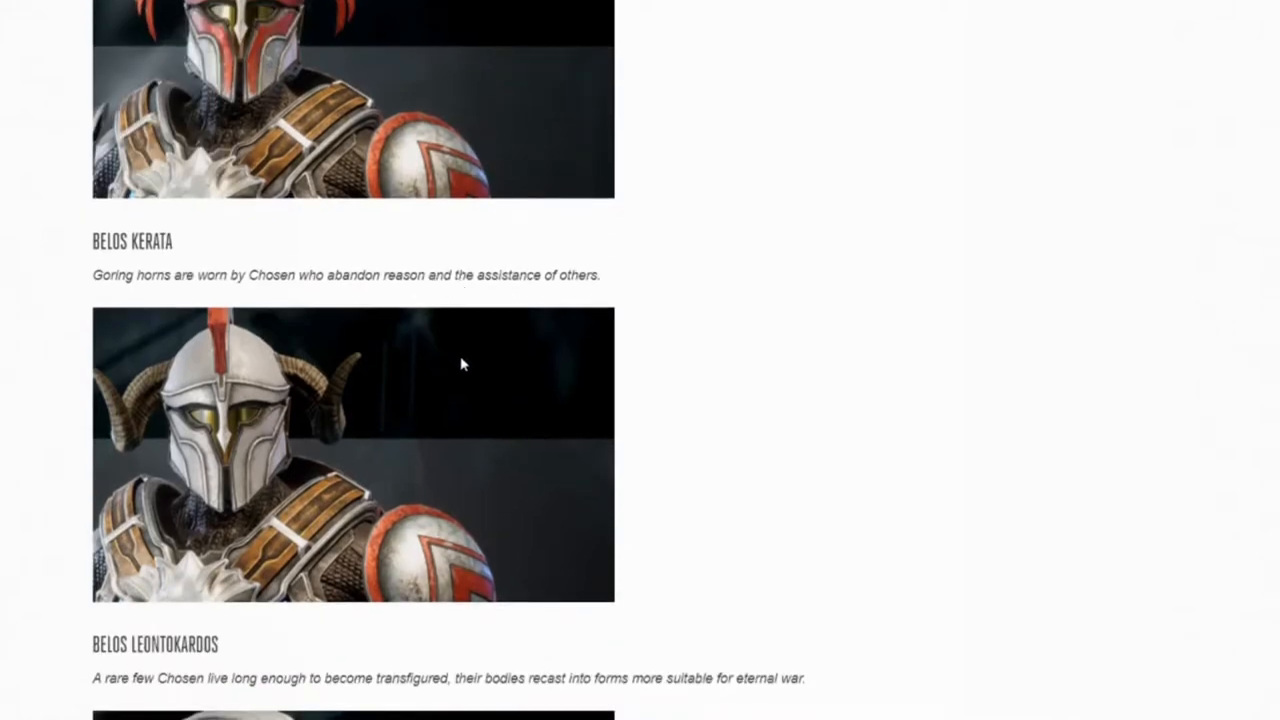
{"action": "mouse_move", "coordinate": [420, 390]}
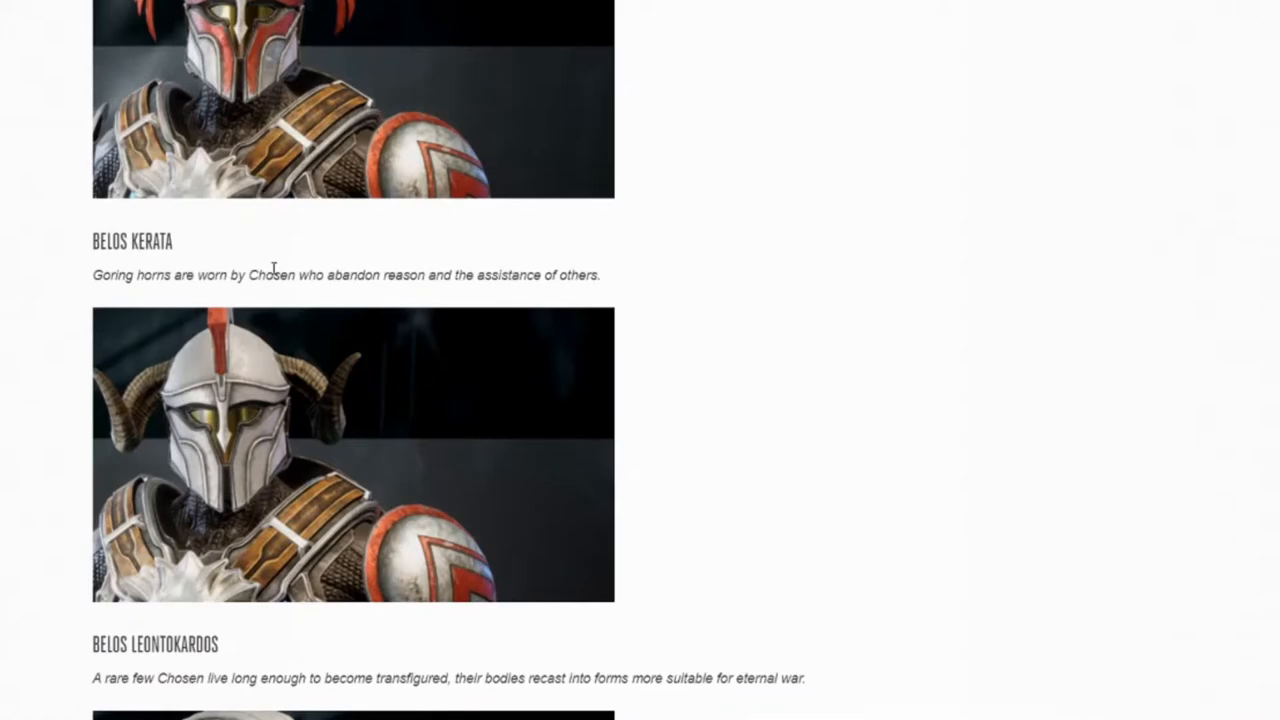
{"action": "scroll", "scroll_direction": "down", "scroll_amount": 3}
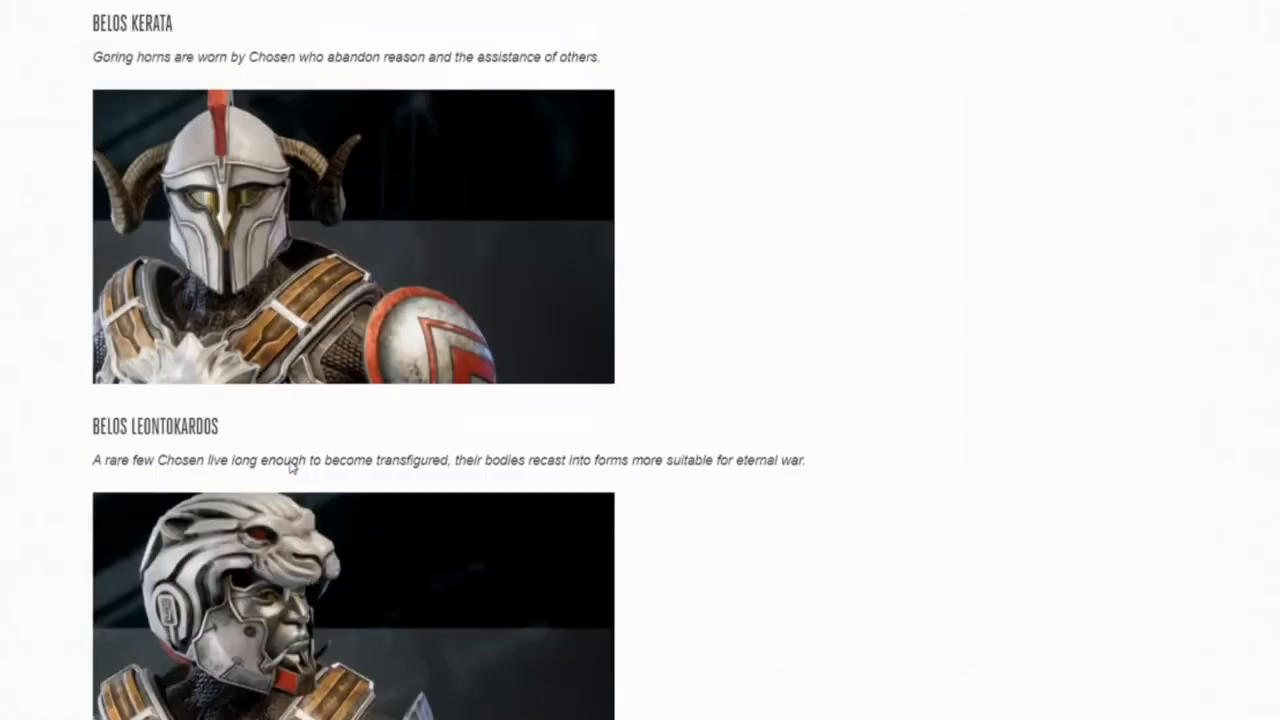
{"action": "scroll", "scroll_direction": "down", "scroll_amount": 3}
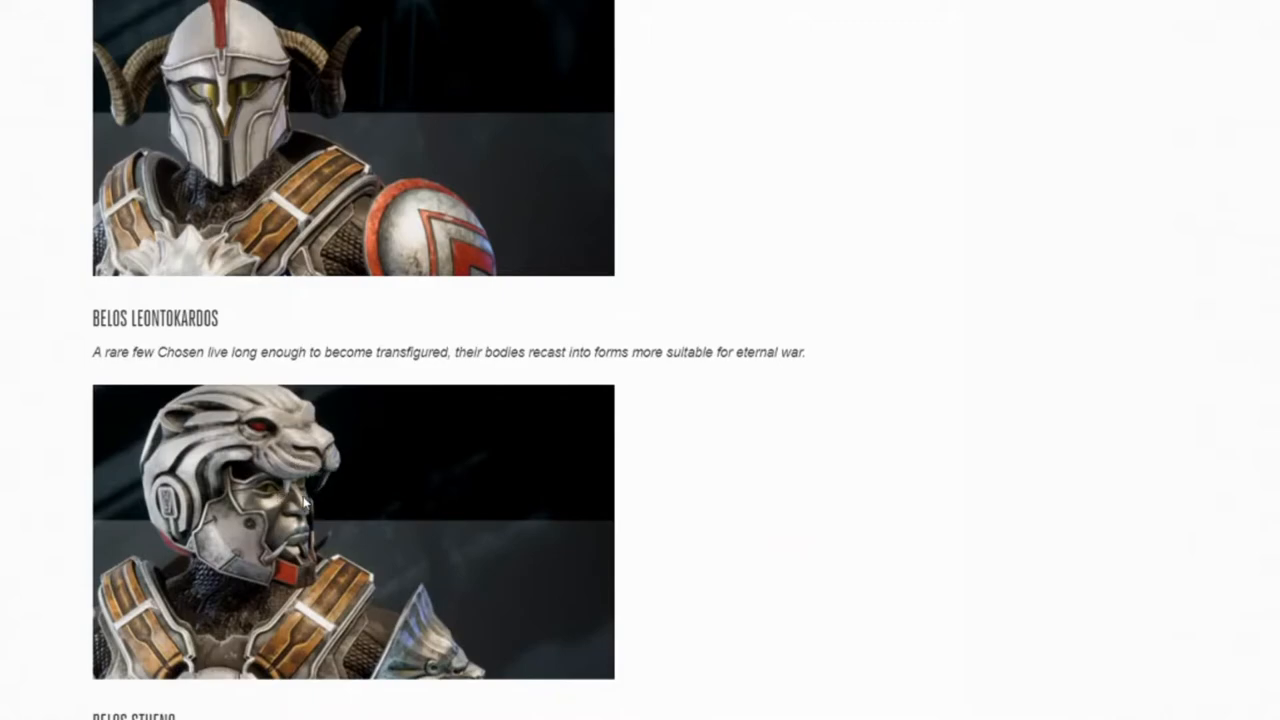
{"action": "mouse_move", "coordinate": [350, 490]}
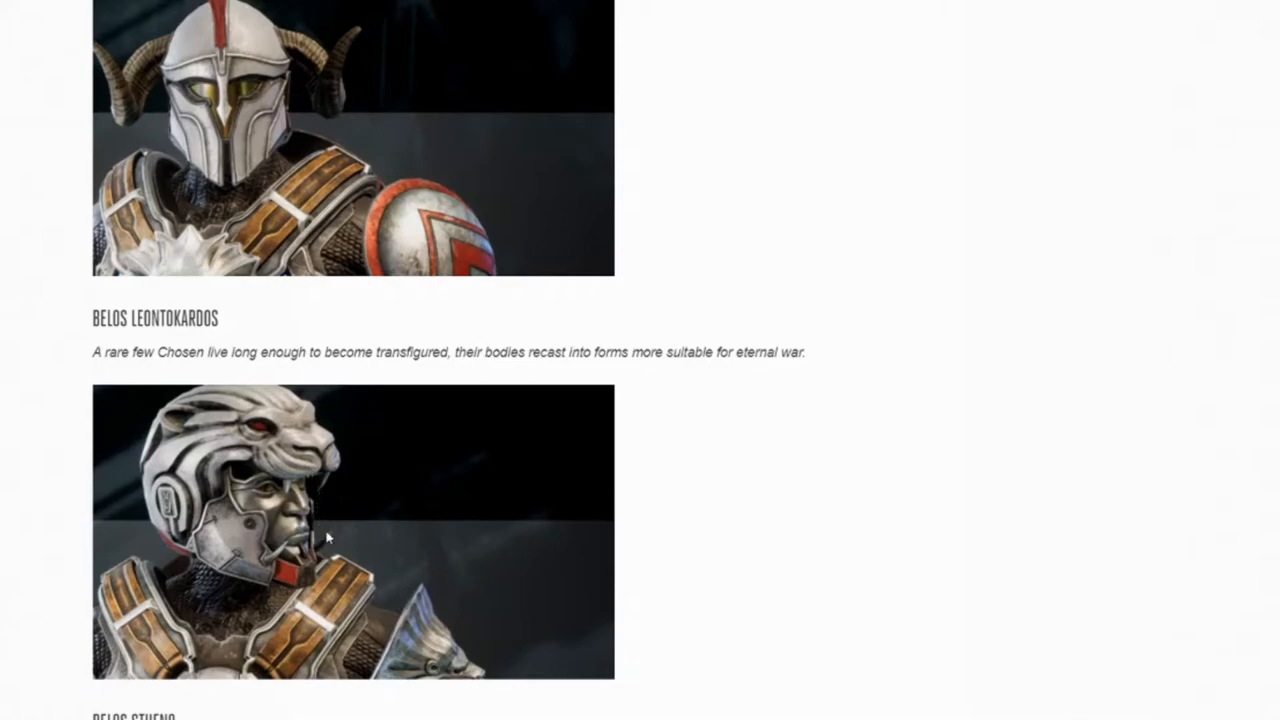
{"action": "scroll", "scroll_direction": "down", "scroll_amount": 3}
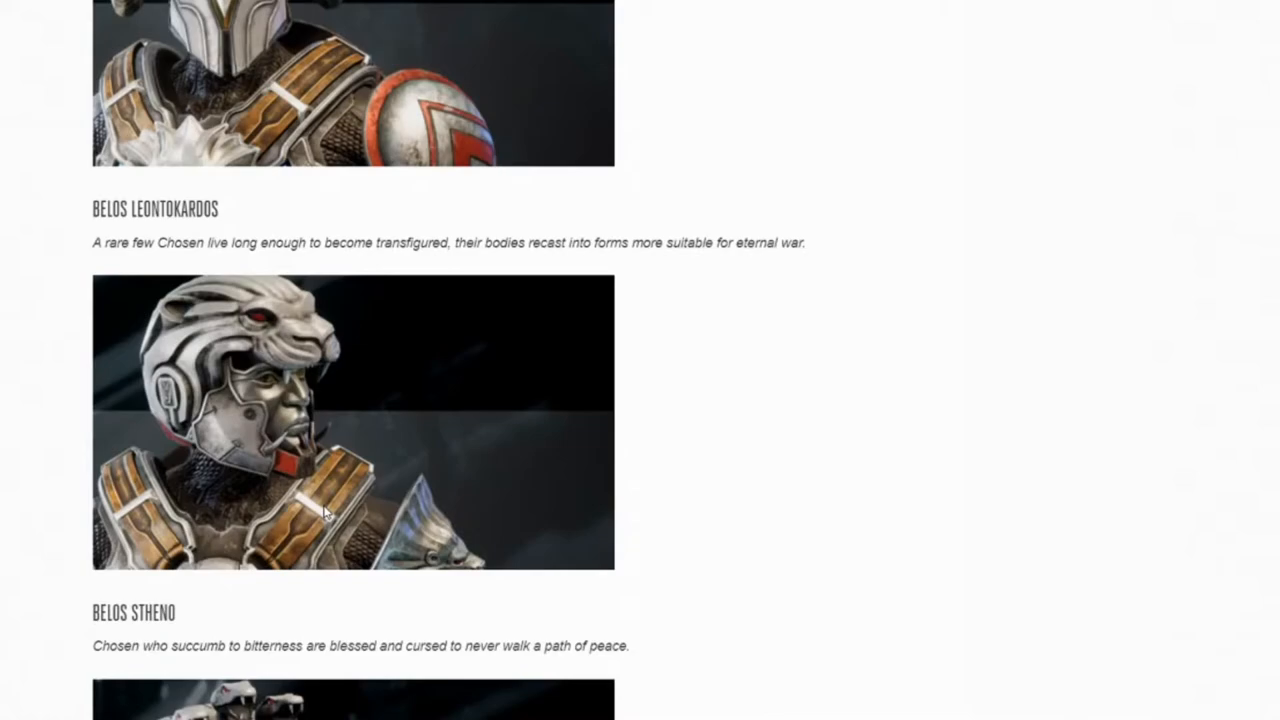
{"action": "scroll", "scroll_direction": "down", "scroll_amount": 3}
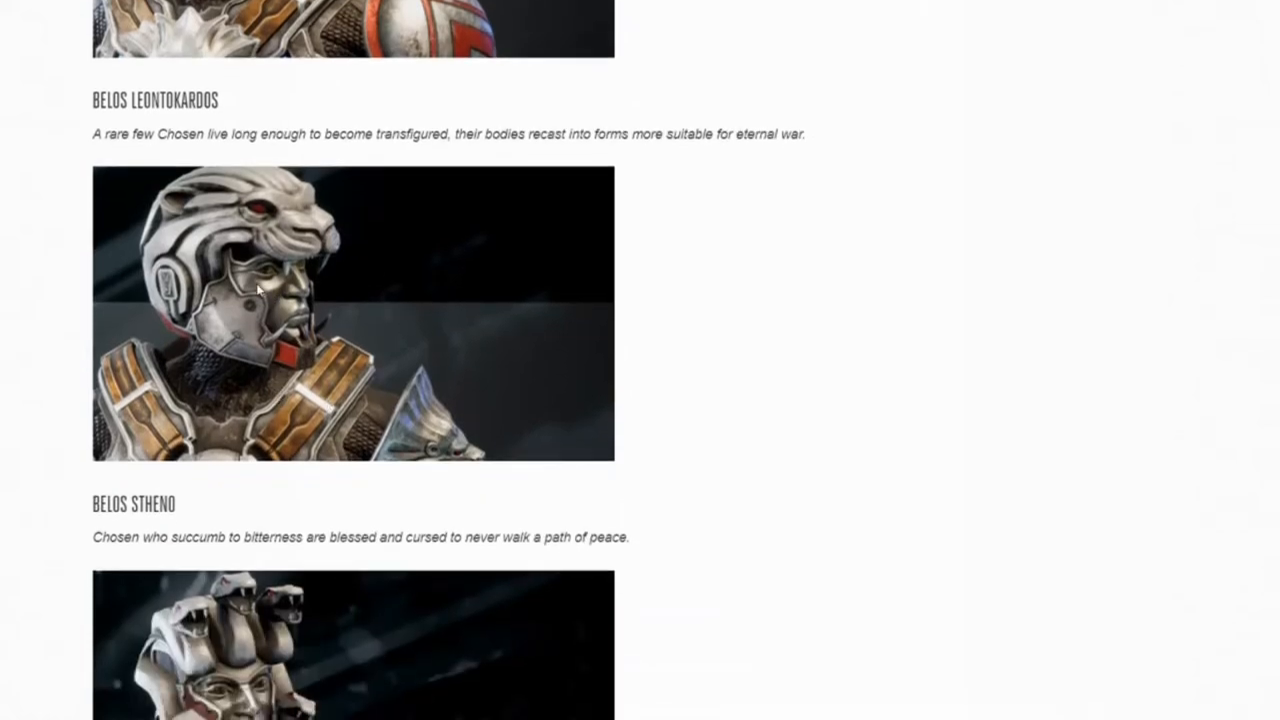
{"action": "scroll", "scroll_direction": "down", "scroll_amount": 3}
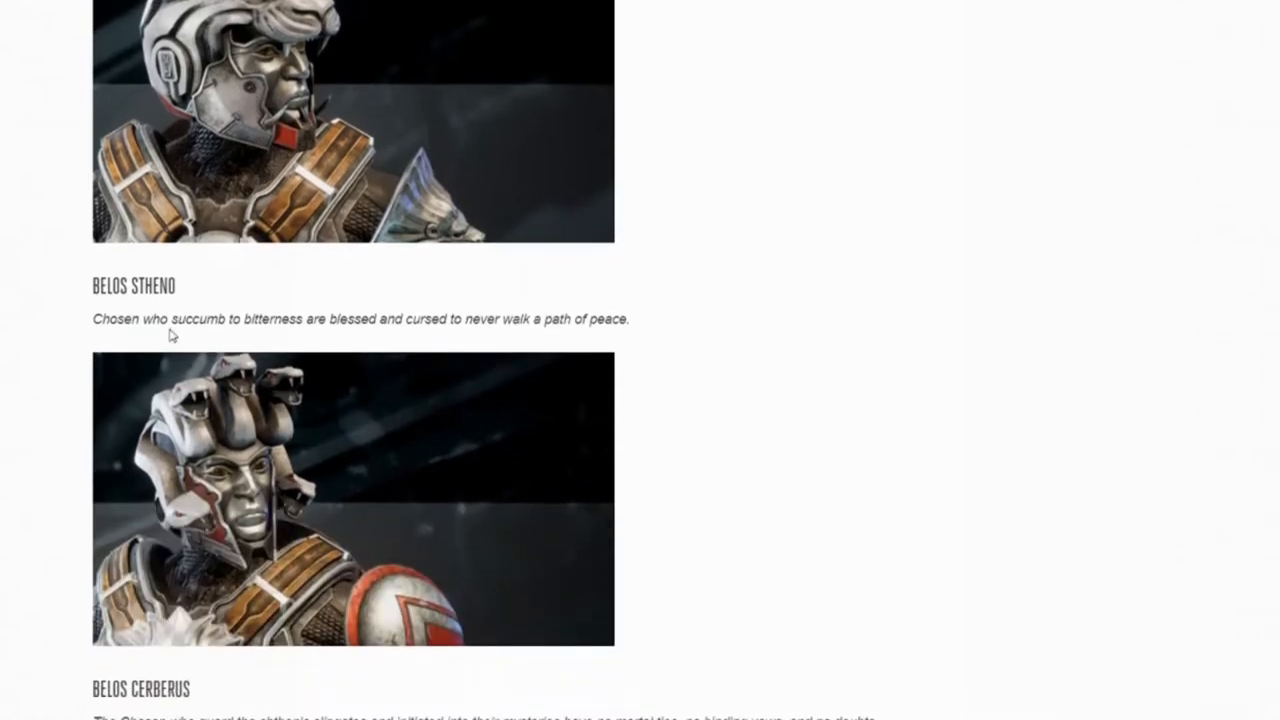
Step: Continue past Blackguard Warfeast to the Carrion Crow and Sorrowful Visage helmet images
{"action": "scroll", "scroll_direction": "down", "scroll_amount": 3}
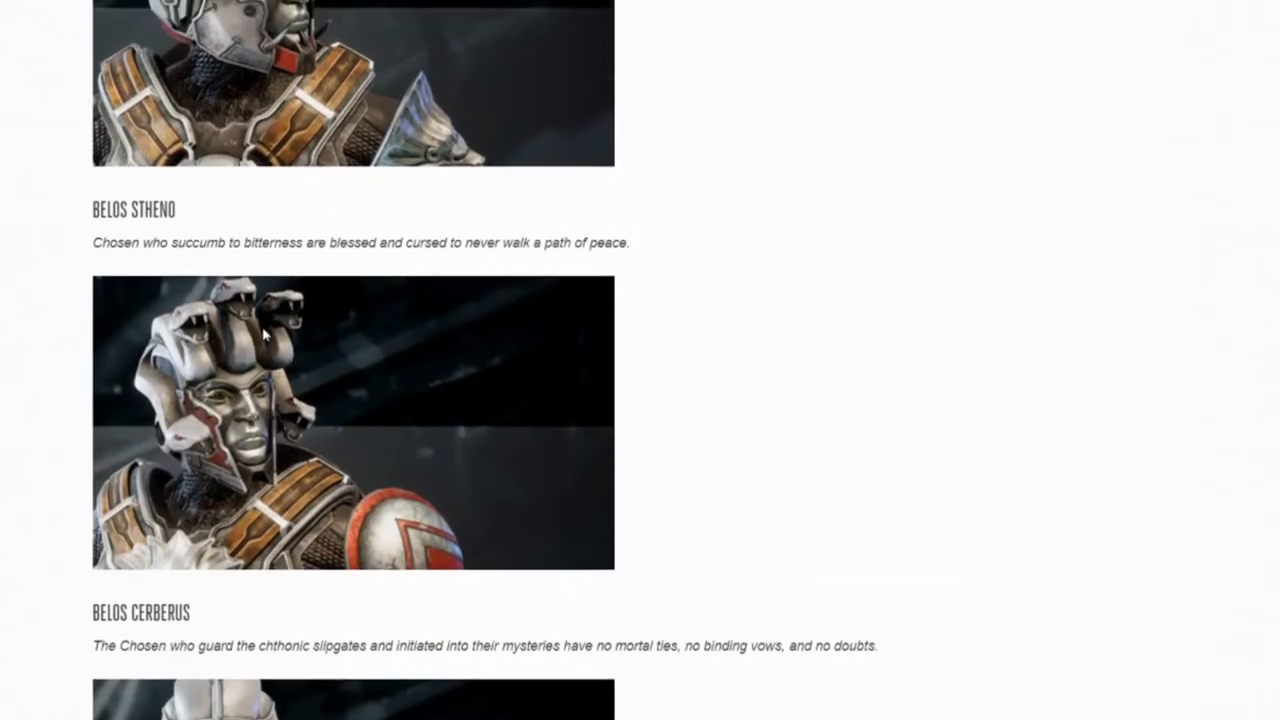
{"action": "scroll", "scroll_direction": "down", "scroll_amount": 3}
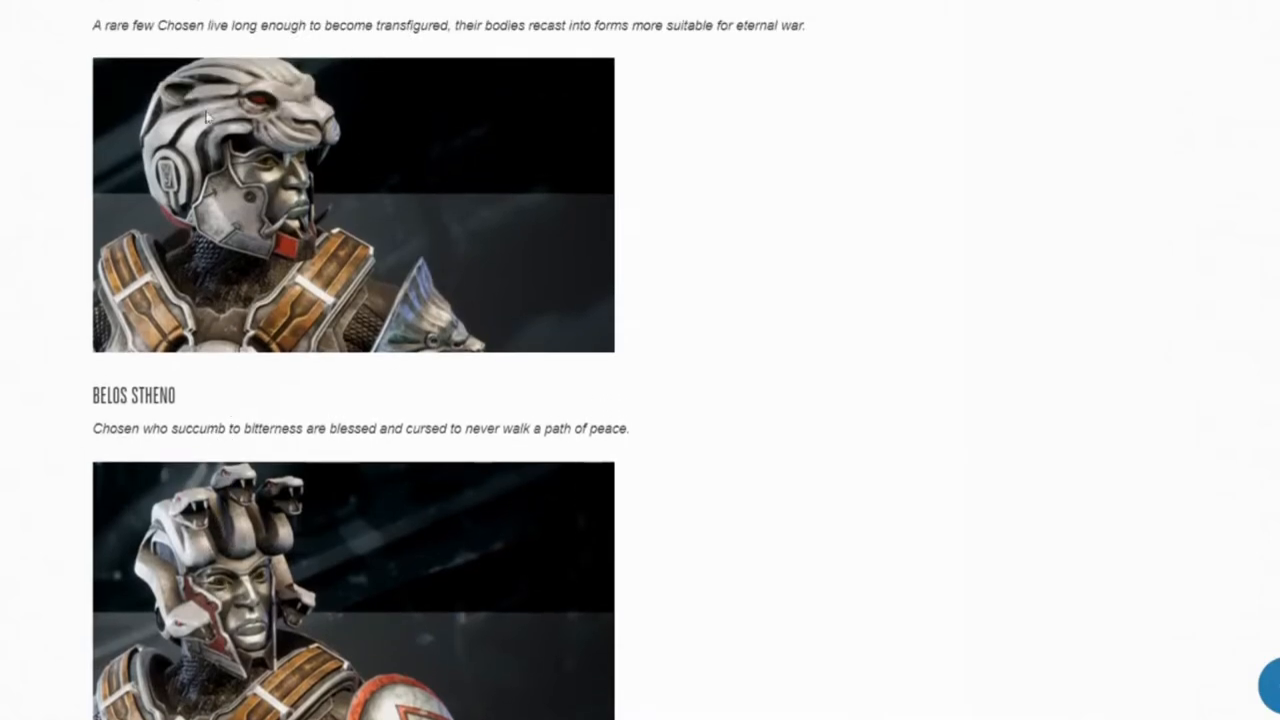
{"action": "scroll", "scroll_direction": "down", "scroll_amount": 3}
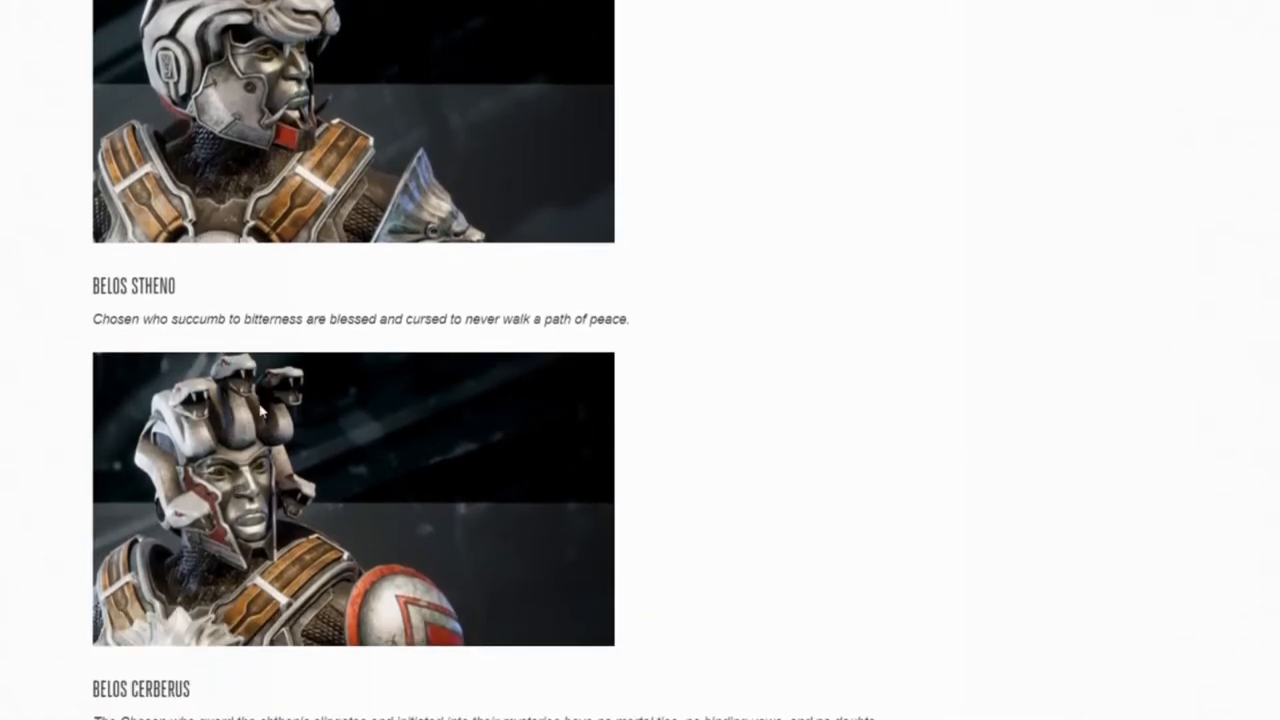
{"action": "scroll", "scroll_direction": "down", "scroll_amount": 3}
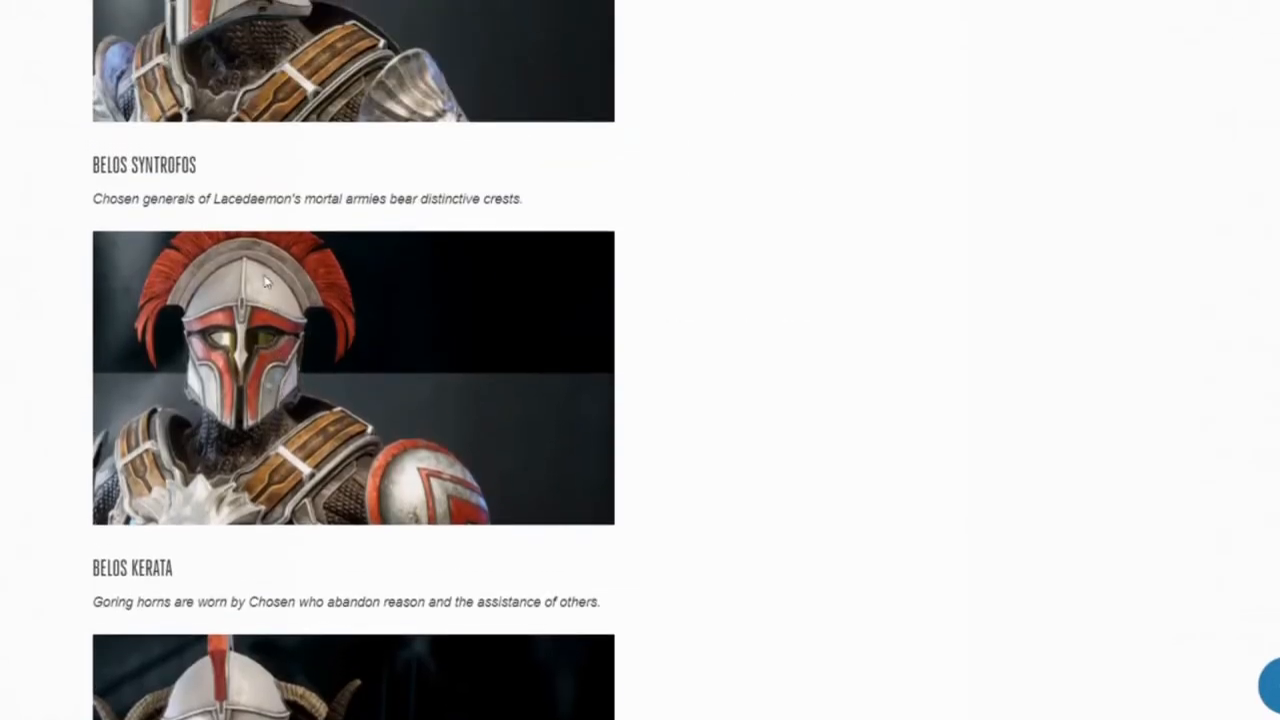
{"action": "scroll", "scroll_direction": "down", "scroll_amount": 3}
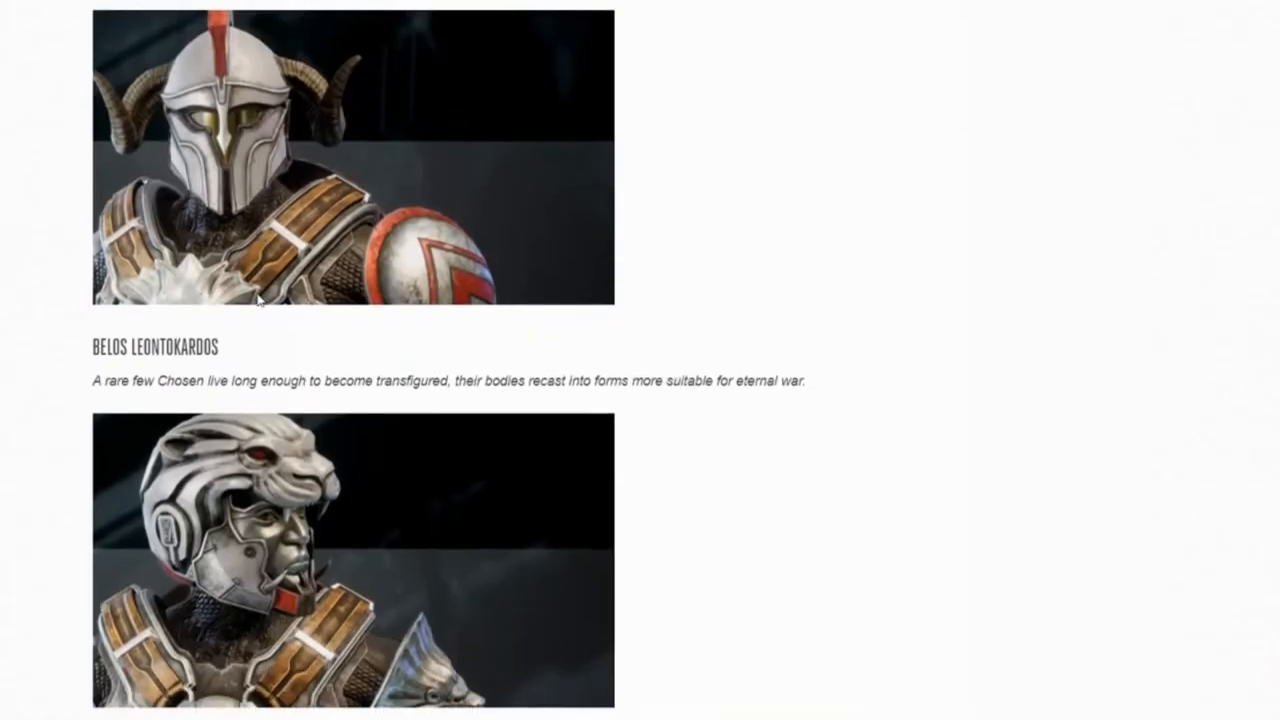
{"action": "scroll", "scroll_direction": "down", "scroll_amount": 3}
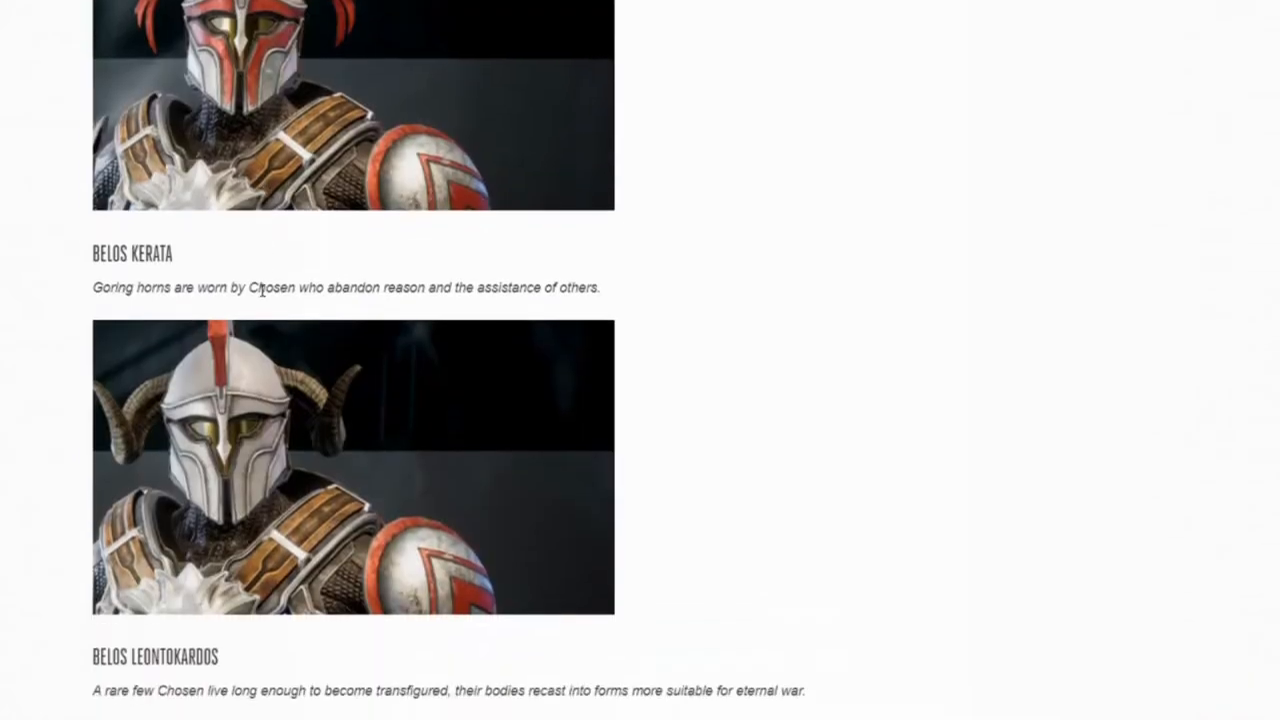
{"action": "scroll", "scroll_direction": "down", "scroll_amount": 3}
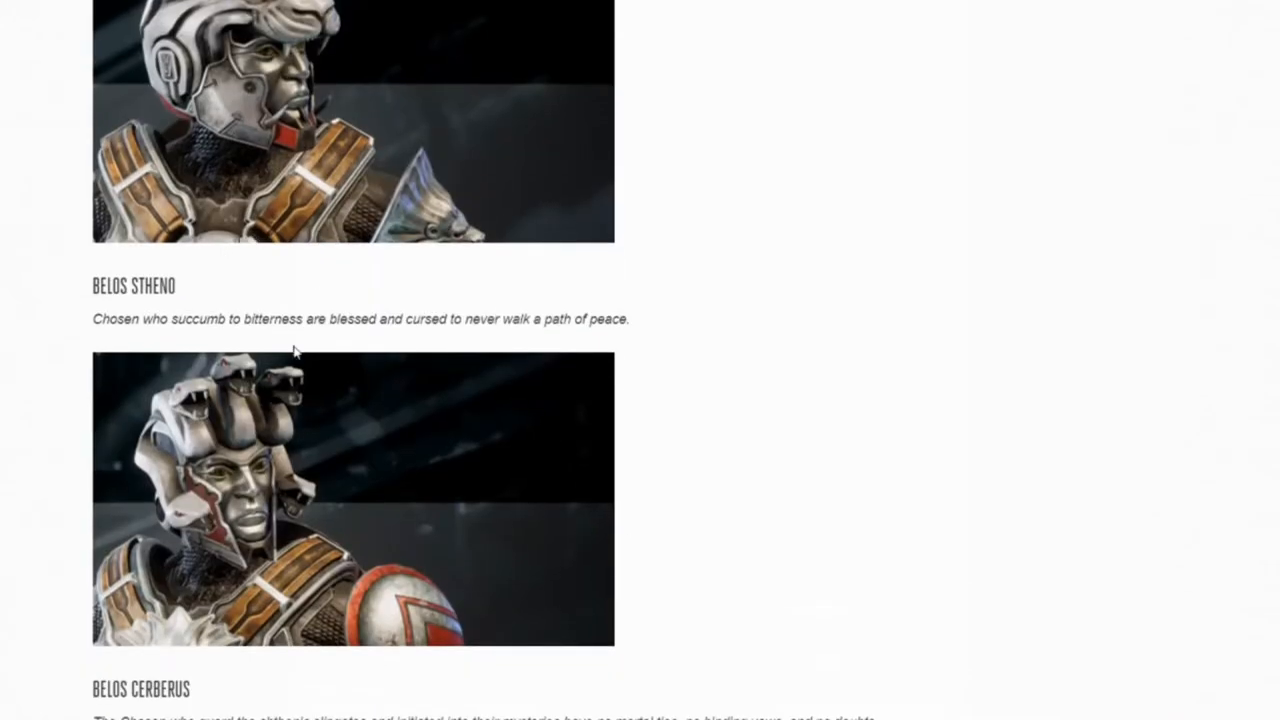
{"action": "scroll", "scroll_direction": "down", "scroll_amount": 3}
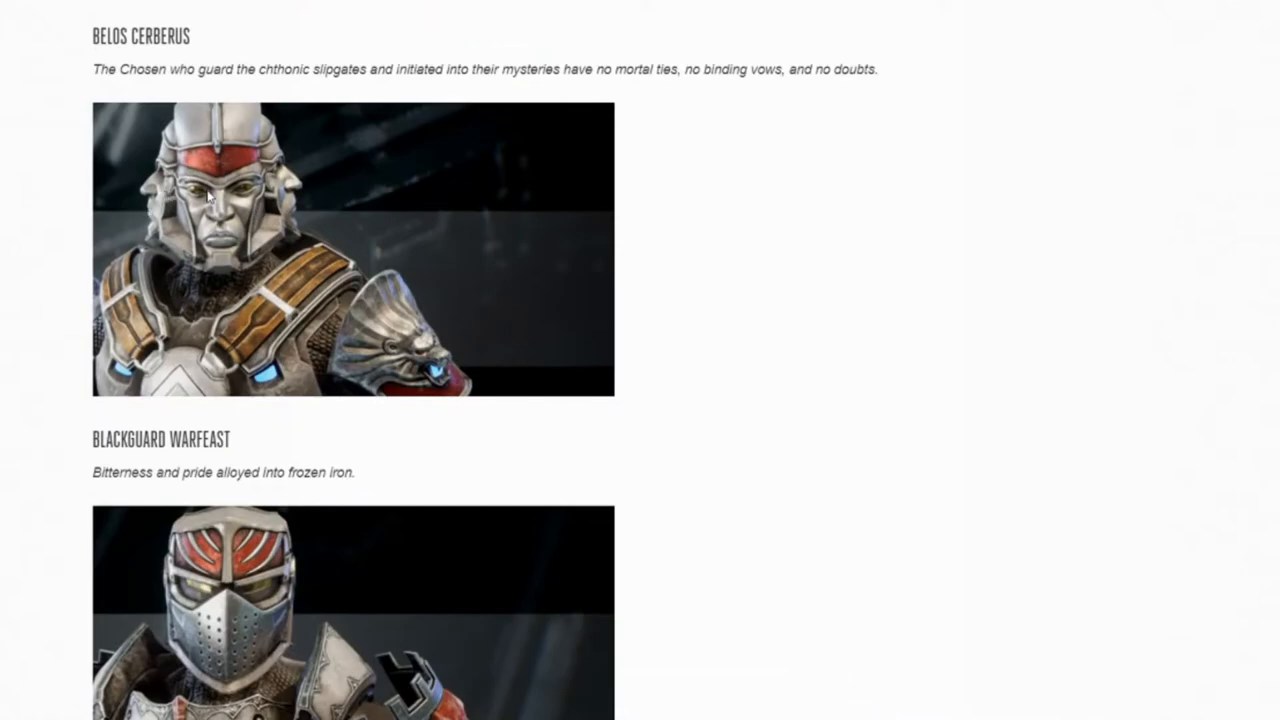
{"action": "scroll", "scroll_direction": "down", "scroll_amount": 3}
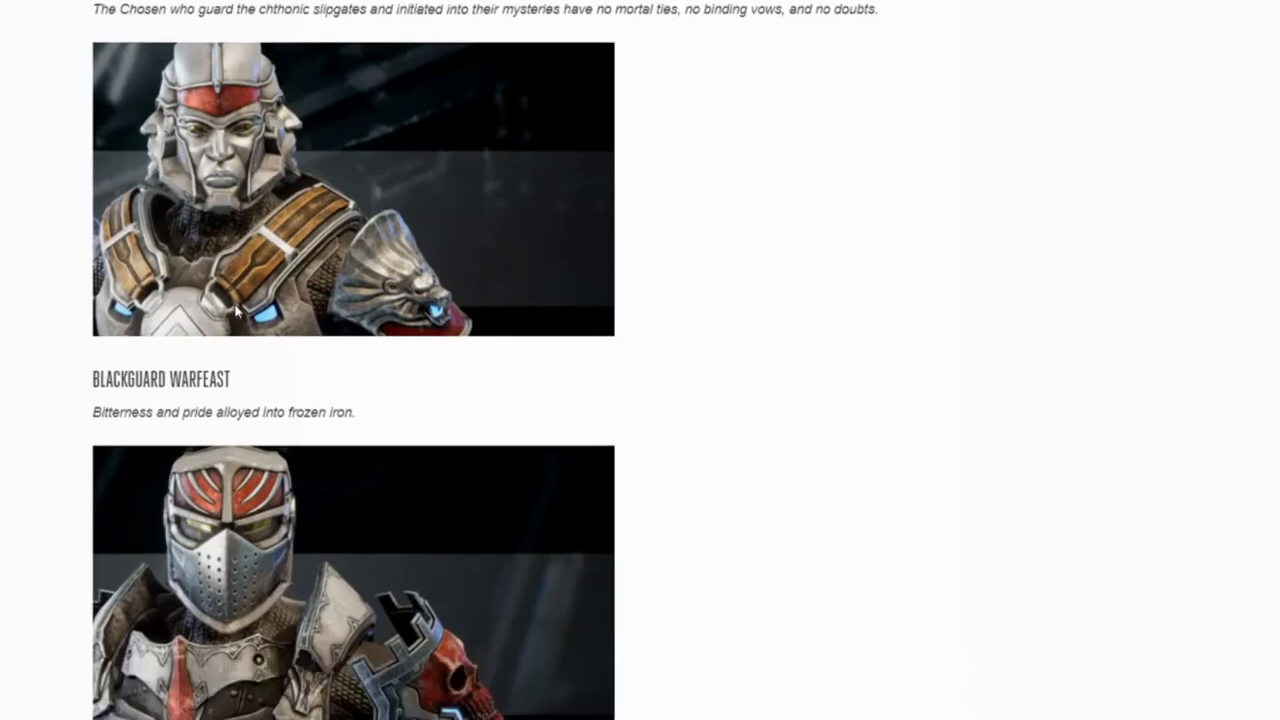
{"action": "scroll", "scroll_direction": "down", "scroll_amount": 3}
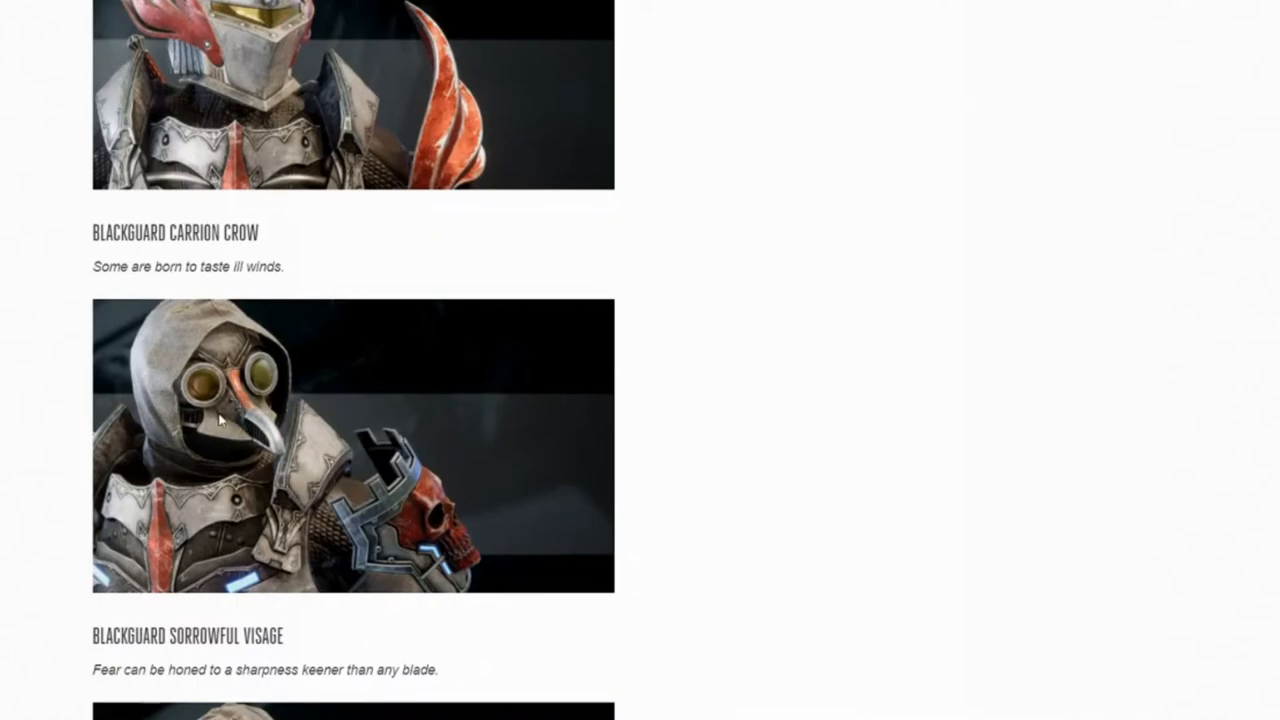
{"action": "mouse_move", "coordinate": [324, 388]}
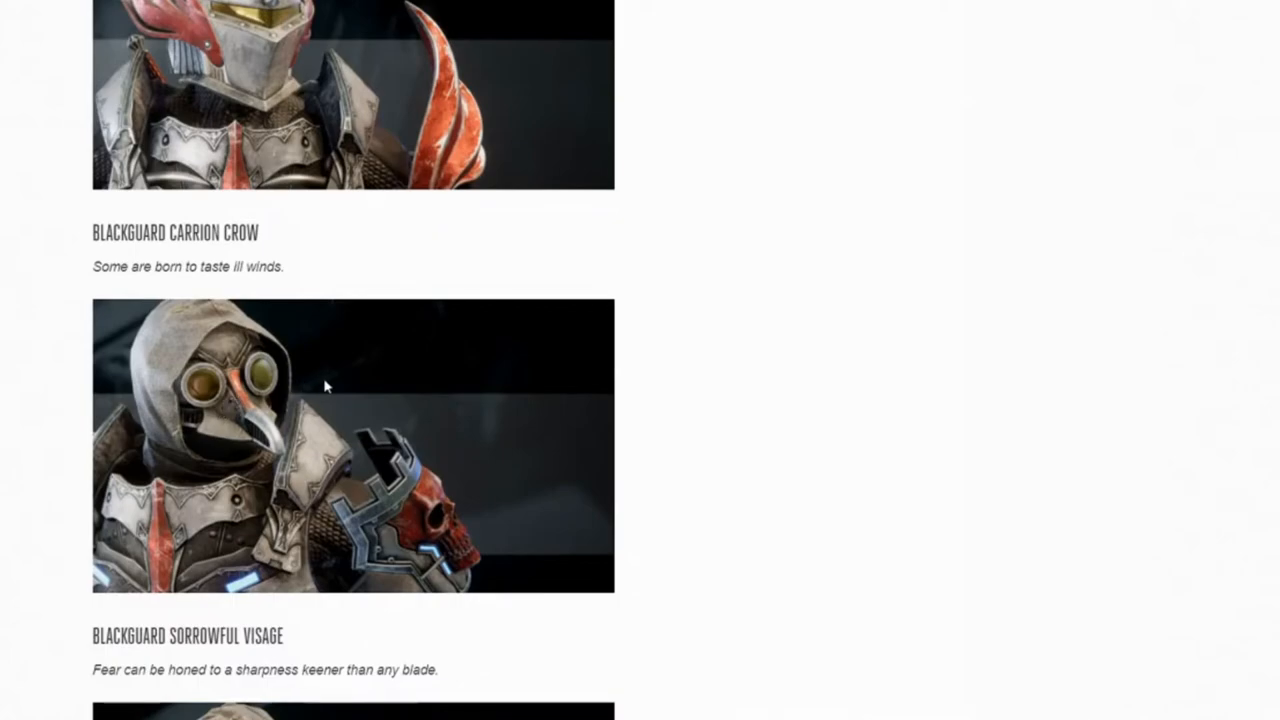
Step: Scroll through the Drengr Valdemar and Dvalinn entries to the Drengr Nari and Thyra helmet images
{"action": "scroll", "scroll_direction": "down", "scroll_amount": 3}
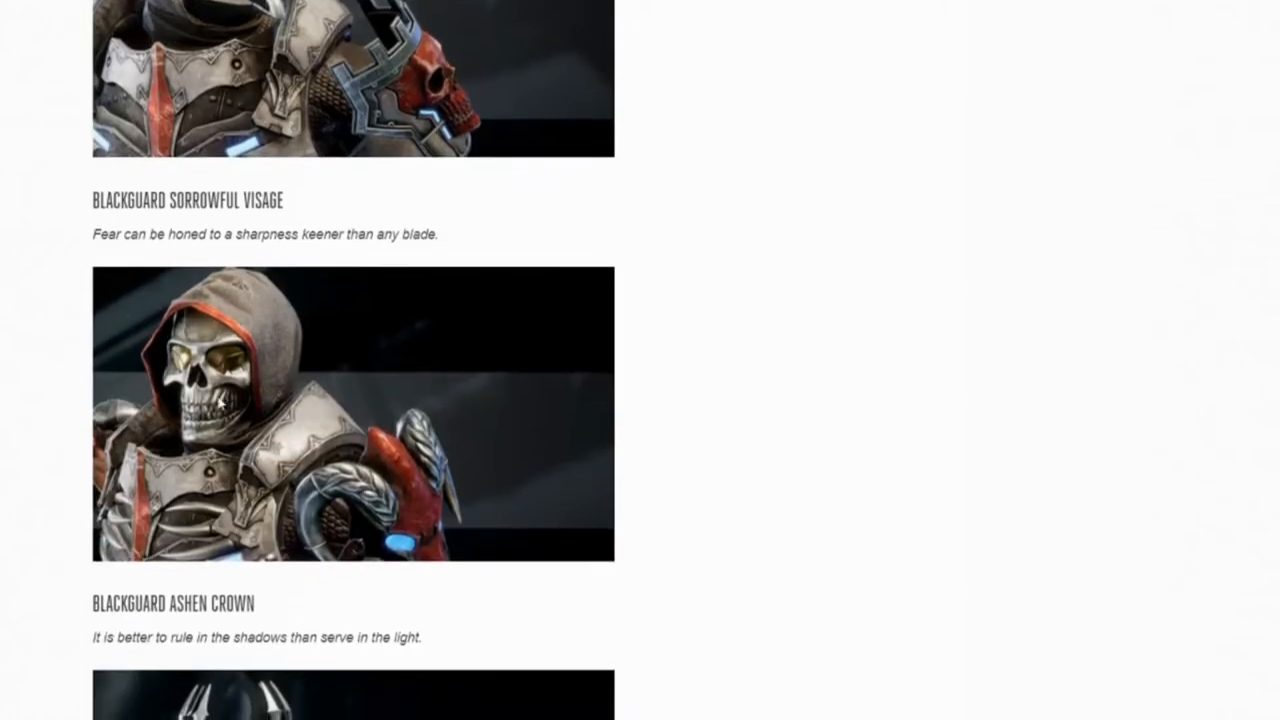
{"action": "mouse_move", "coordinate": [220, 402]}
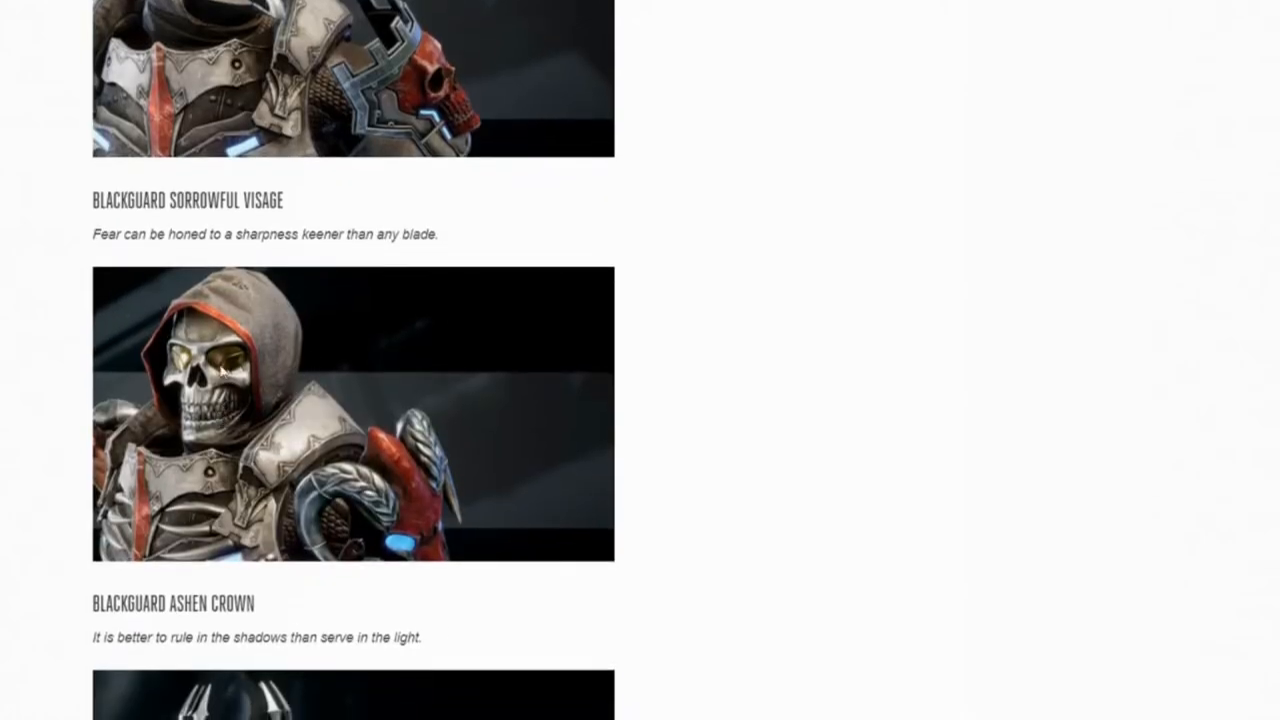
{"action": "scroll", "scroll_direction": "down", "scroll_amount": 3}
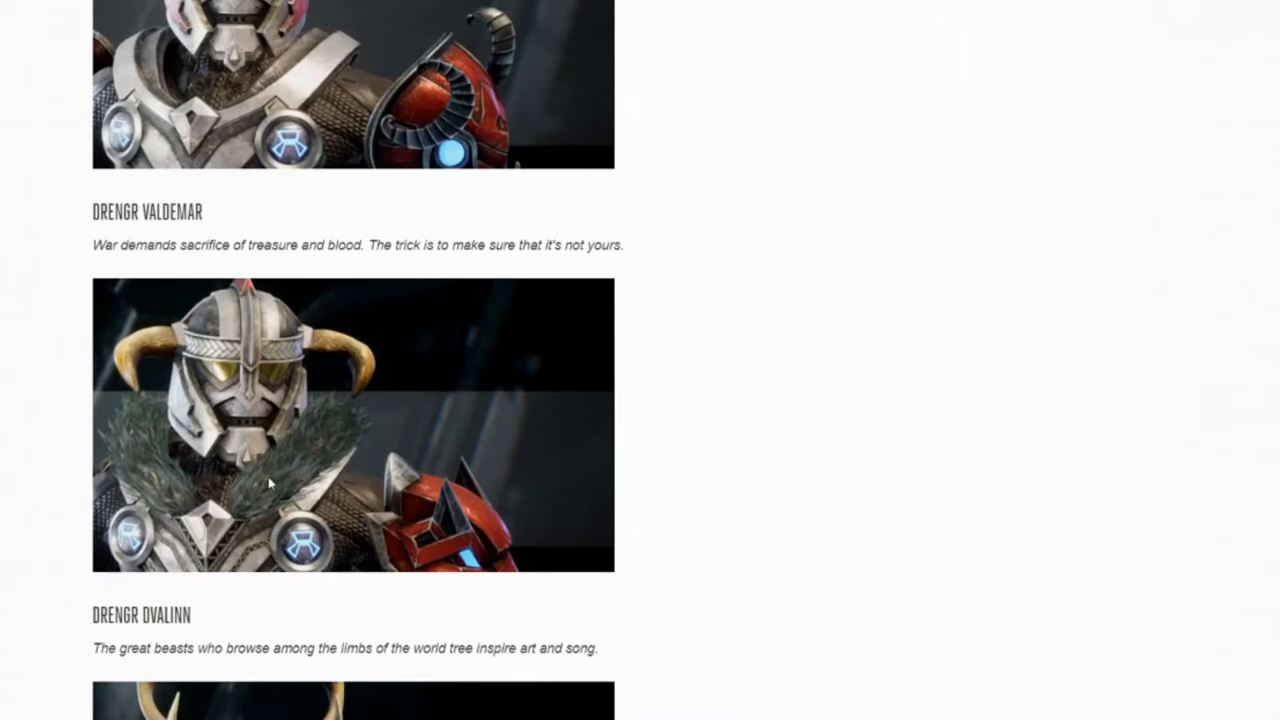
{"action": "mouse_move", "coordinate": [308, 486]}
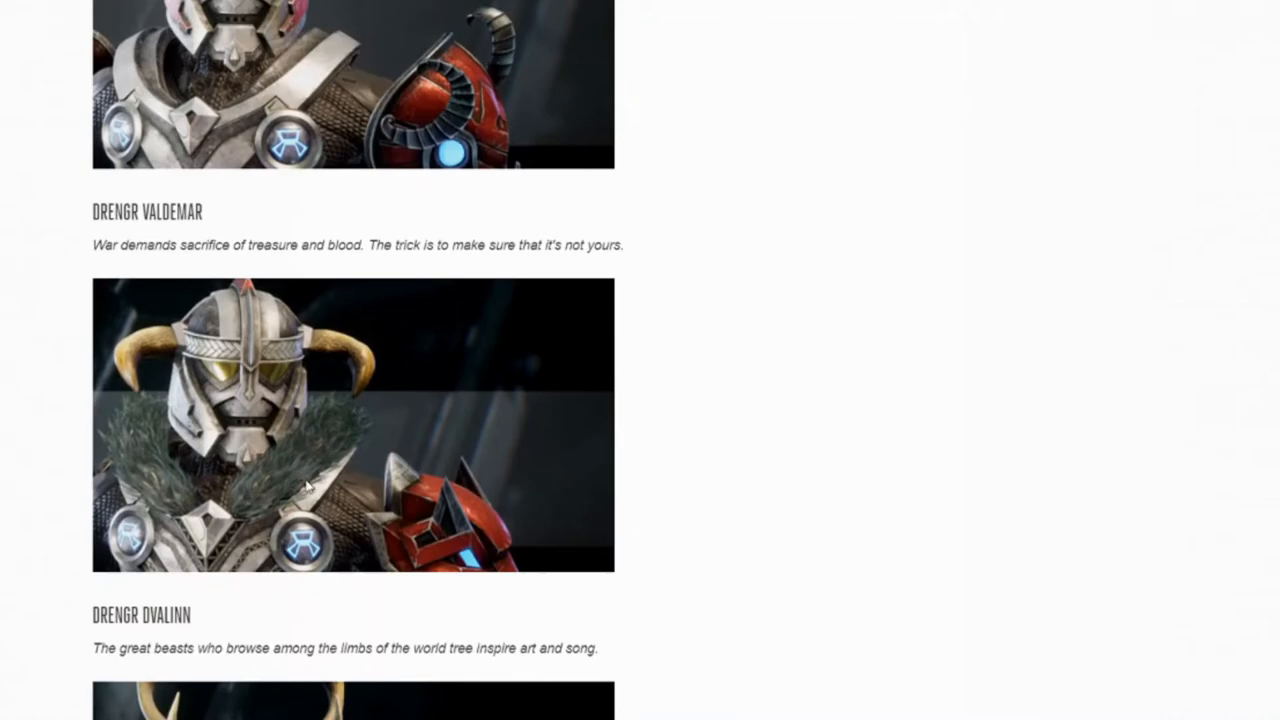
{"action": "scroll", "scroll_direction": "down", "scroll_amount": 3}
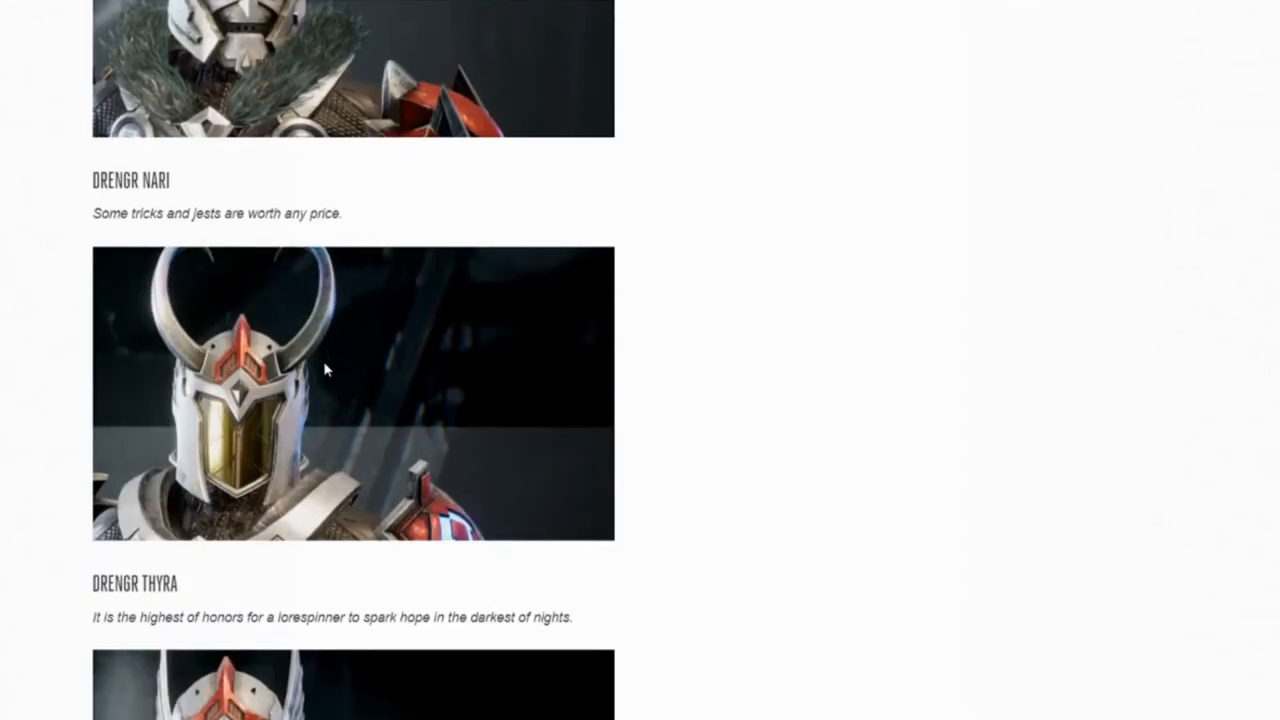
{"action": "scroll", "scroll_direction": "down", "scroll_amount": 3}
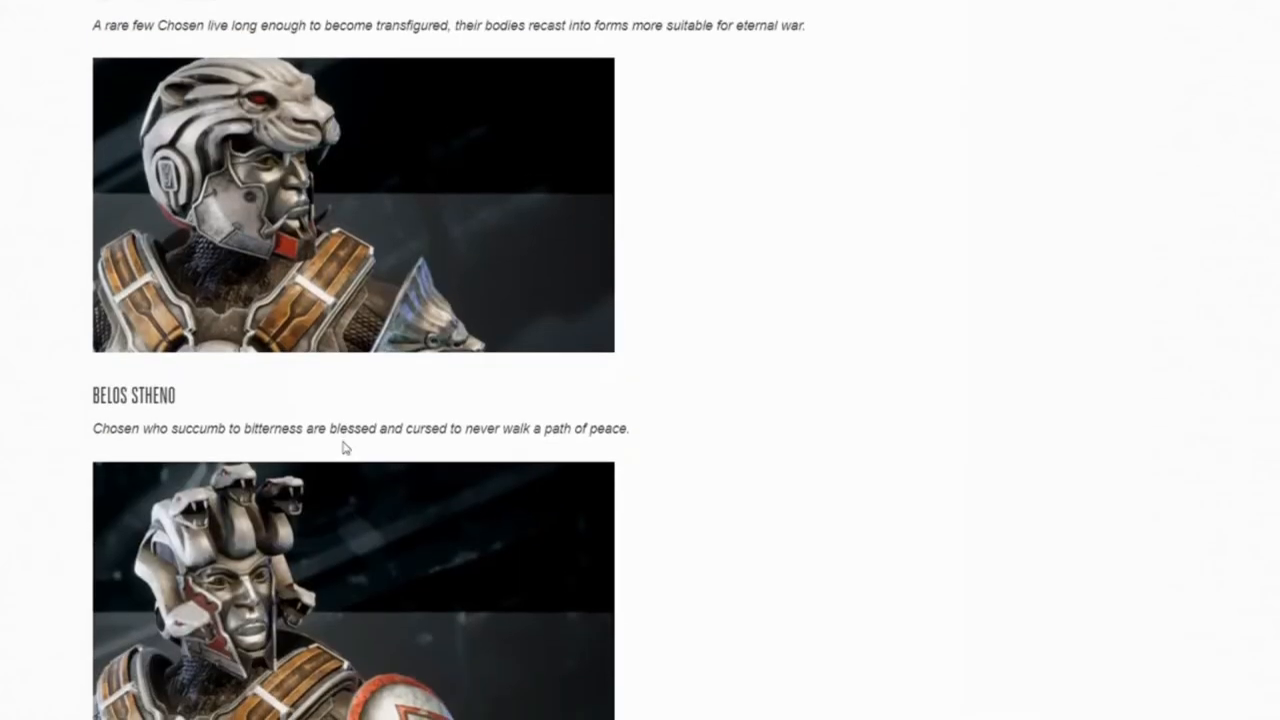
Step: Scroll past the Art History interview with Horia Dociu to the gold Asgard armor concept art sheet
{"action": "scroll", "scroll_direction": "down", "scroll_amount": 3}
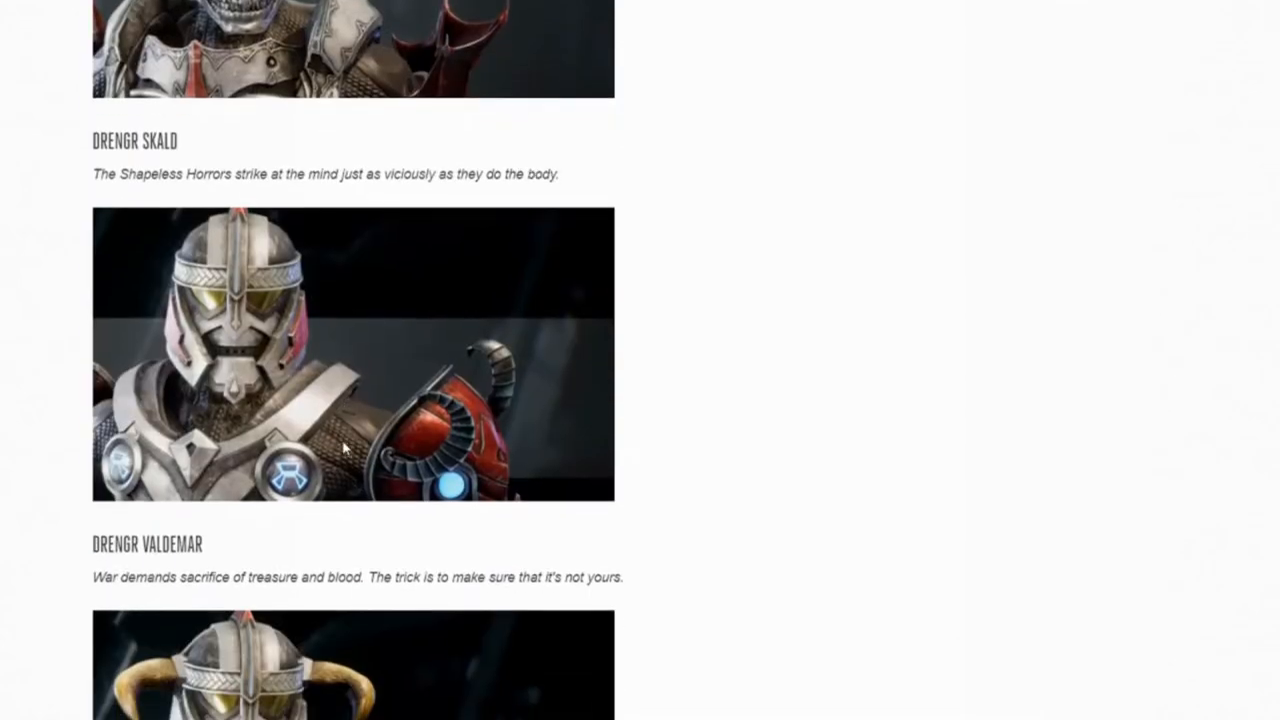
{"action": "scroll", "scroll_direction": "down", "scroll_amount": 3}
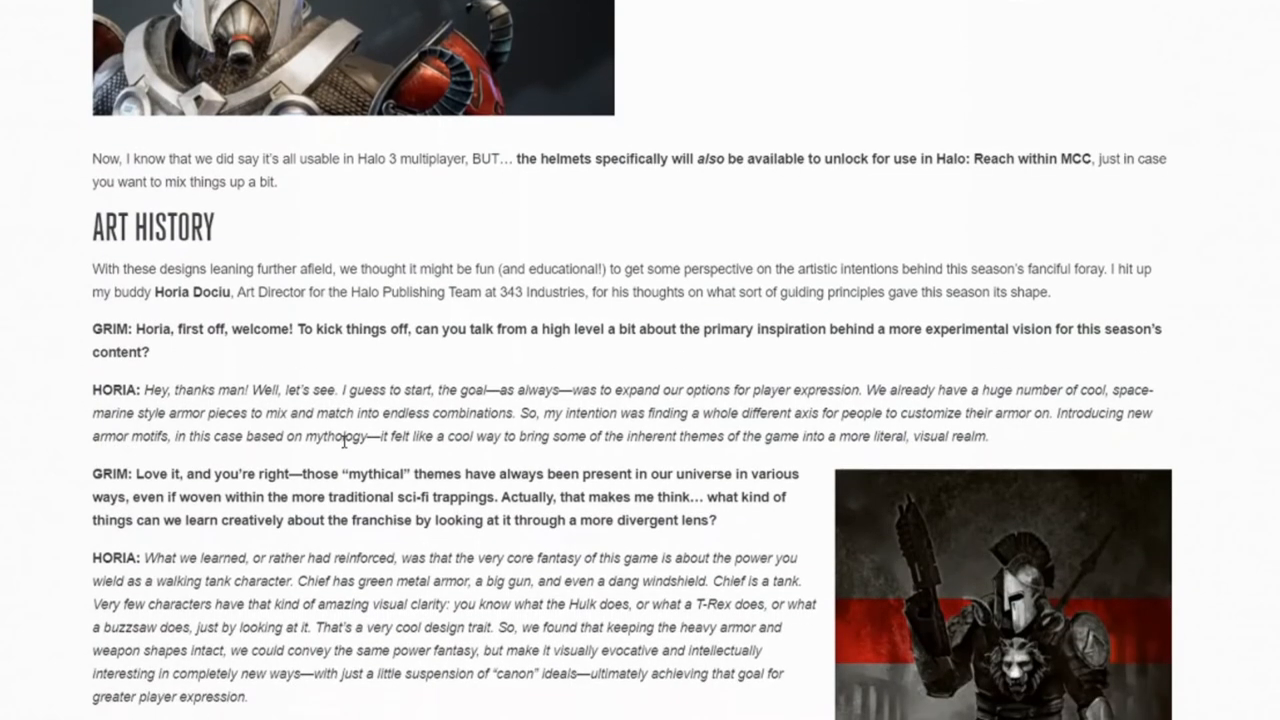
{"action": "mouse_move", "coordinate": [144, 266]}
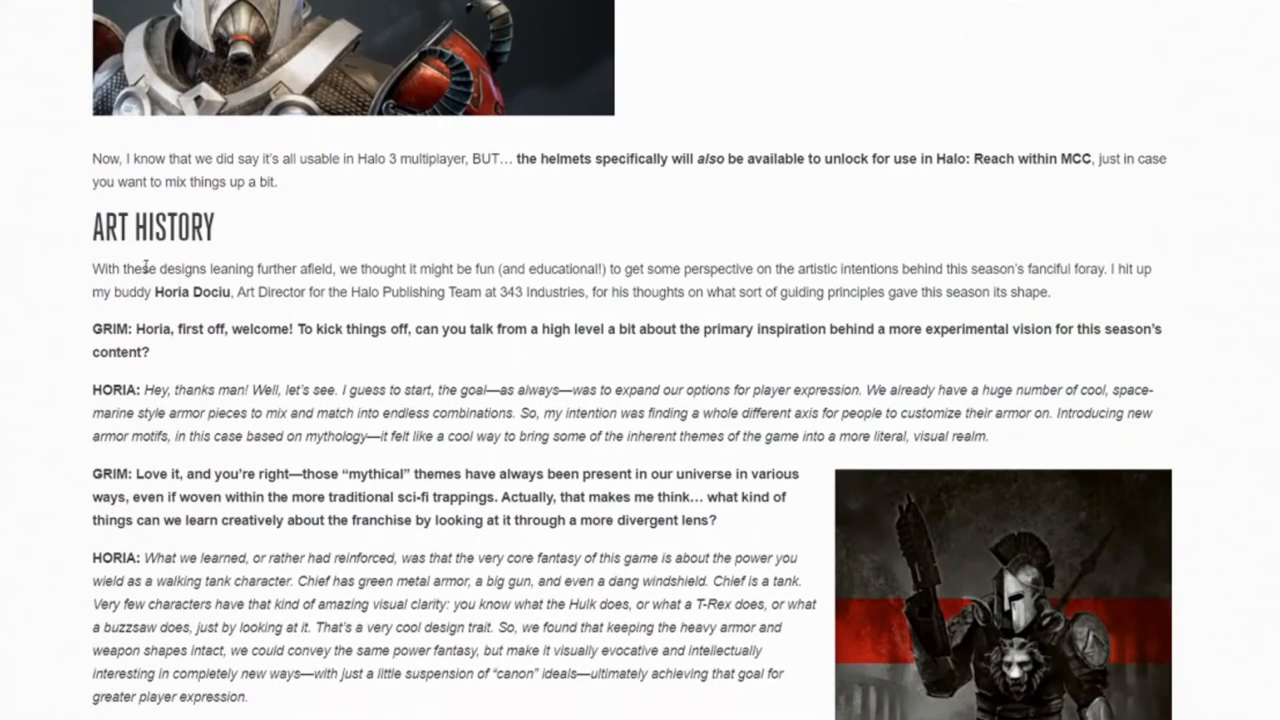
{"action": "scroll", "scroll_direction": "down", "scroll_amount": 3}
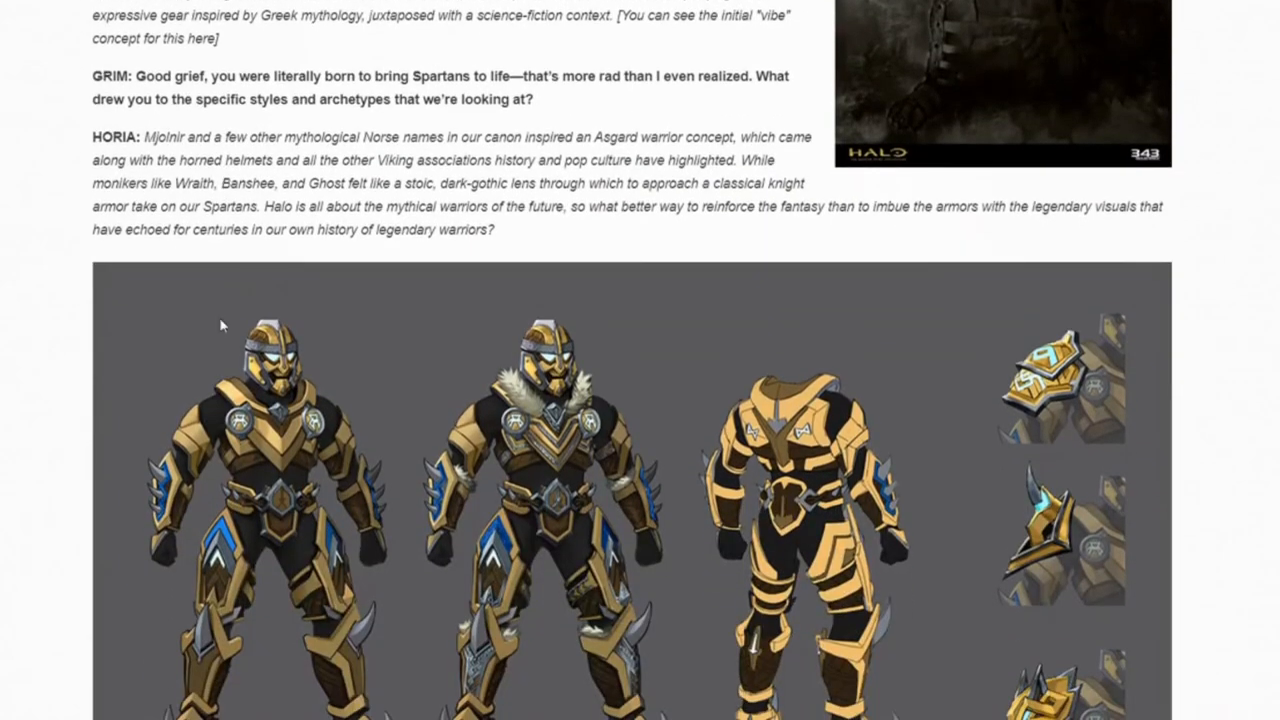
{"action": "scroll", "scroll_direction": "down", "scroll_amount": 3}
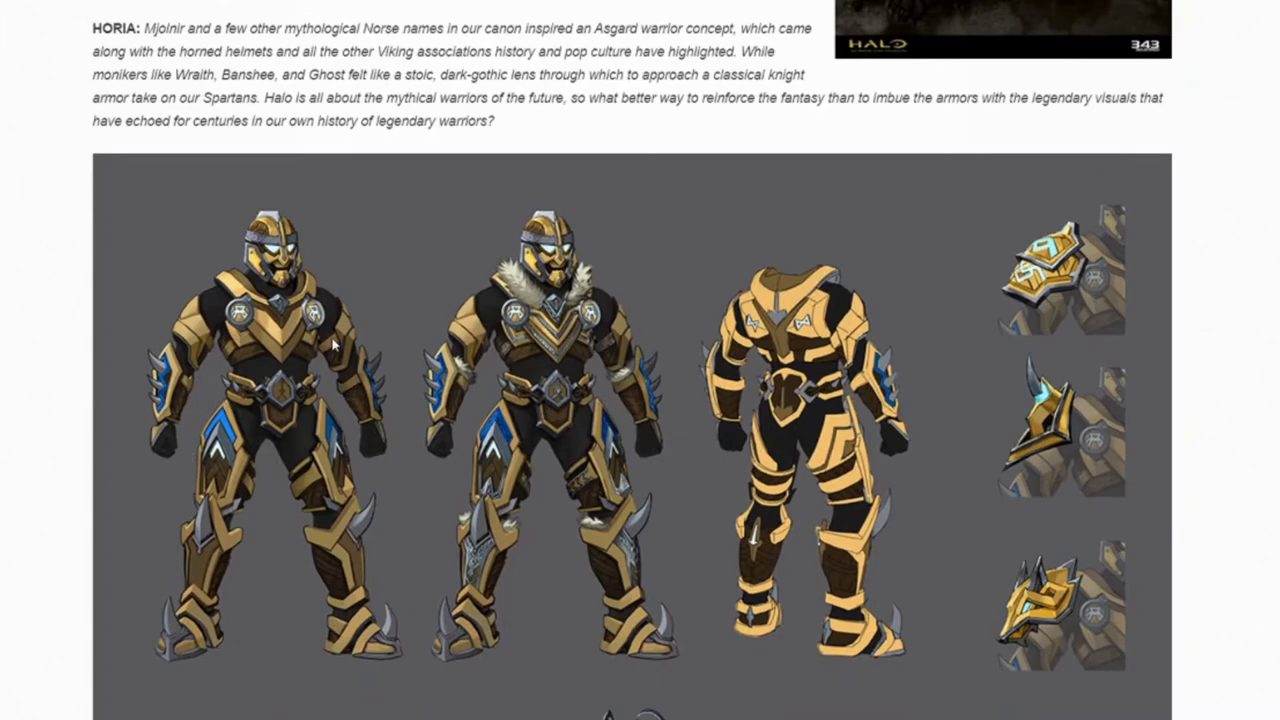
{"action": "scroll", "scroll_direction": "down", "scroll_amount": 3}
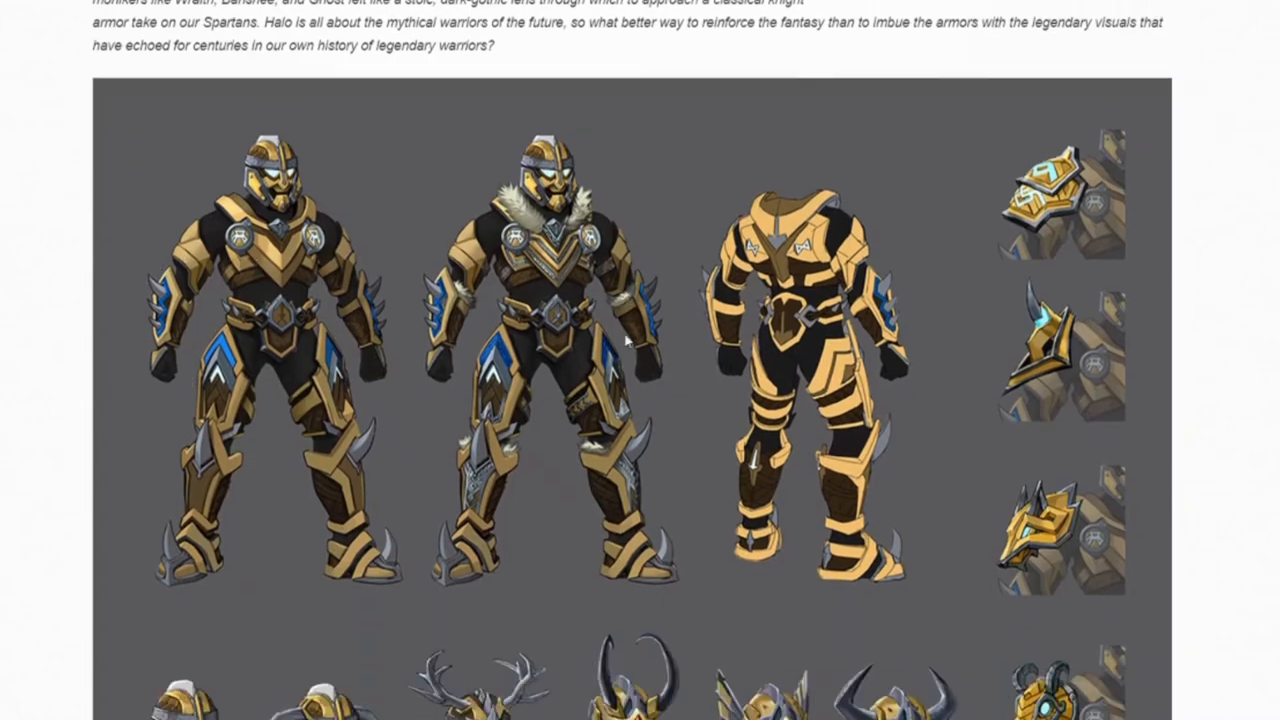
{"action": "scroll", "scroll_direction": "down", "scroll_amount": 3}
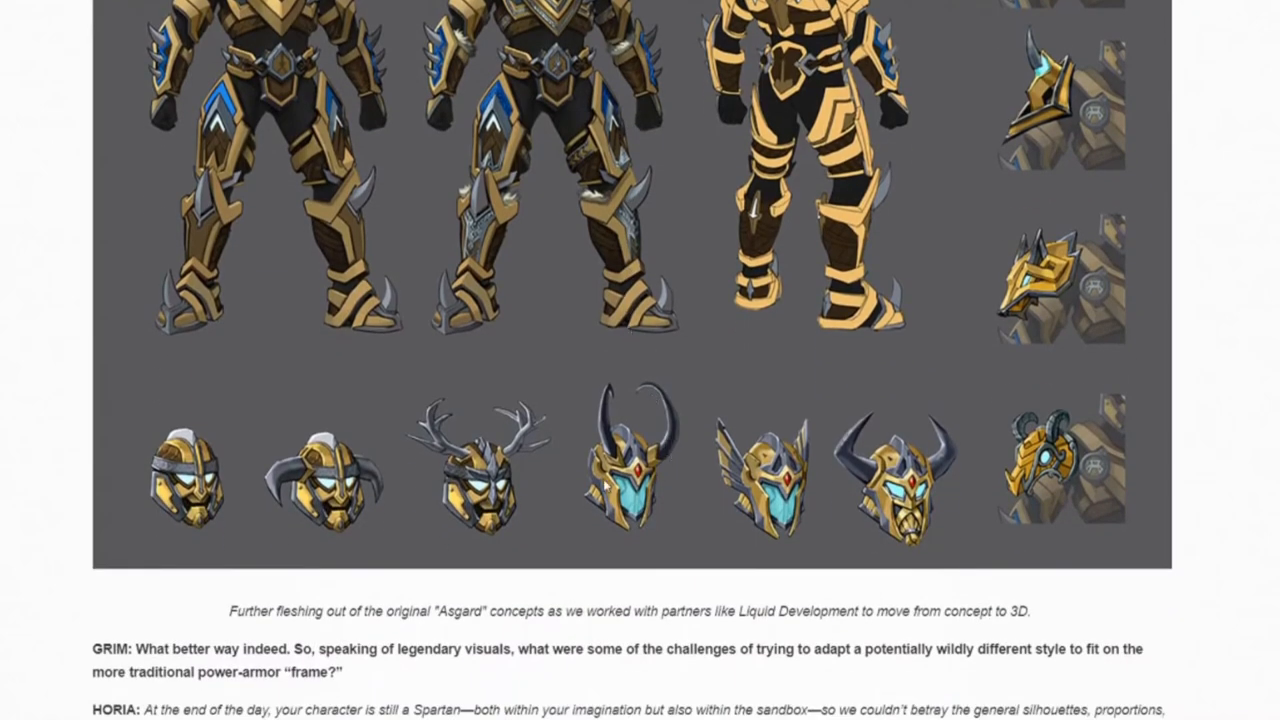
{"action": "scroll", "scroll_direction": "down", "scroll_amount": 3}
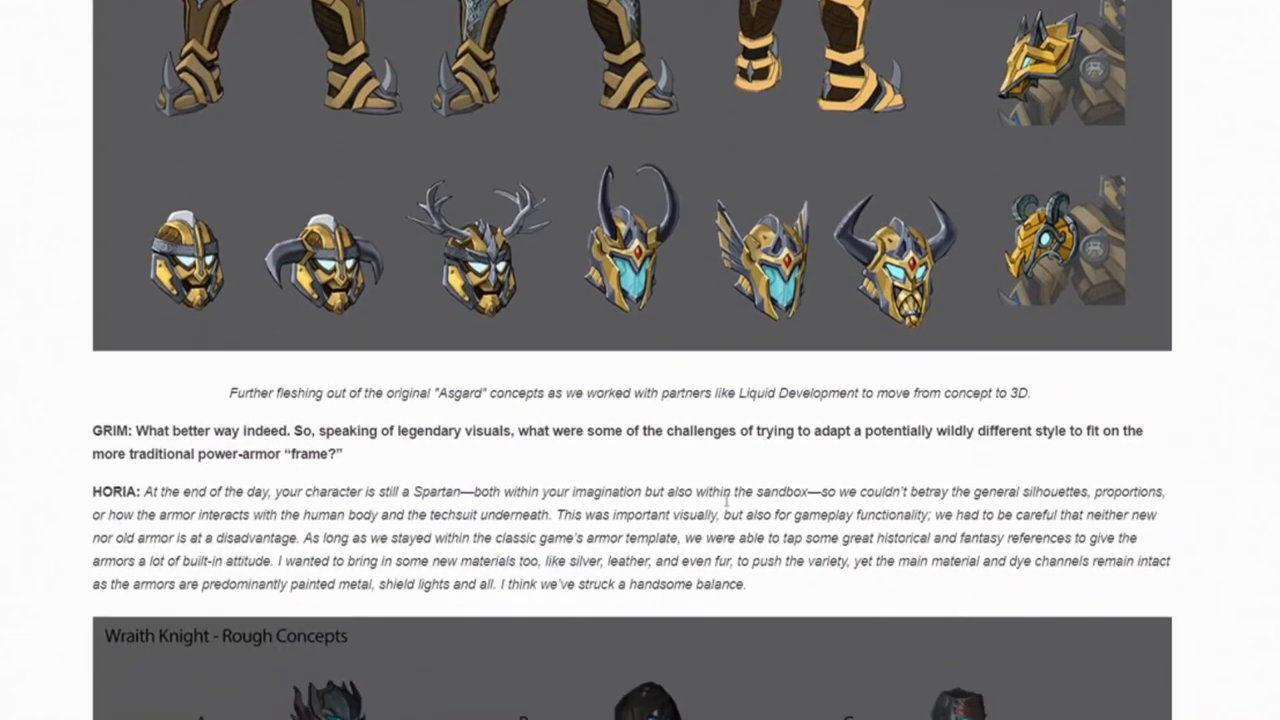
Step: Scroll the Wraith Knight rough concepts with variants A, B and C into view, reaching the Chill Out section
{"action": "scroll", "scroll_direction": "down", "scroll_amount": 3}
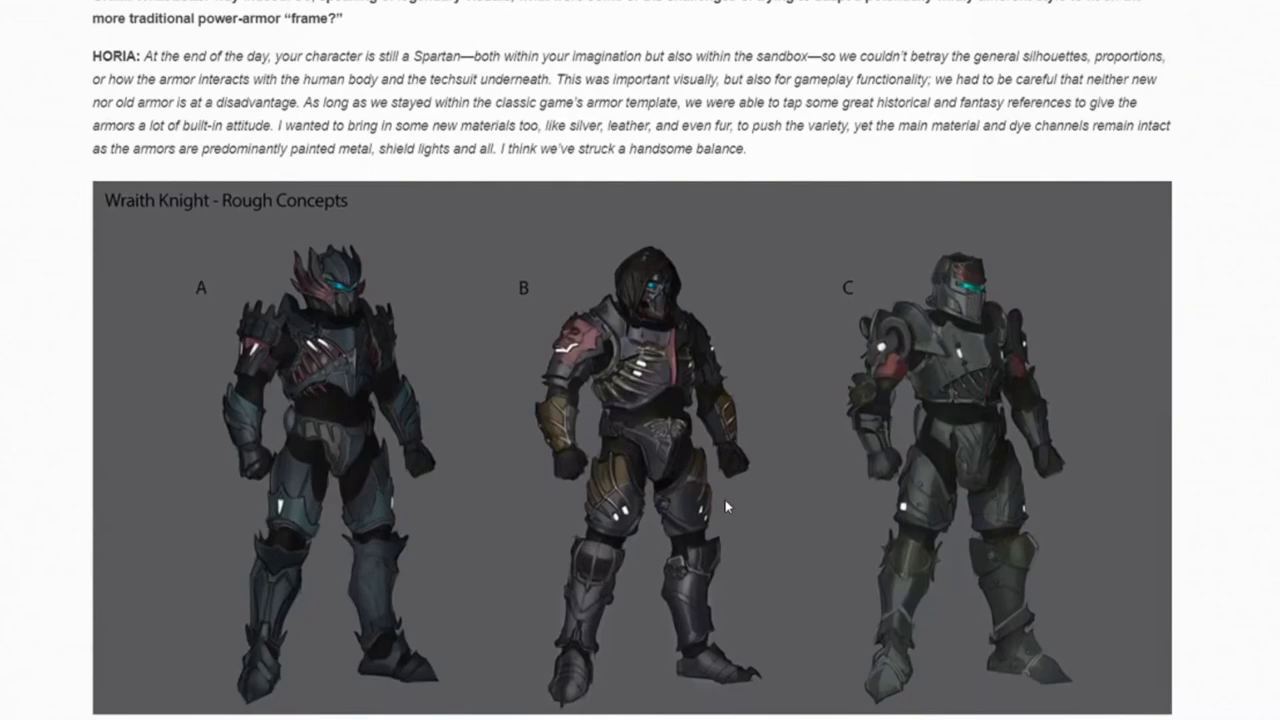
{"action": "mouse_move", "coordinate": [660, 300]}
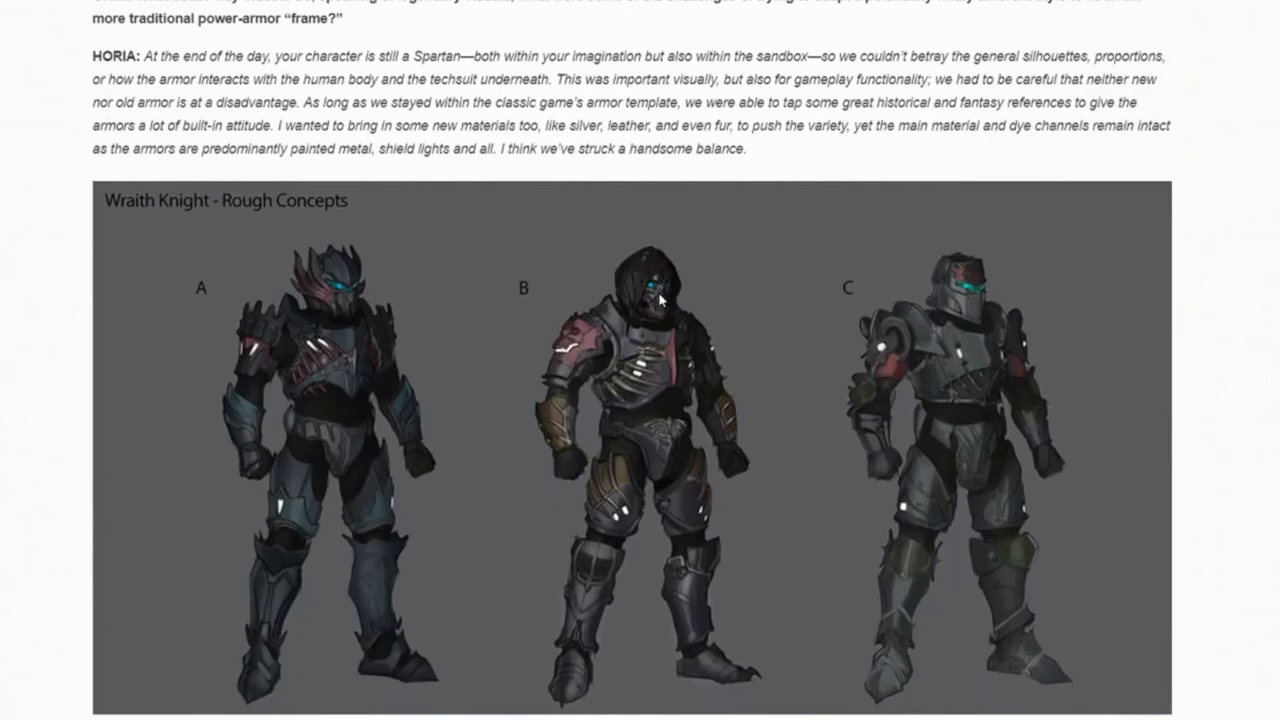
{"action": "mouse_move", "coordinate": [612, 336]}
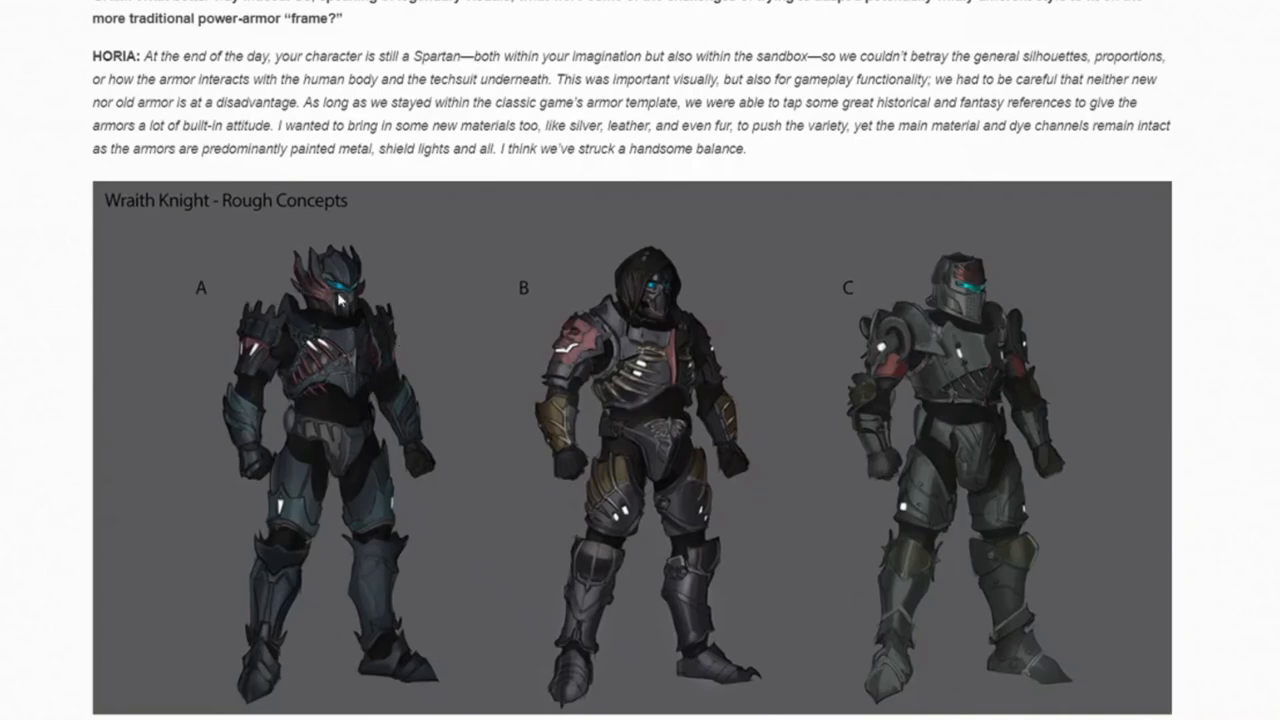
{"action": "mouse_move", "coordinate": [356, 300]}
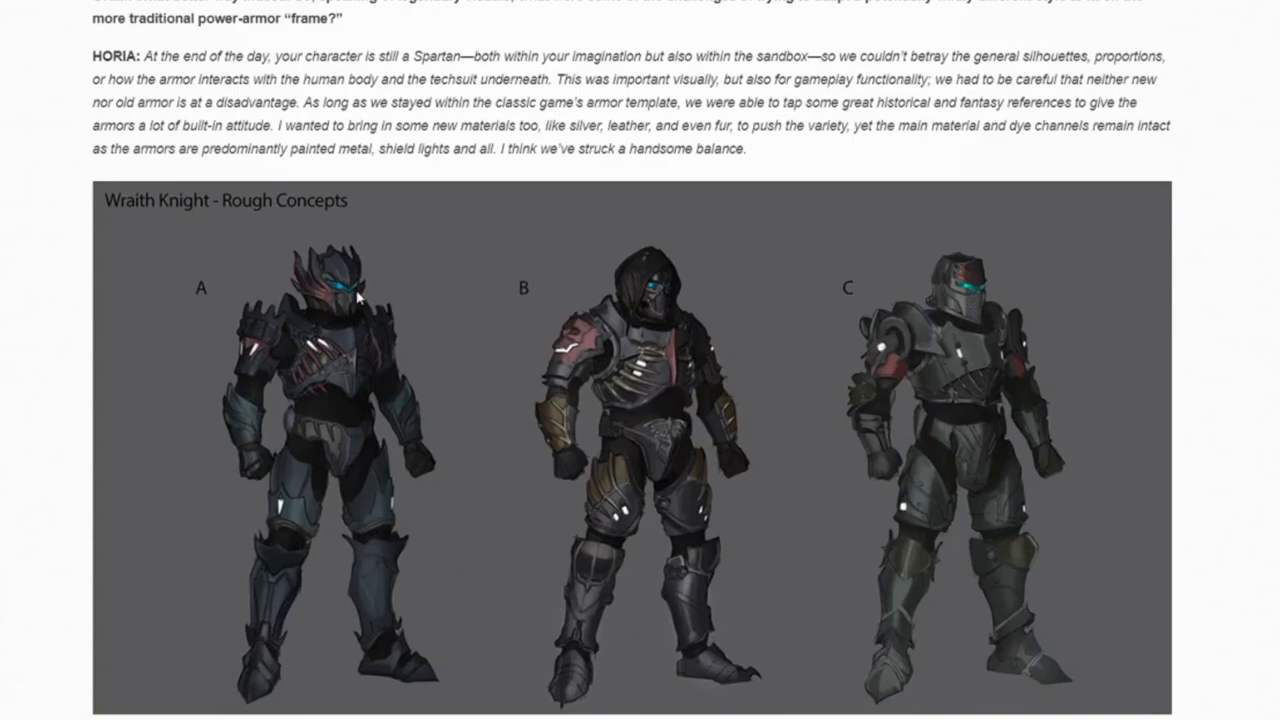
{"action": "mouse_move", "coordinate": [324, 316]}
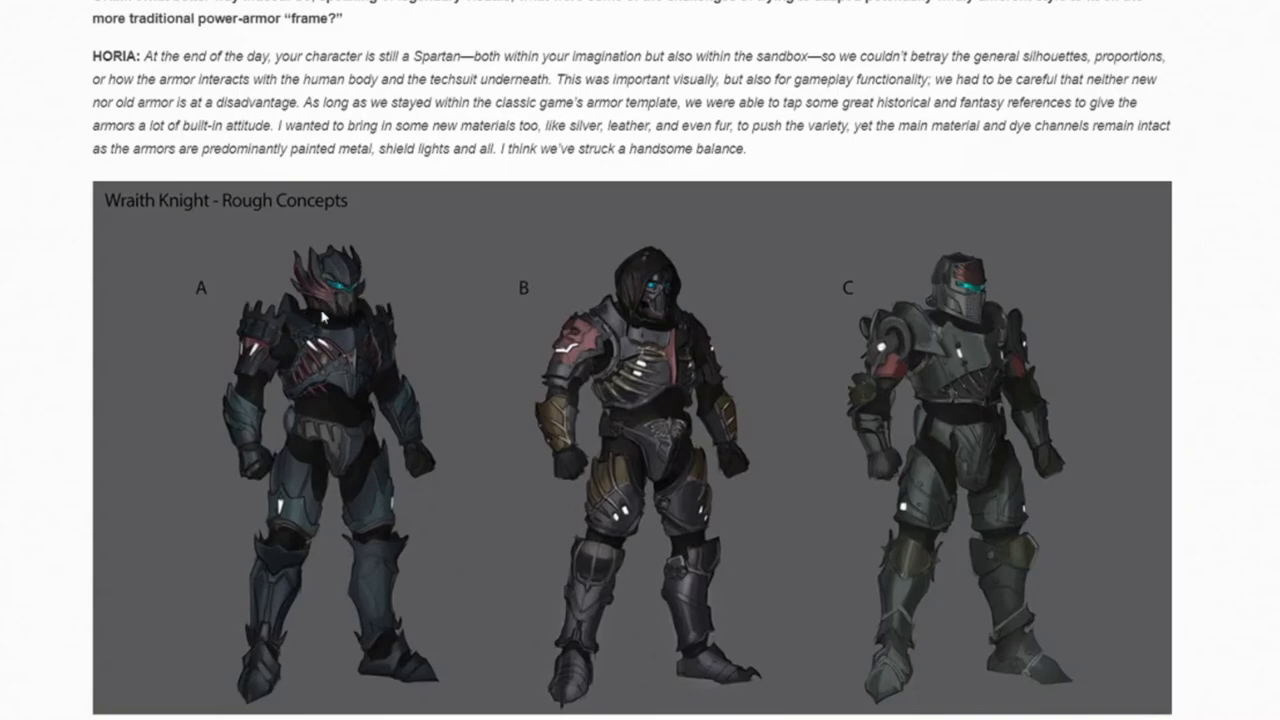
{"action": "mouse_move", "coordinate": [380, 272]}
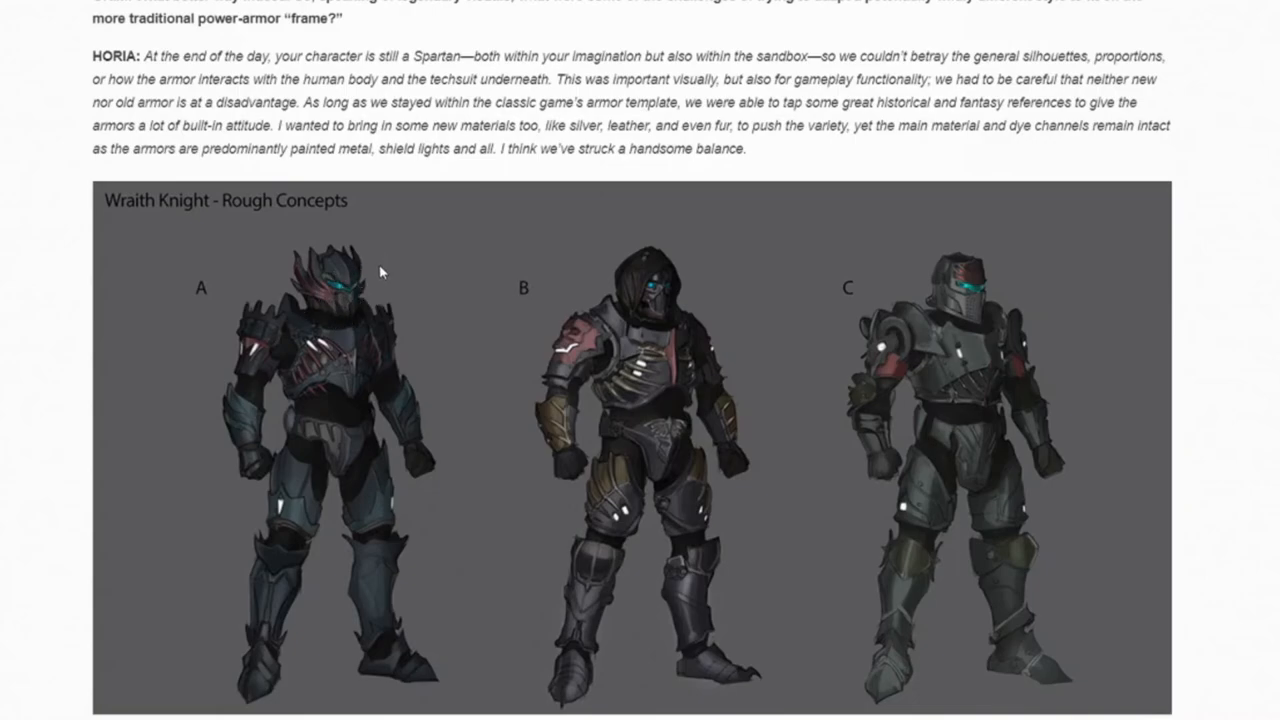
{"action": "mouse_move", "coordinate": [660, 284]}
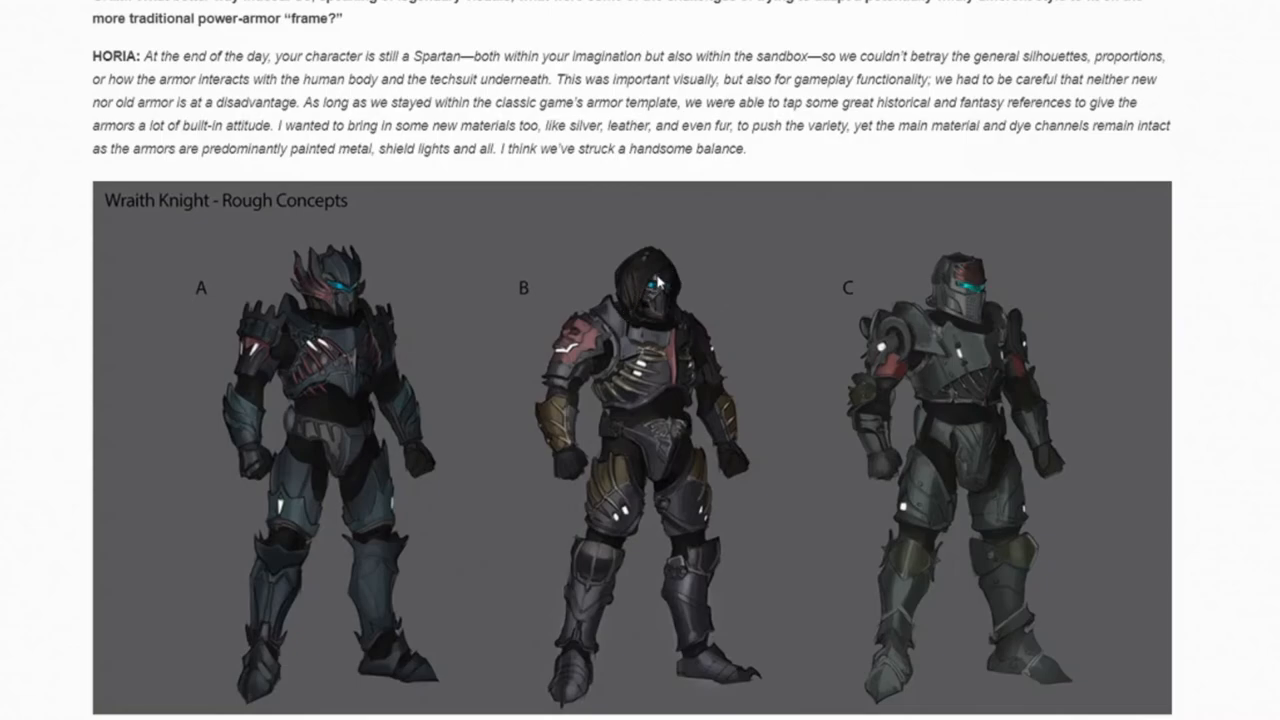
{"action": "mouse_move", "coordinate": [670, 312]}
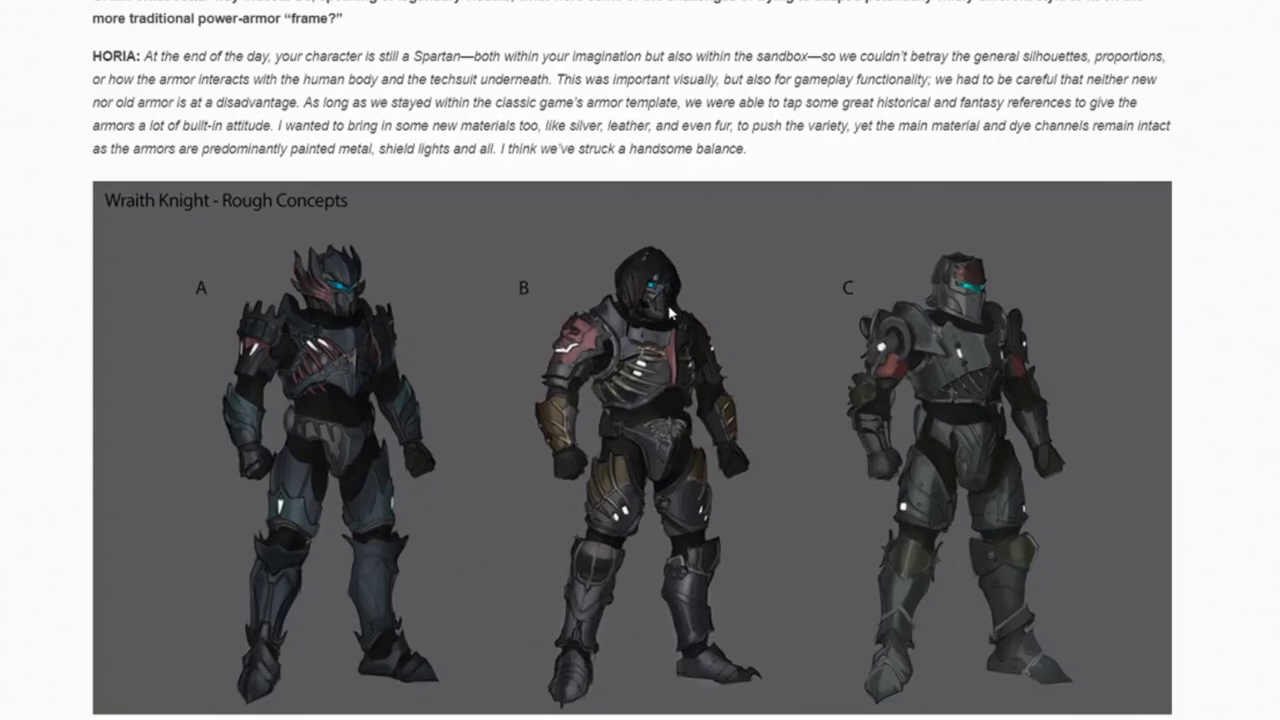
{"action": "mouse_move", "coordinate": [1032, 340]}
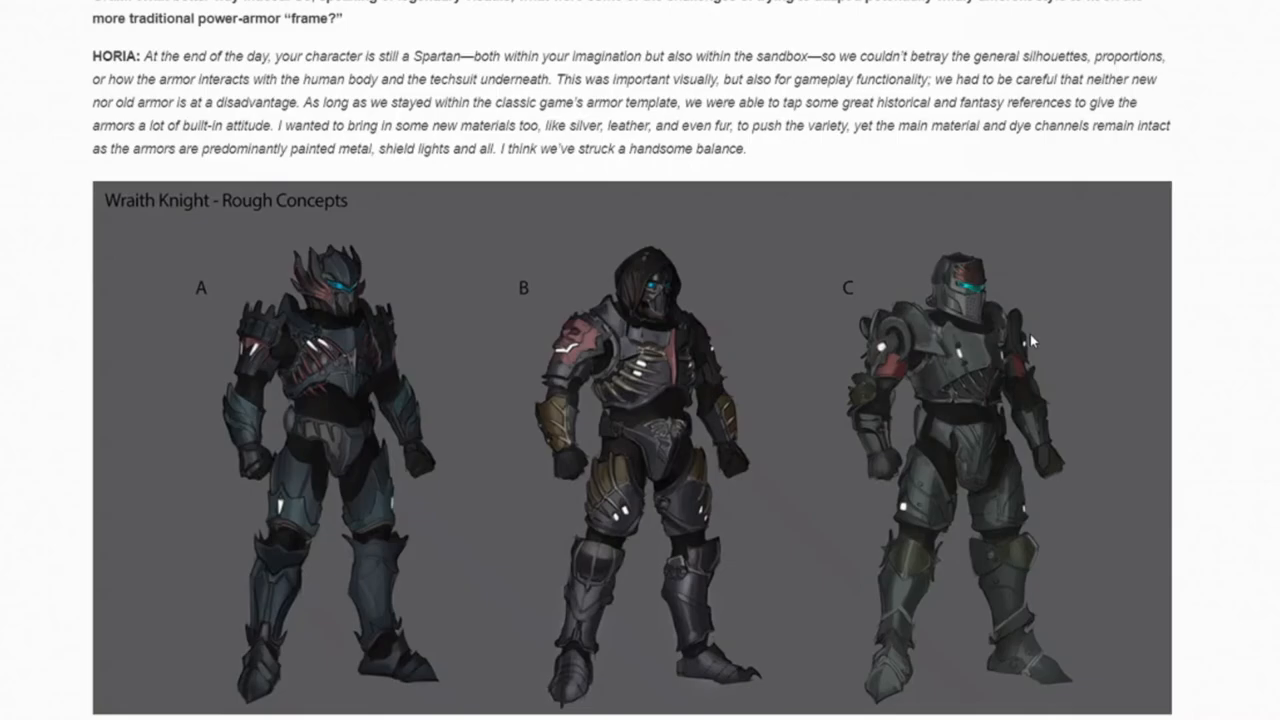
{"action": "scroll", "scroll_direction": "down", "scroll_amount": 3}
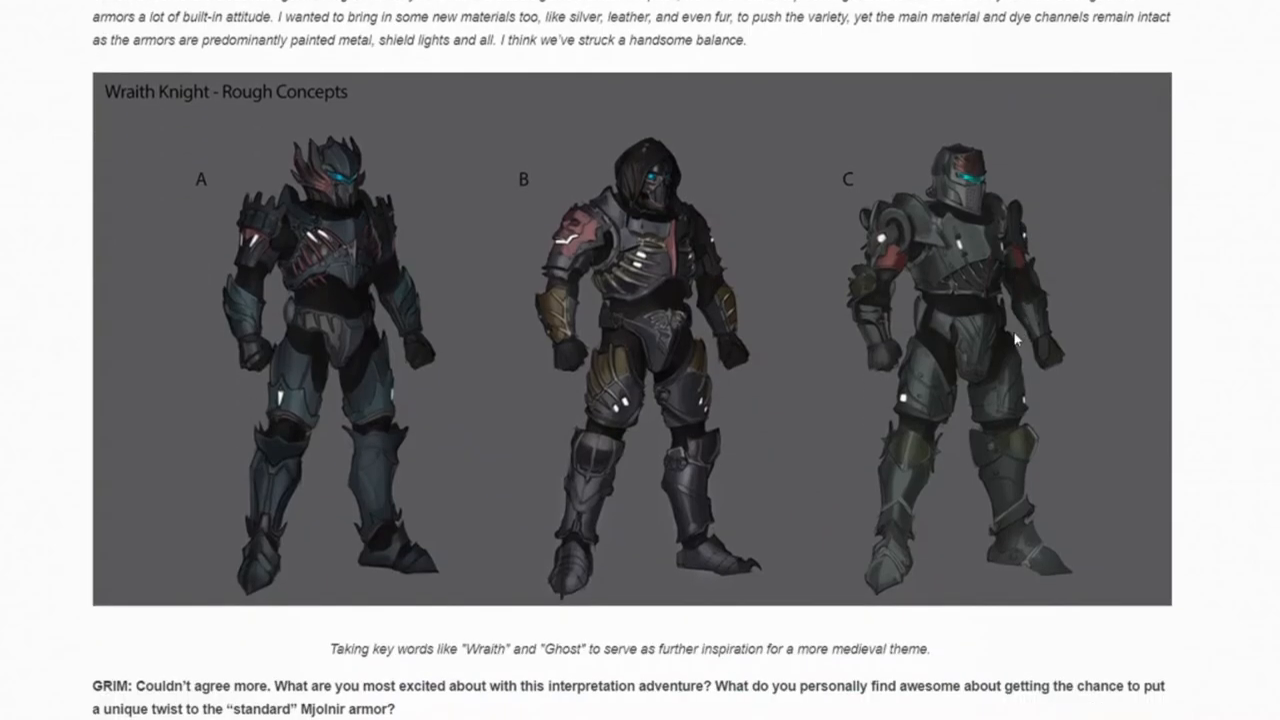
{"action": "scroll", "scroll_direction": "down", "scroll_amount": 3}
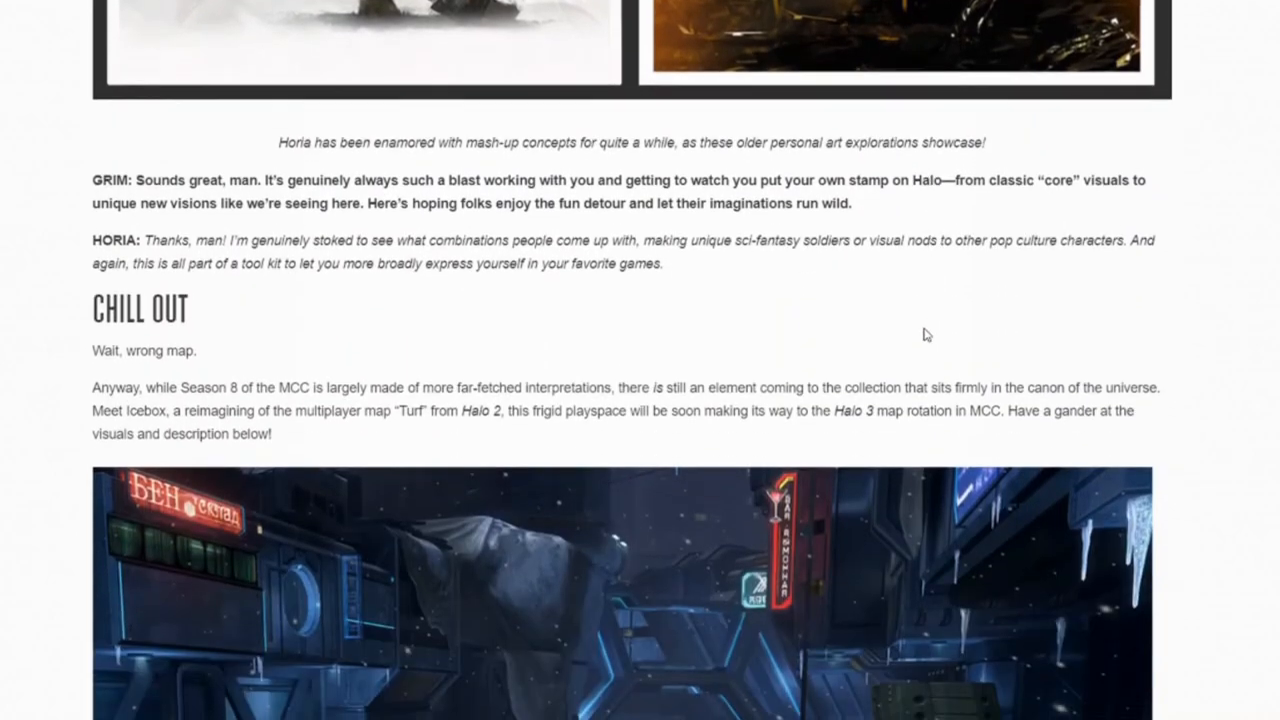
Step: Skim down past the Chill Out map to Seasonal Flavor, then scroll back up to the Drengr Thyra and Tyr helmets
{"action": "scroll", "scroll_direction": "down", "scroll_amount": 3}
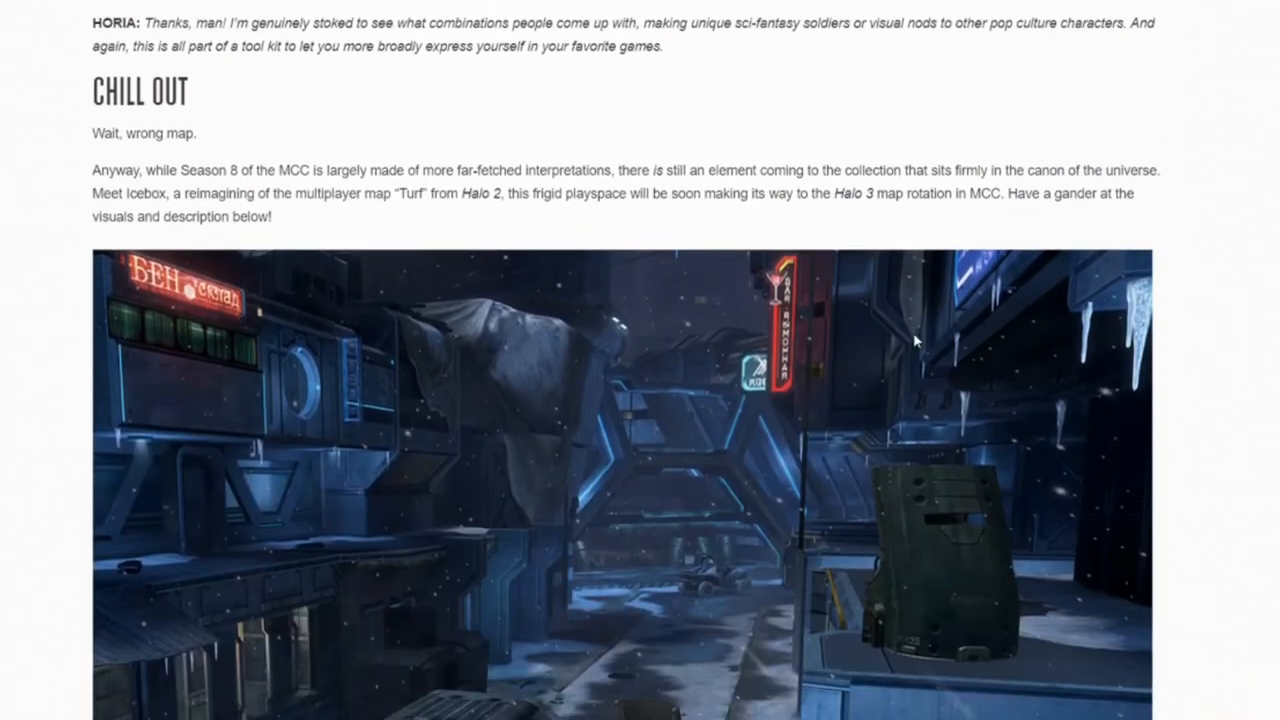
{"action": "scroll", "scroll_direction": "down", "scroll_amount": 3}
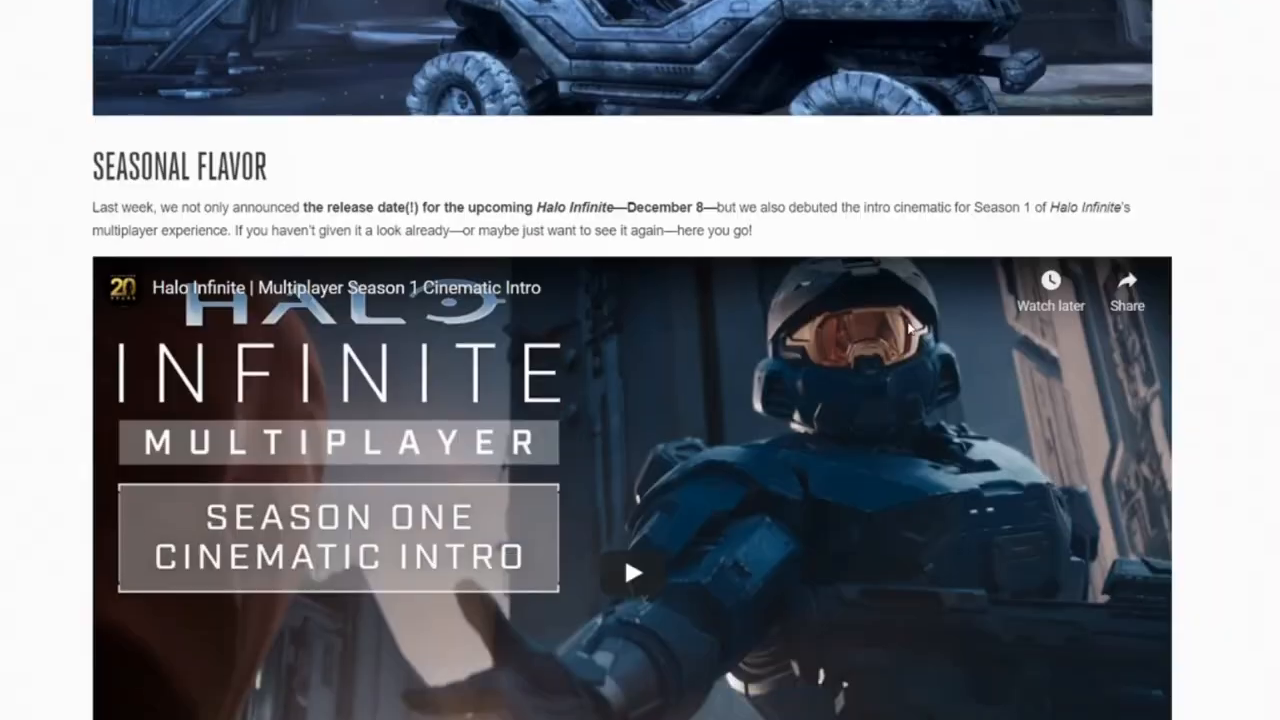
{"action": "scroll", "scroll_direction": "down", "scroll_amount": 3}
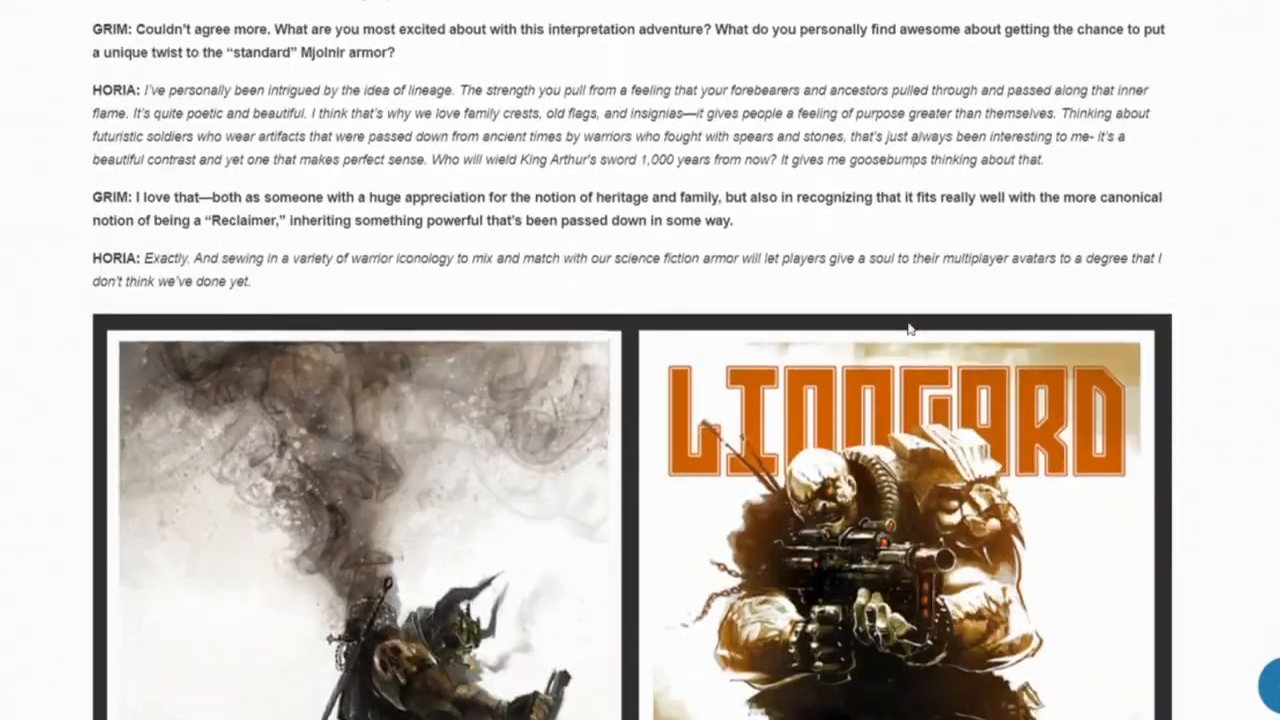
{"action": "scroll", "scroll_direction": "down", "scroll_amount": 3}
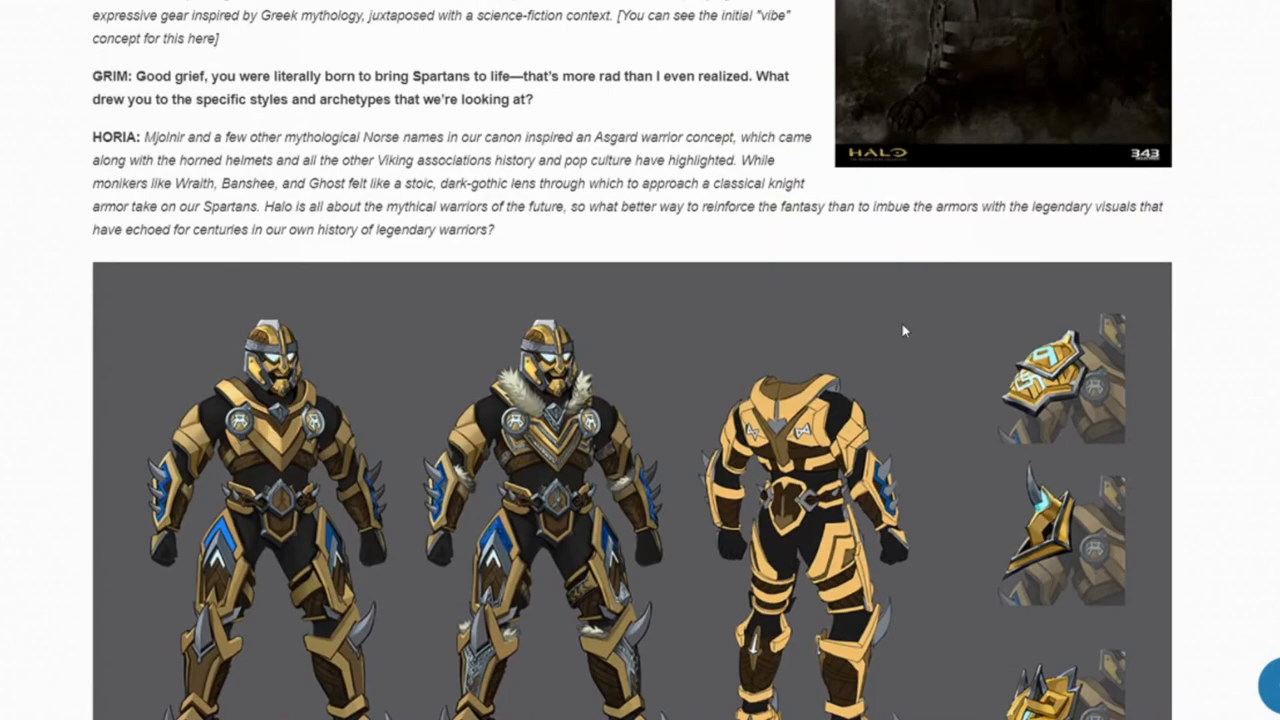
{"action": "scroll", "scroll_direction": "down", "scroll_amount": 3}
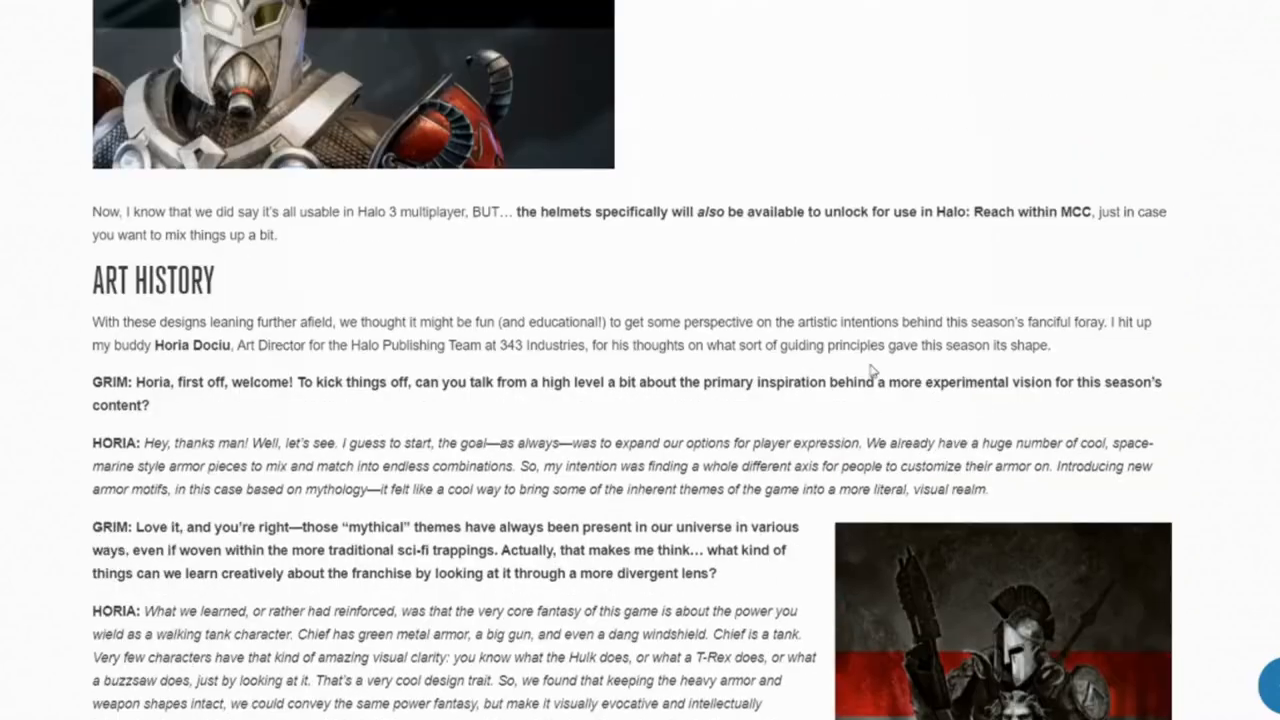
{"action": "scroll", "scroll_direction": "up", "scroll_amount": 3}
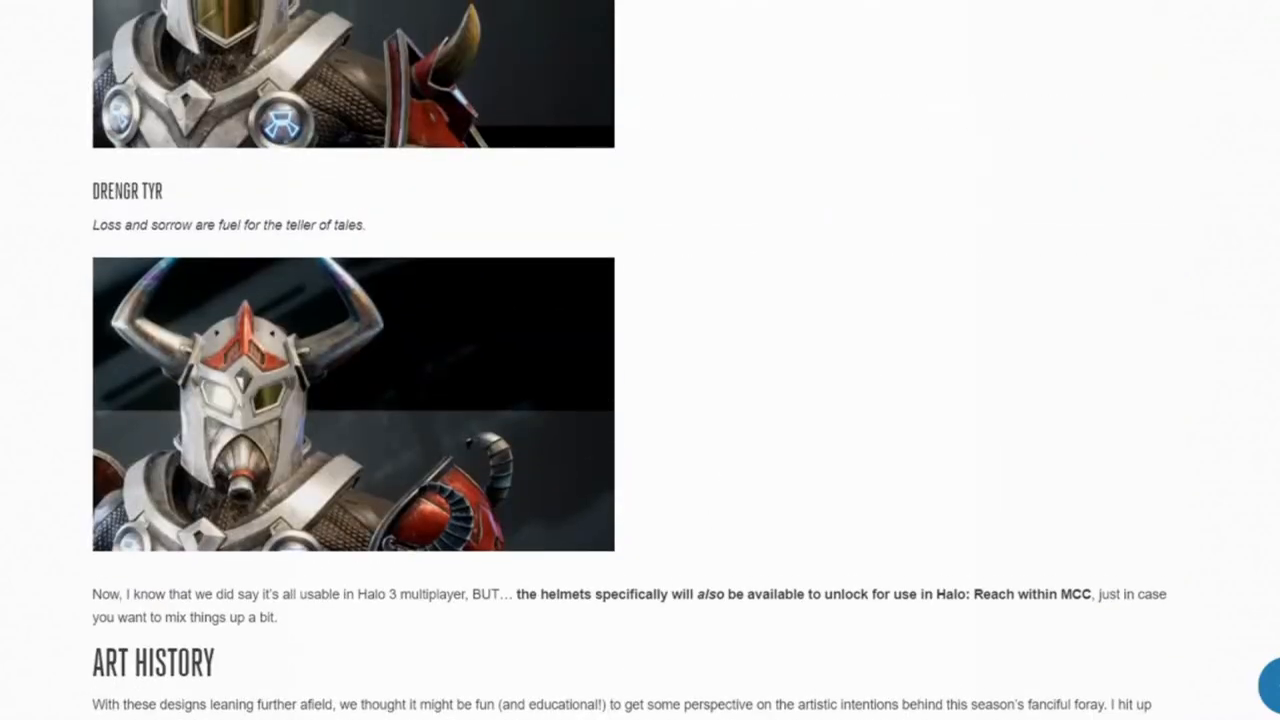
{"action": "scroll", "scroll_direction": "up", "scroll_amount": 3}
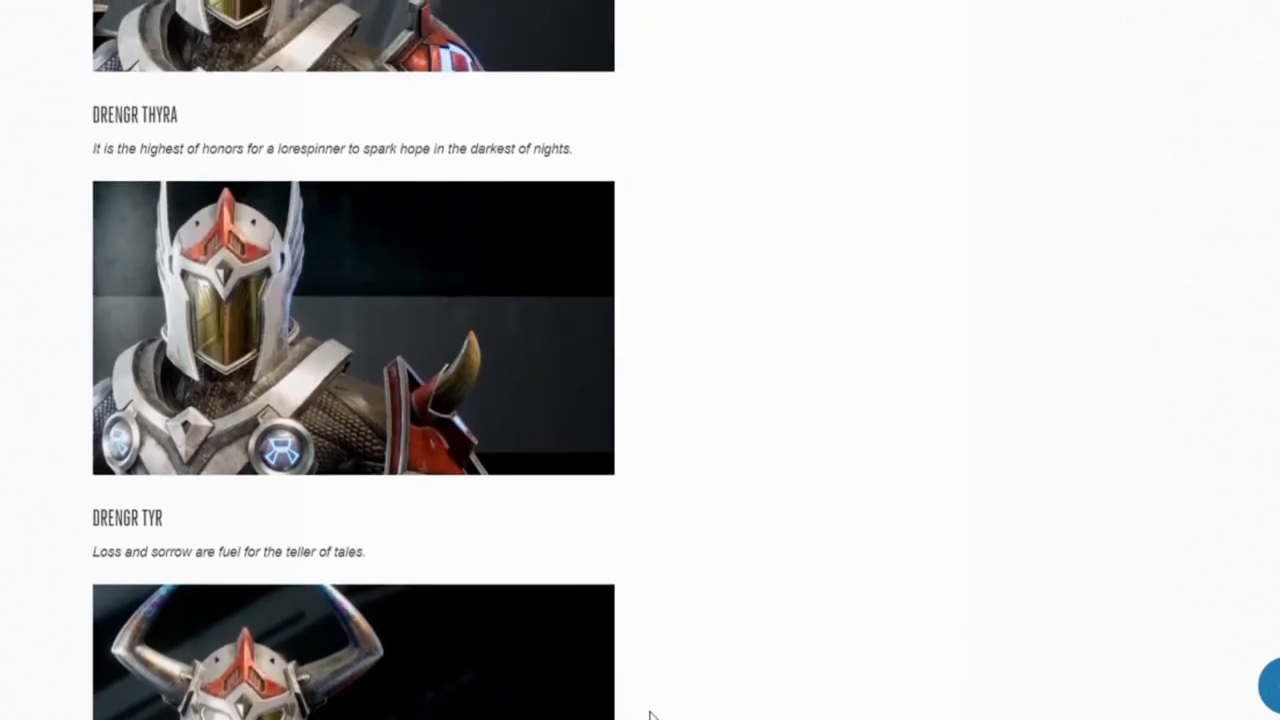